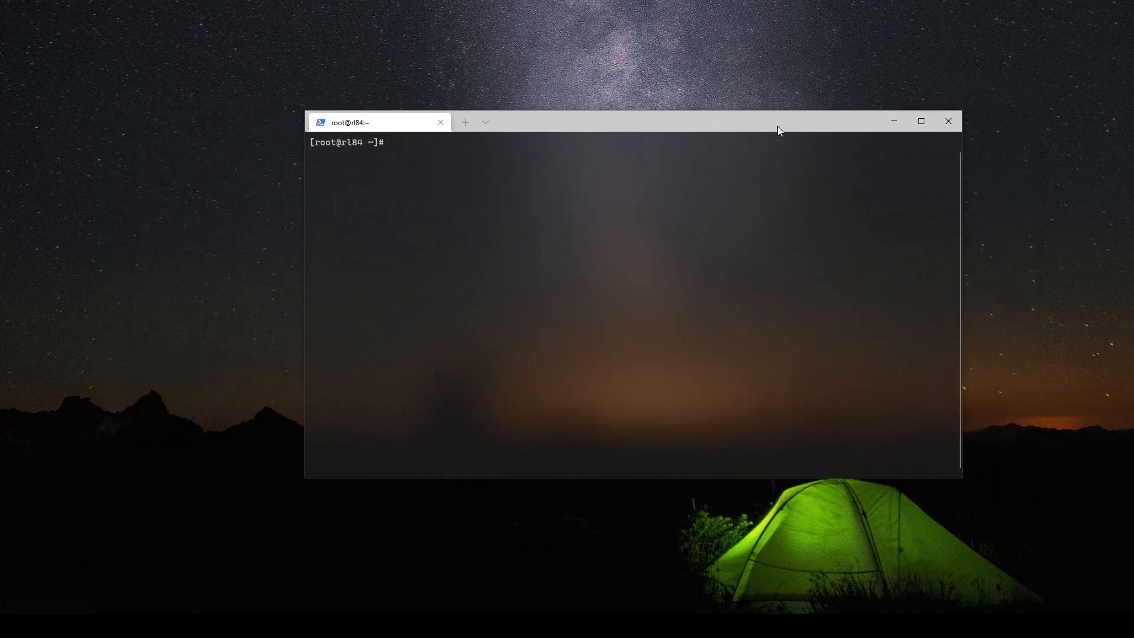
pyautogui.moveTo(622, 174)
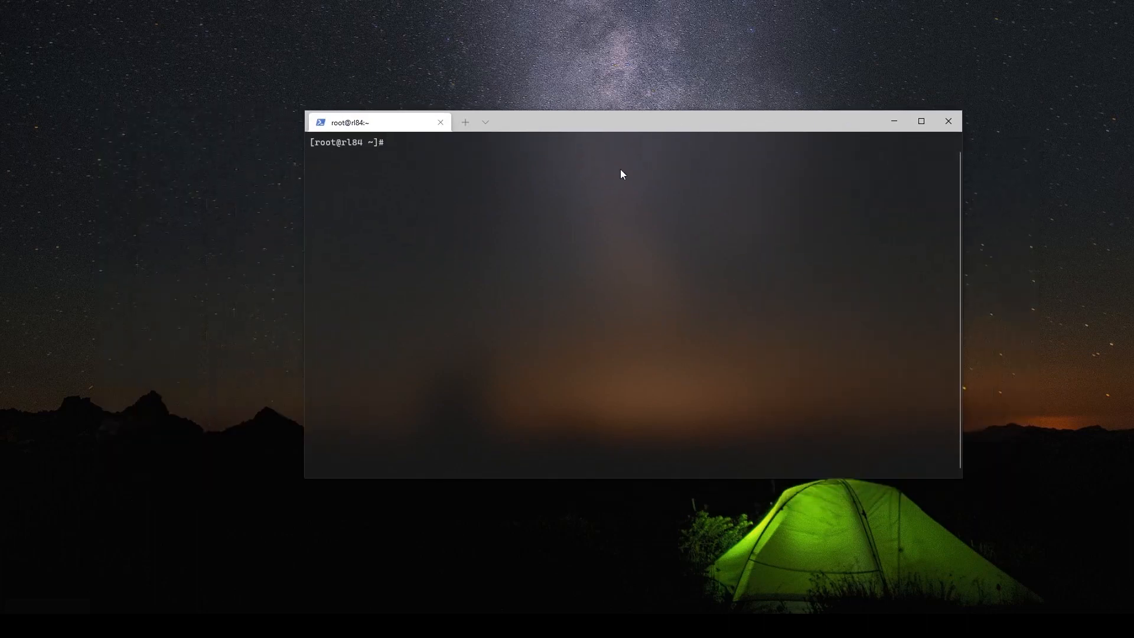
# - Check the OS release and list the enabled repos: AppStream, BaseOS and Extras
pyautogui.write('cat /etc/os-release')
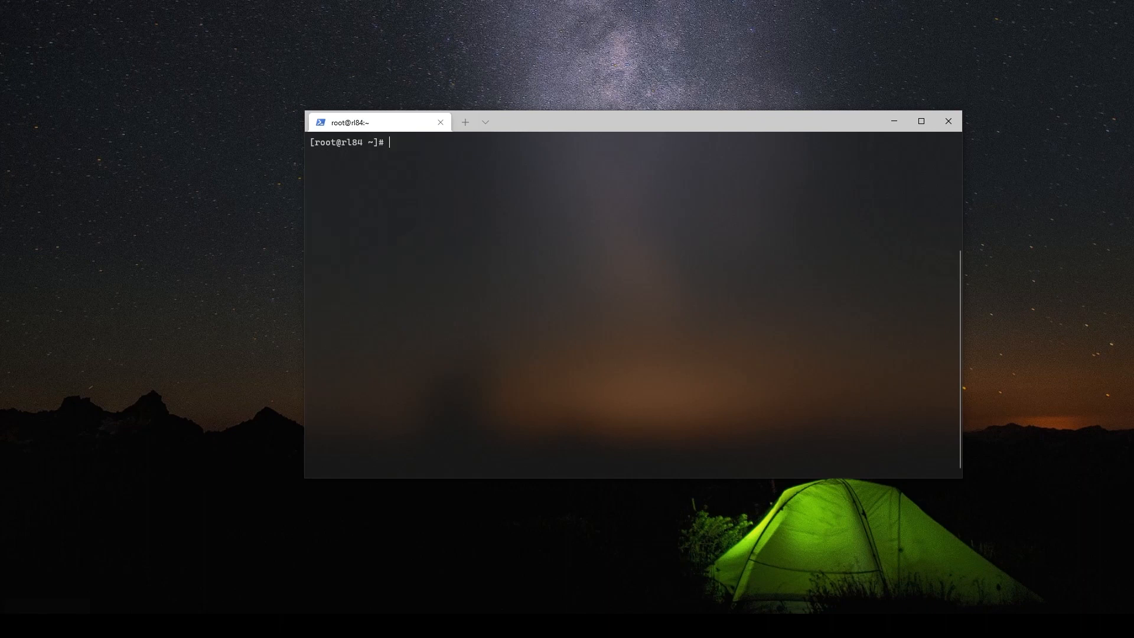
pyautogui.write('dnf repolist')
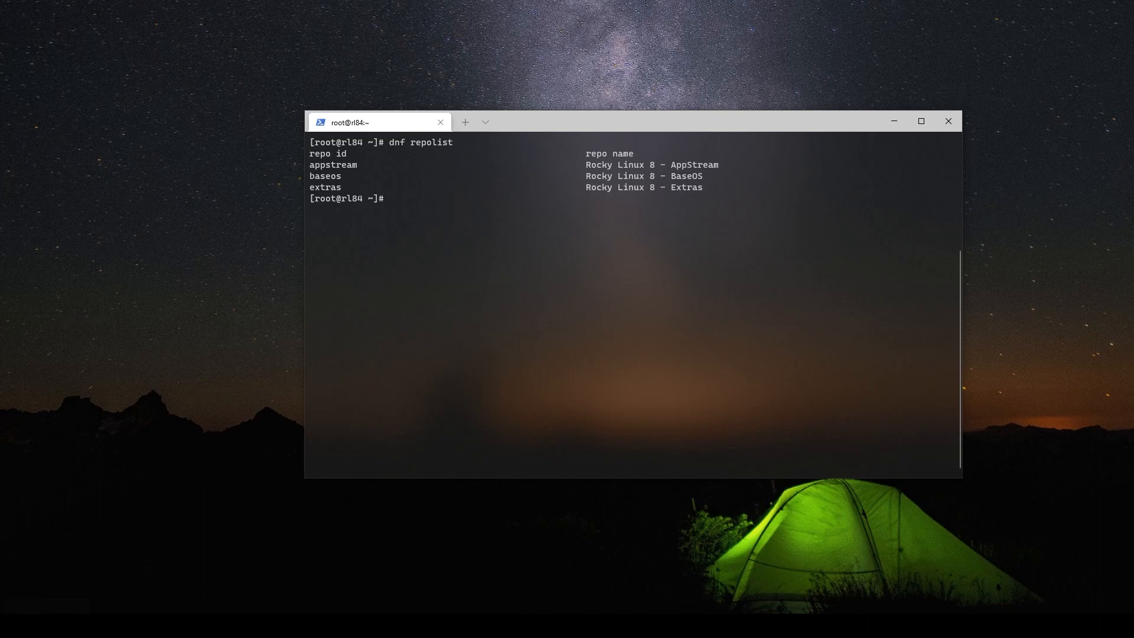
pyautogui.moveTo(465, 143)
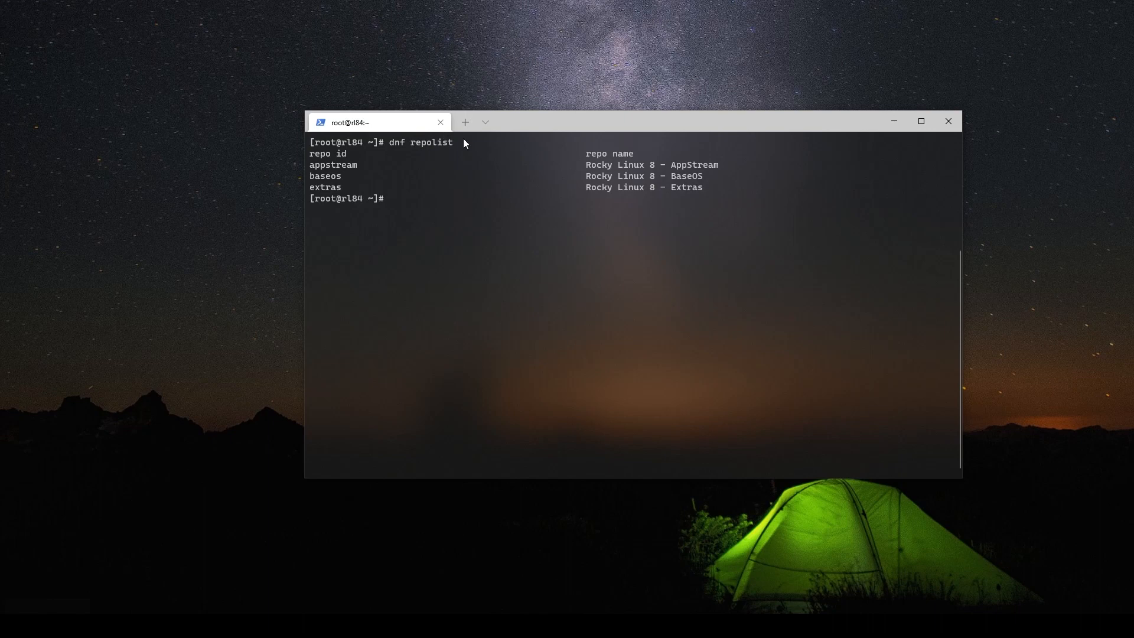
pyautogui.doubleClick(334, 165)
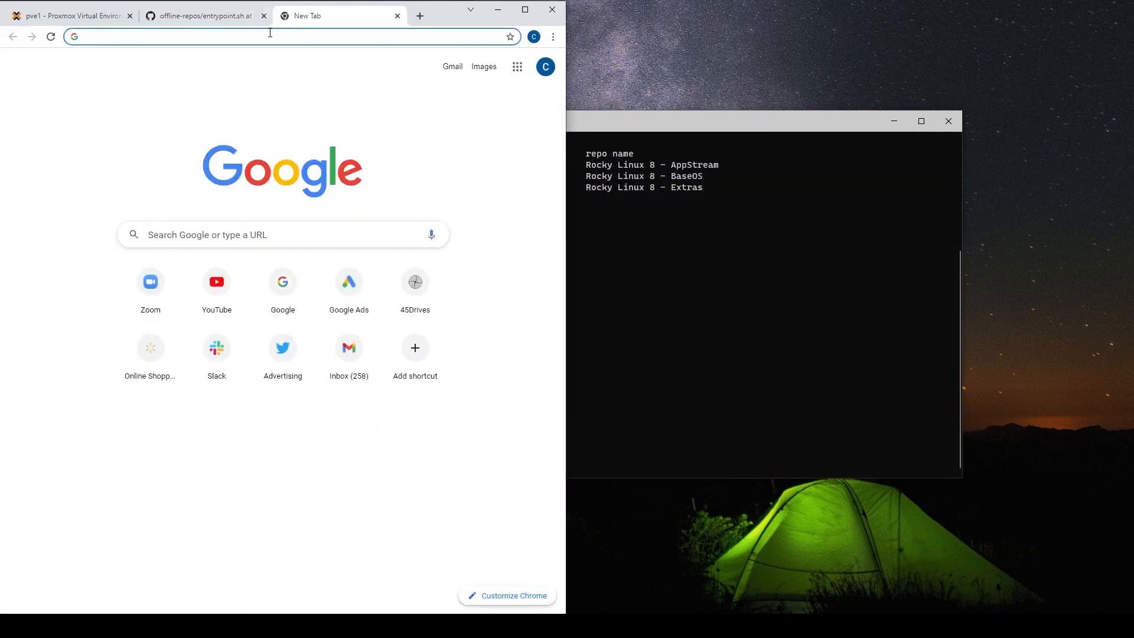
# - Run the repo.45drives.com setup script to add the 45Drives repo, then open a blank tab
pyautogui.write('repo.45drives.com')
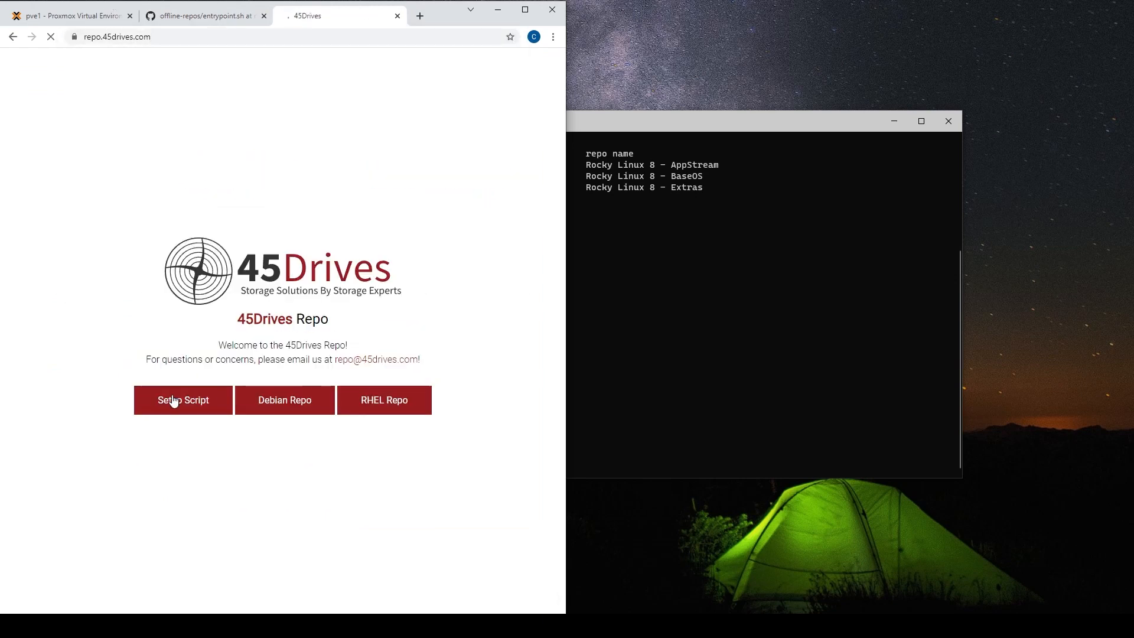
pyautogui.click(183, 400)
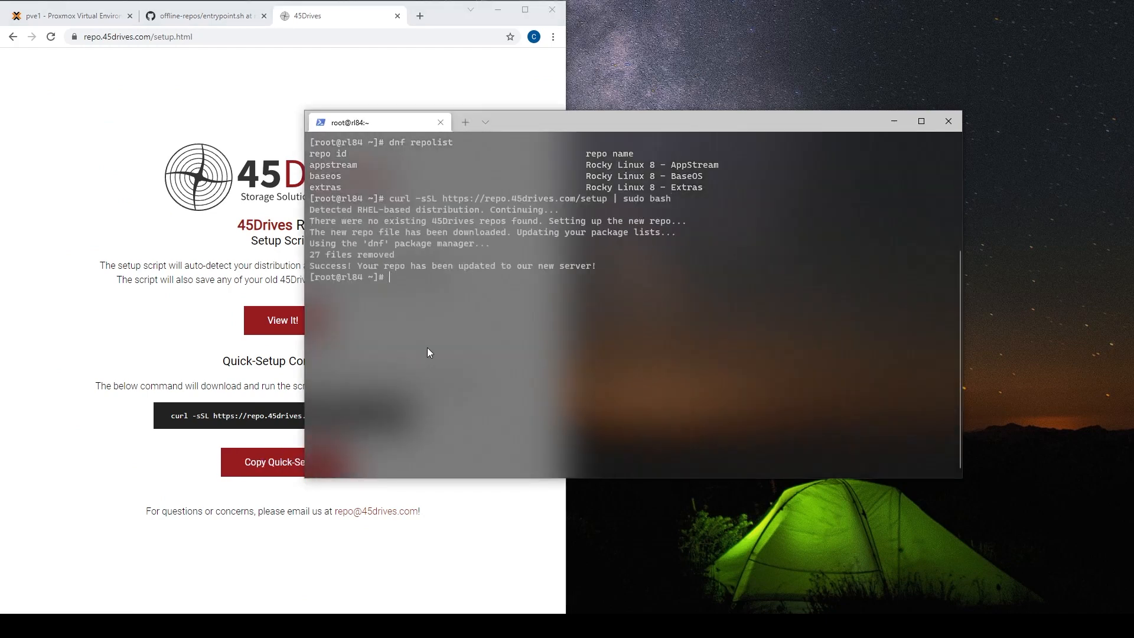
pyautogui.click(420, 16)
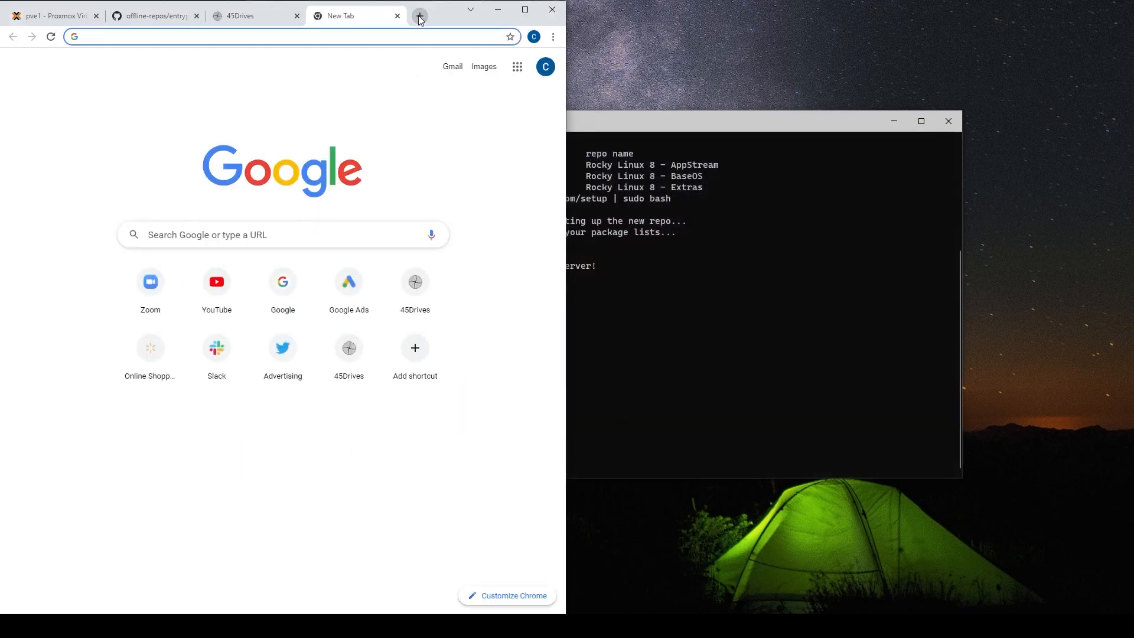
# - Open the OpenZFS RHEL docs and install zfs-release.el8_4.noarch.rpm from zfsonlinux.org
pyautogui.write('zfs on linux')
pyautogui.click(762, 276)
pyautogui.write('dnf install')
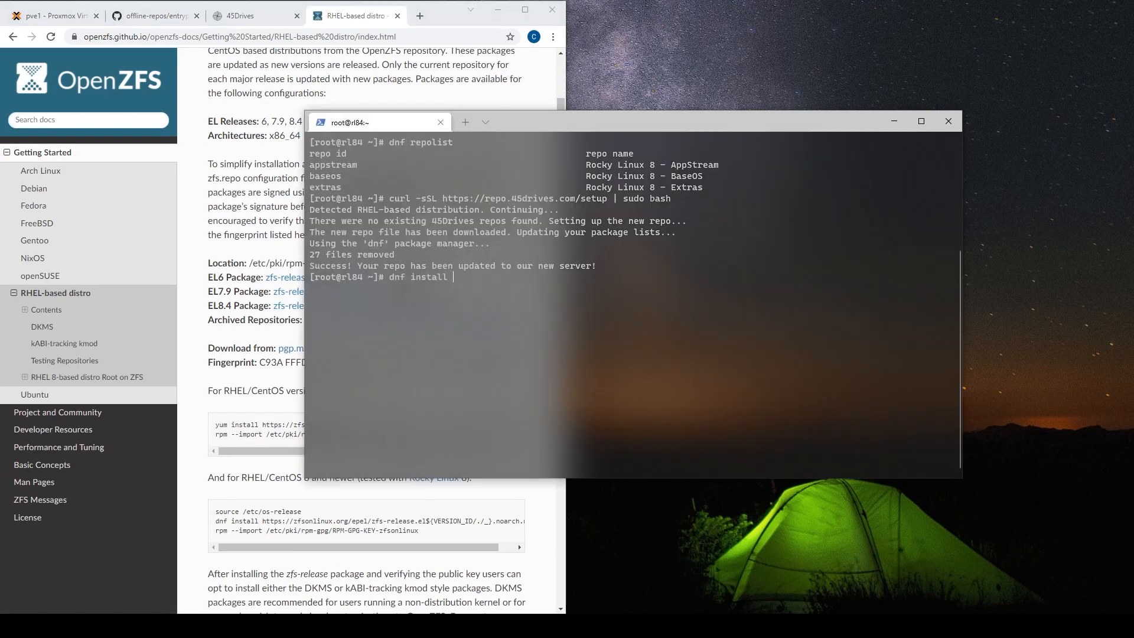
pyautogui.write('https://zfsonlinux.org/epel/zfs-release.el8_4.noarch.rpm')
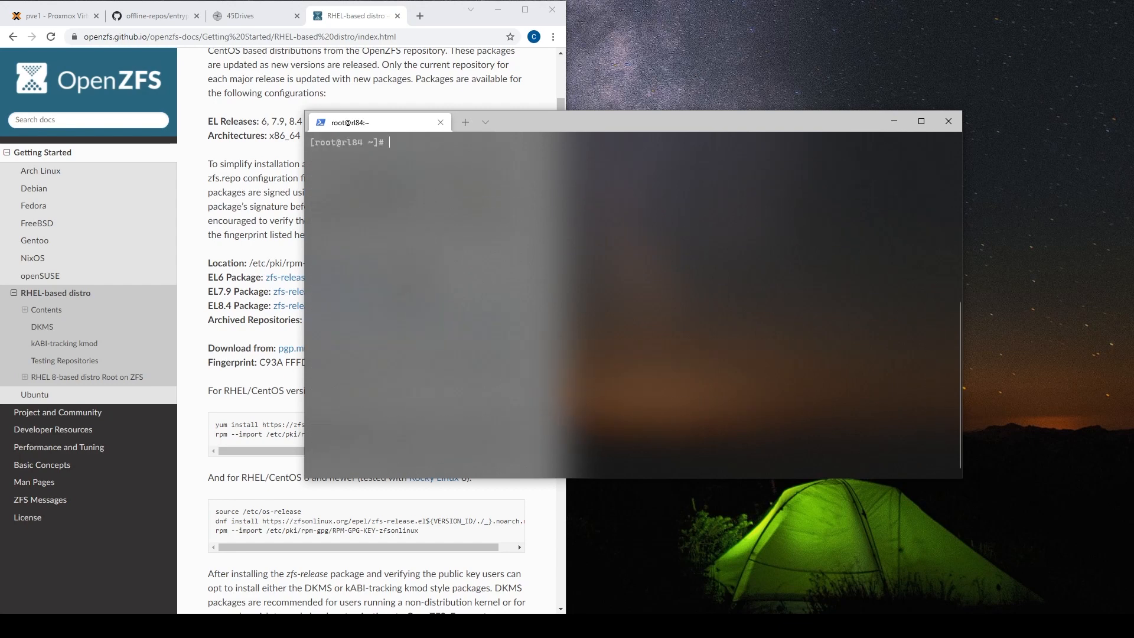
# - Re-list repos to confirm 45drives_stable and zfs, and select the appstream repo id
pyautogui.write('dnf repolist')
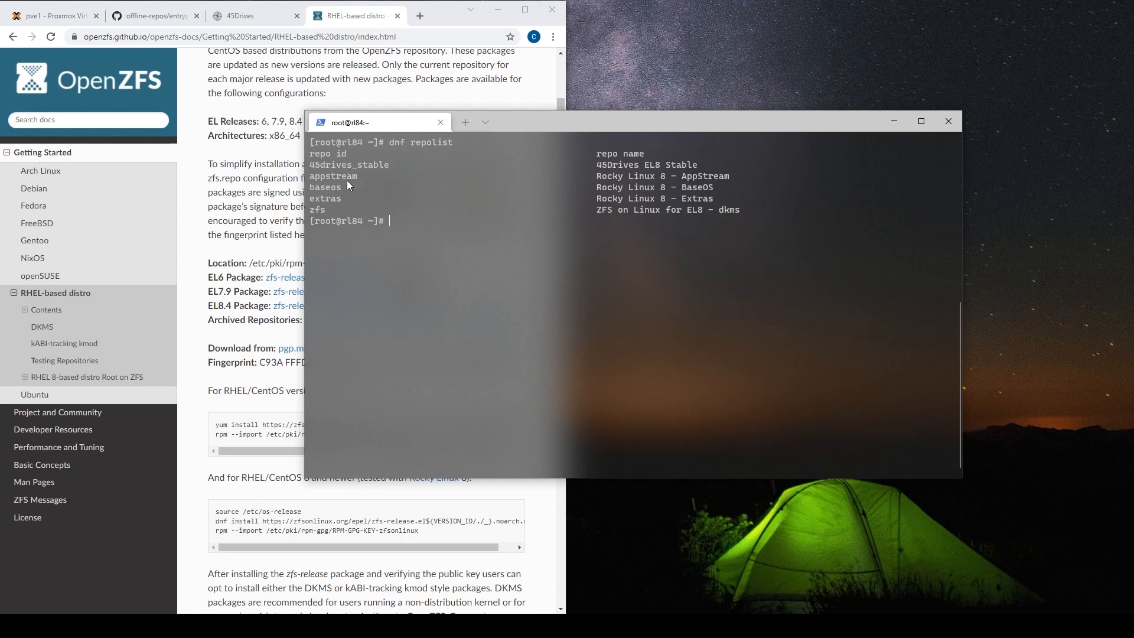
pyautogui.moveTo(334, 179)
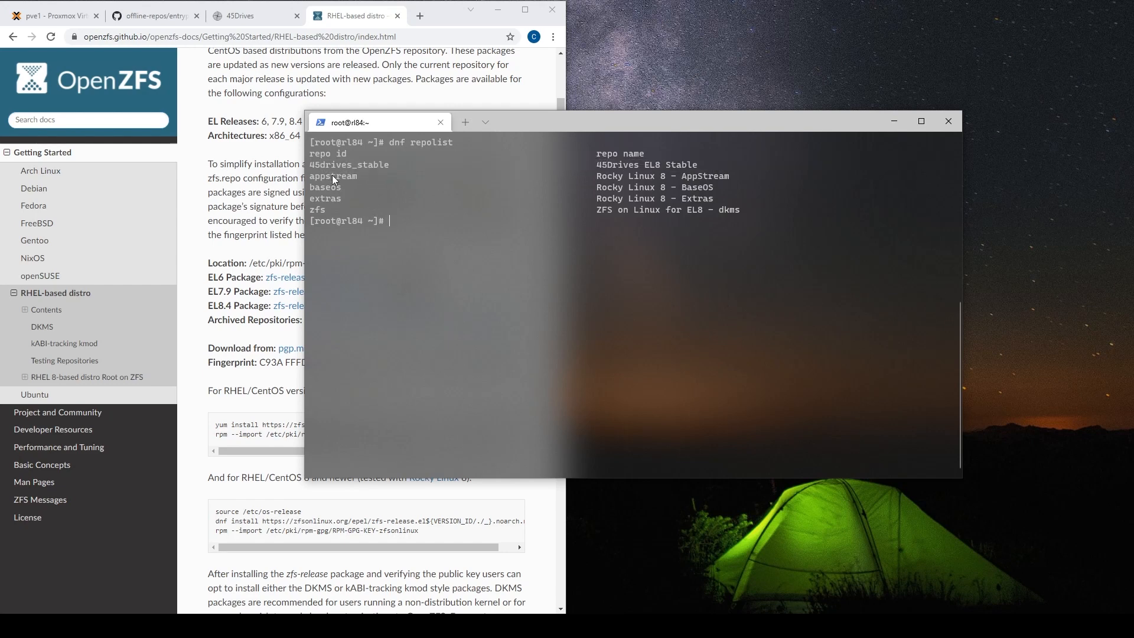
pyautogui.moveTo(312, 176); pyautogui.dragTo(789, 200)
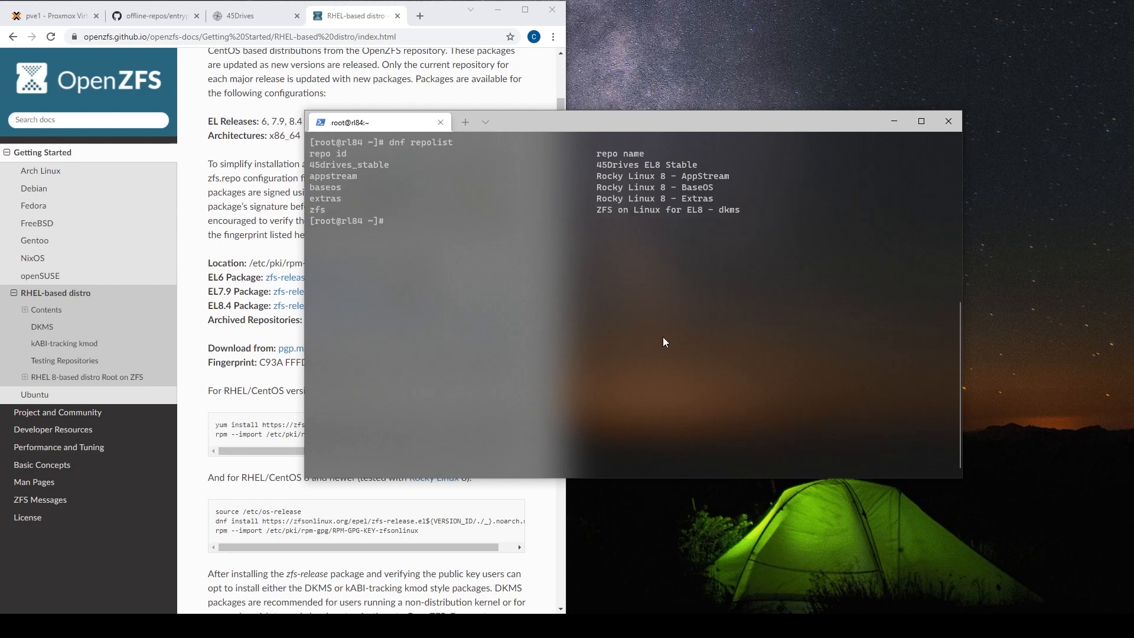
# - Disable the appstream, baseos and extras repos with dnf config-manager --set-disabled
pyautogui.write('dnf')
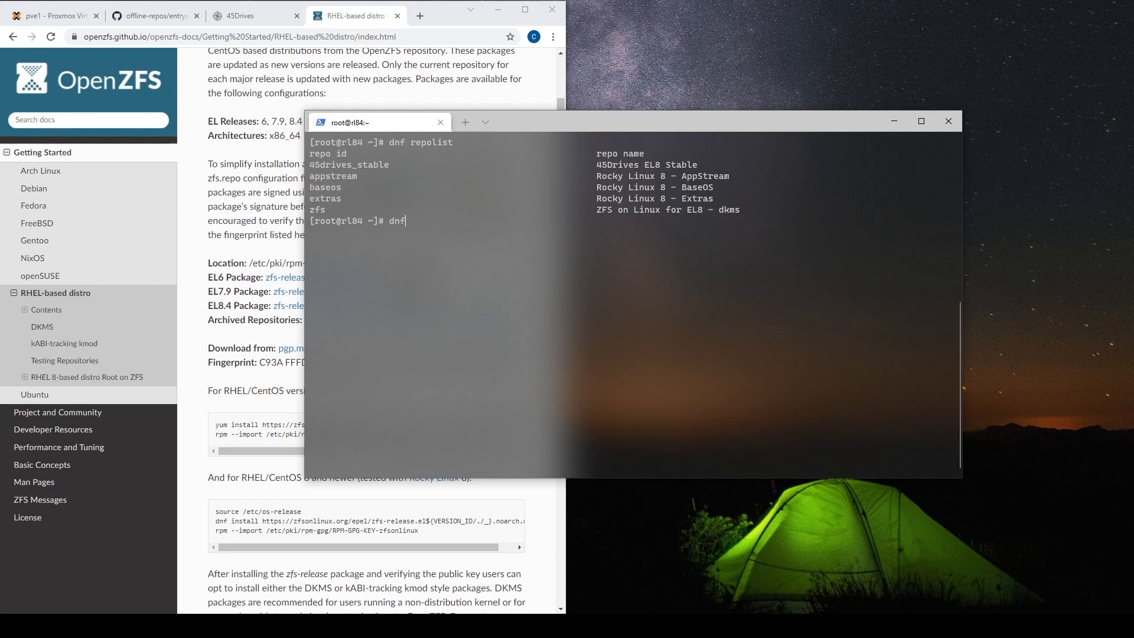
pyautogui.write('config-man')
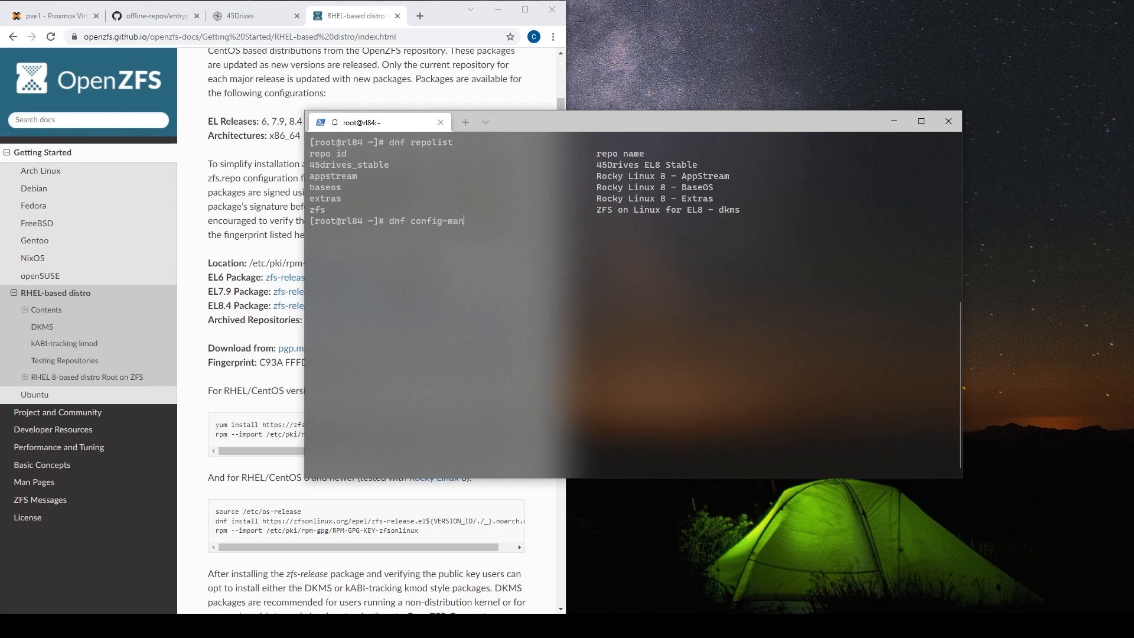
pyautogui.write('ager --s')
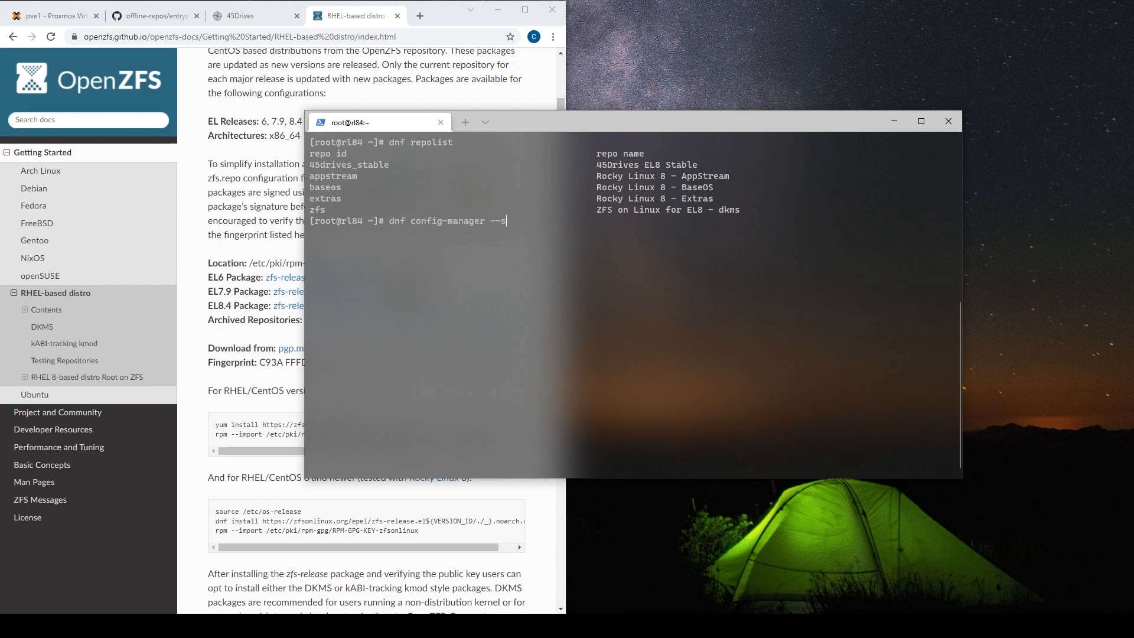
pyautogui.write('et-disabled appstream')
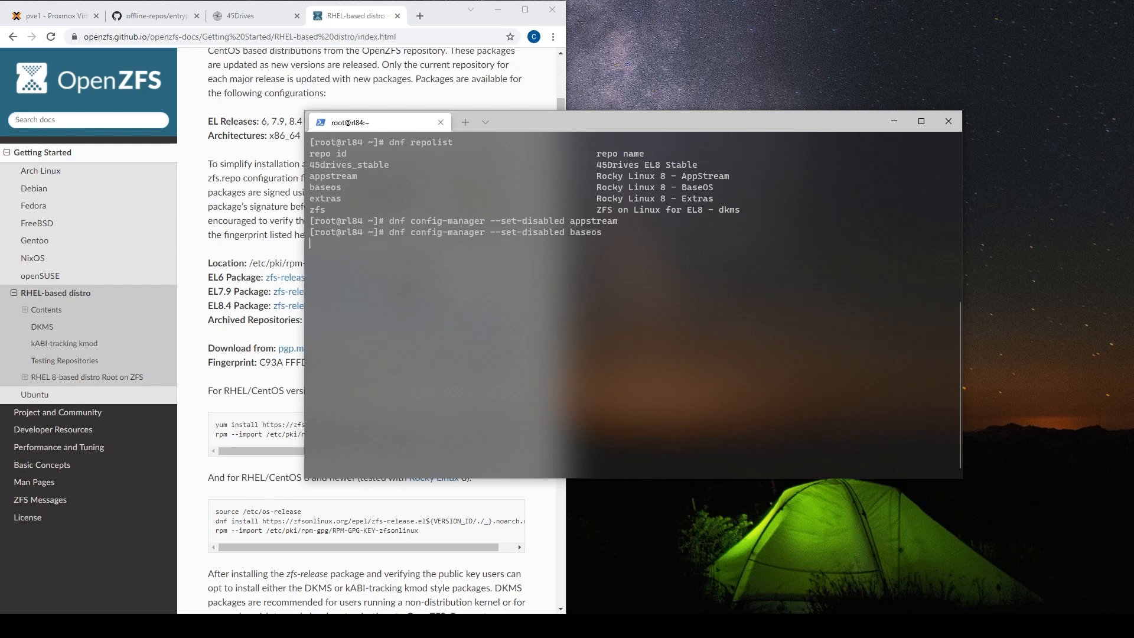
pyautogui.write('dnf config-manager --set-disabled extras')
pyautogui.write('dnf repolist')
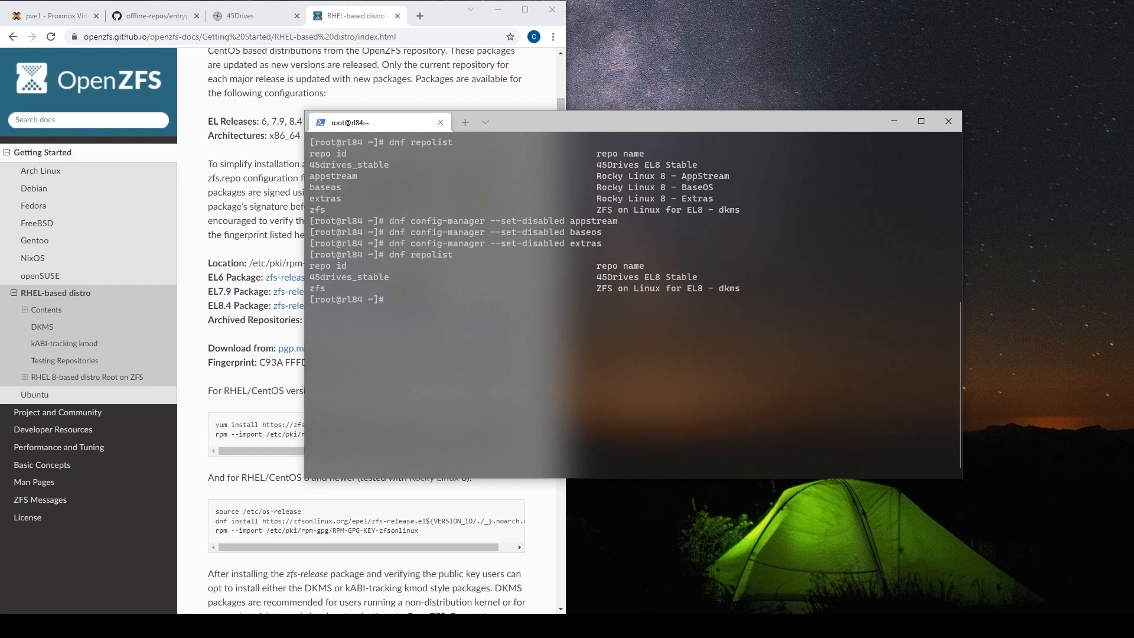
pyautogui.write('mkdir')
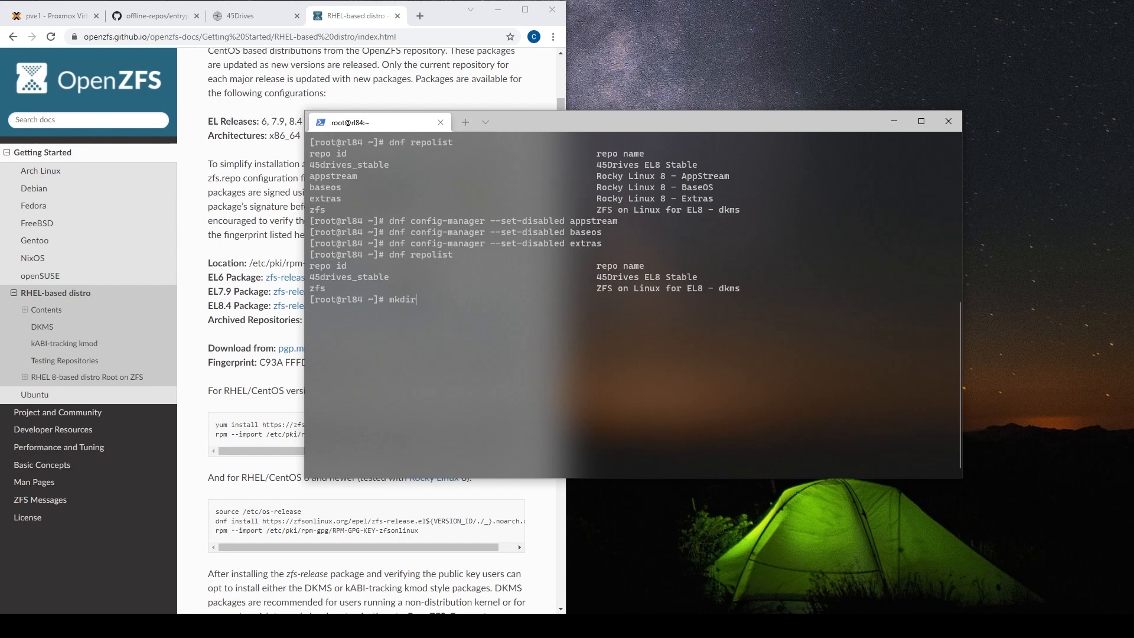
# - Create a repos directory in root's home folder with mkdir repos
pyautogui.write('/home/')
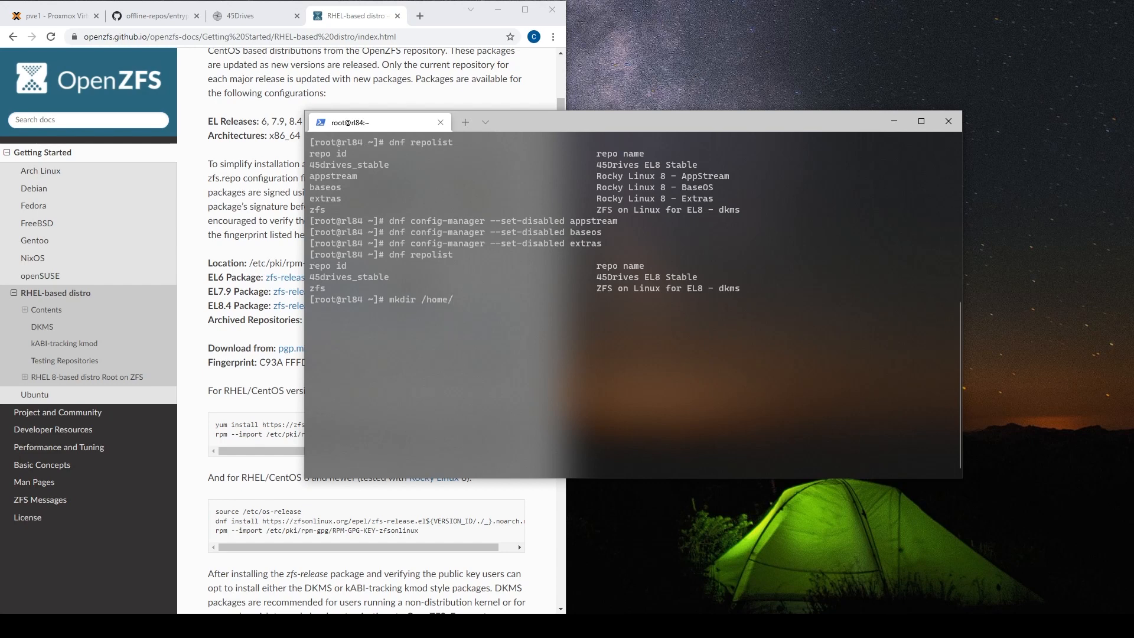
pyautogui.write('rep')
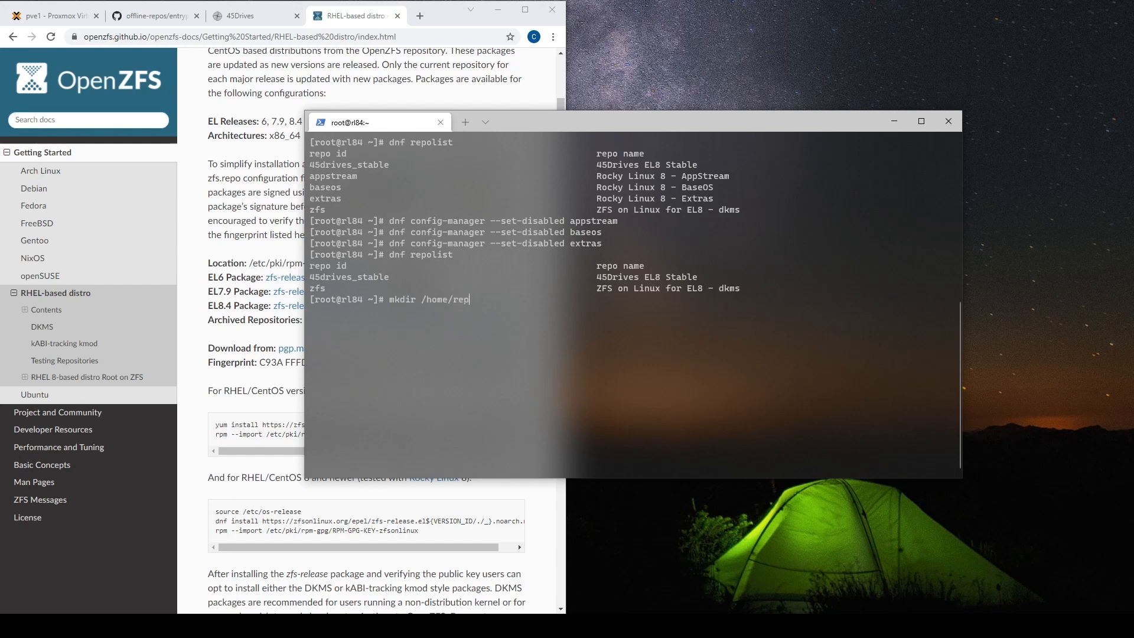
pyautogui.write('os')
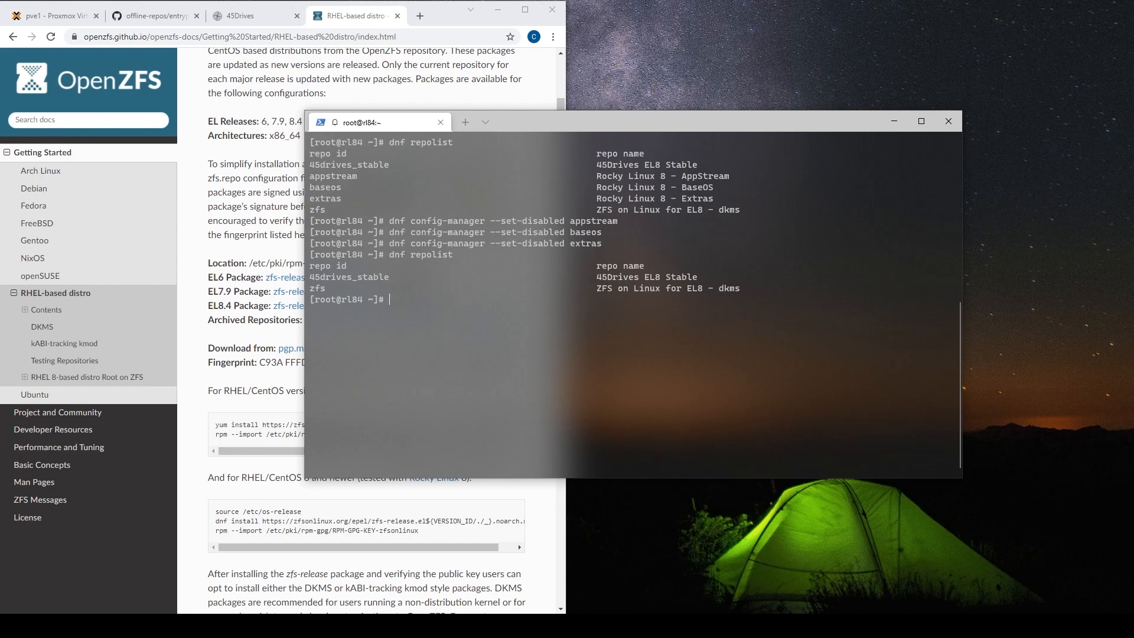
pyautogui.write('mkdir repos')
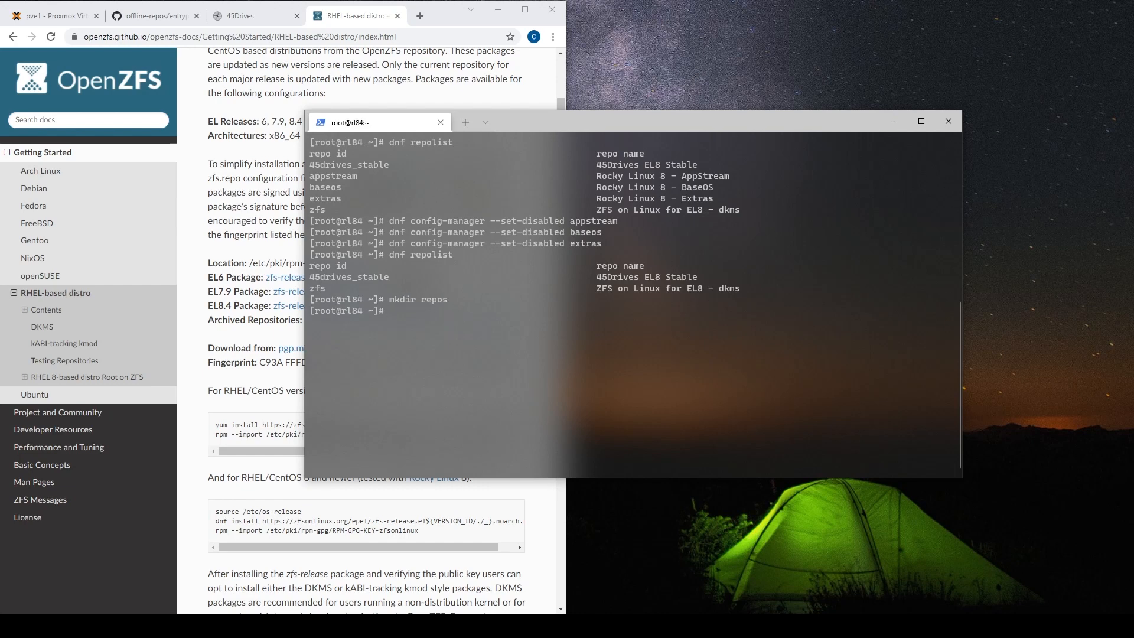
pyautogui.write('dnf rep')
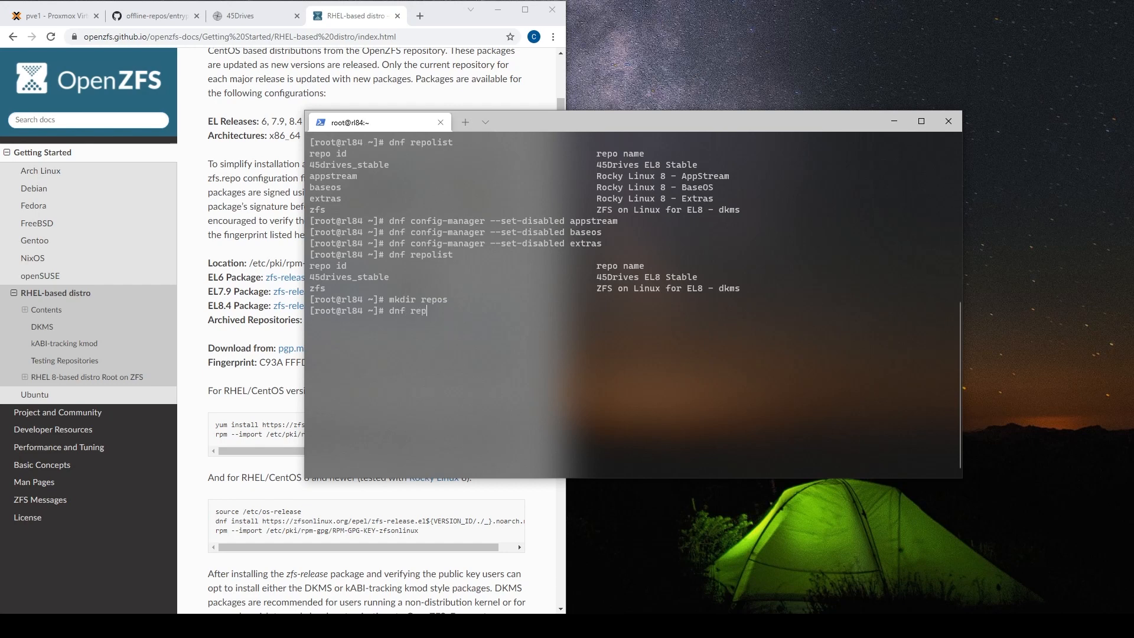
# - Type dnf reposync with --delete and the -p /root/repos/ destination
pyautogui.write('osync --del')
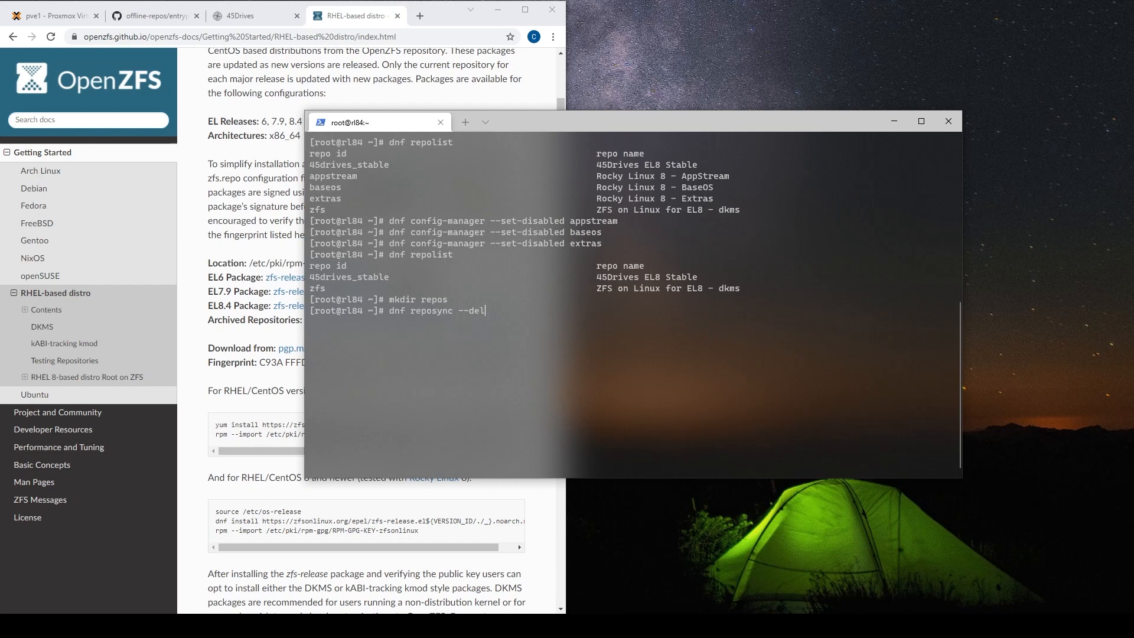
pyautogui.write('ete')
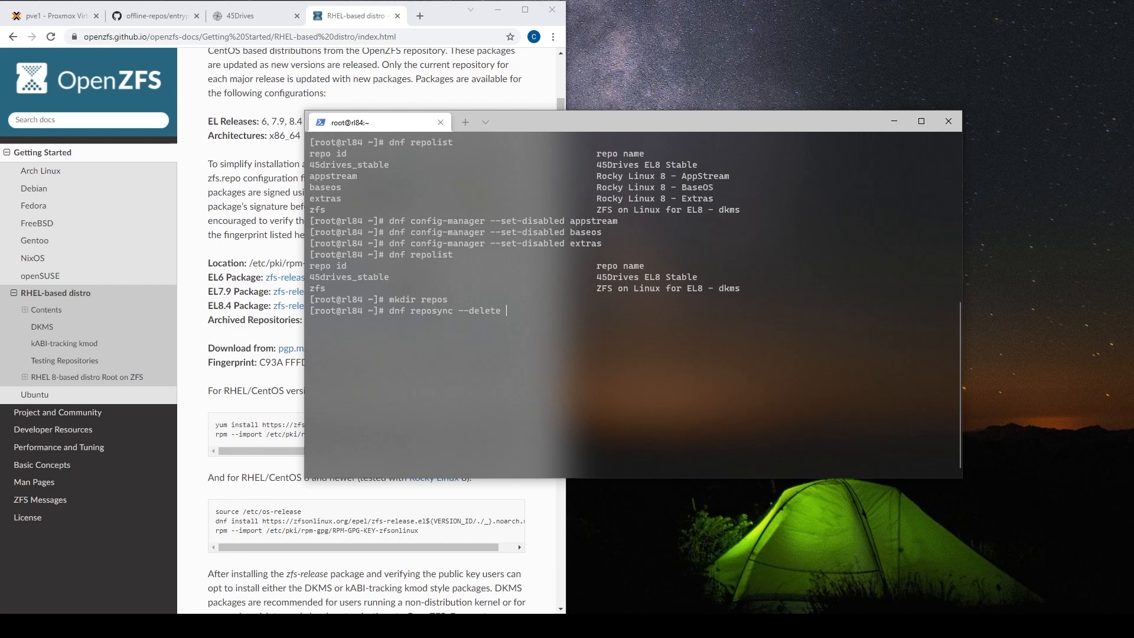
pyautogui.write('-p /')
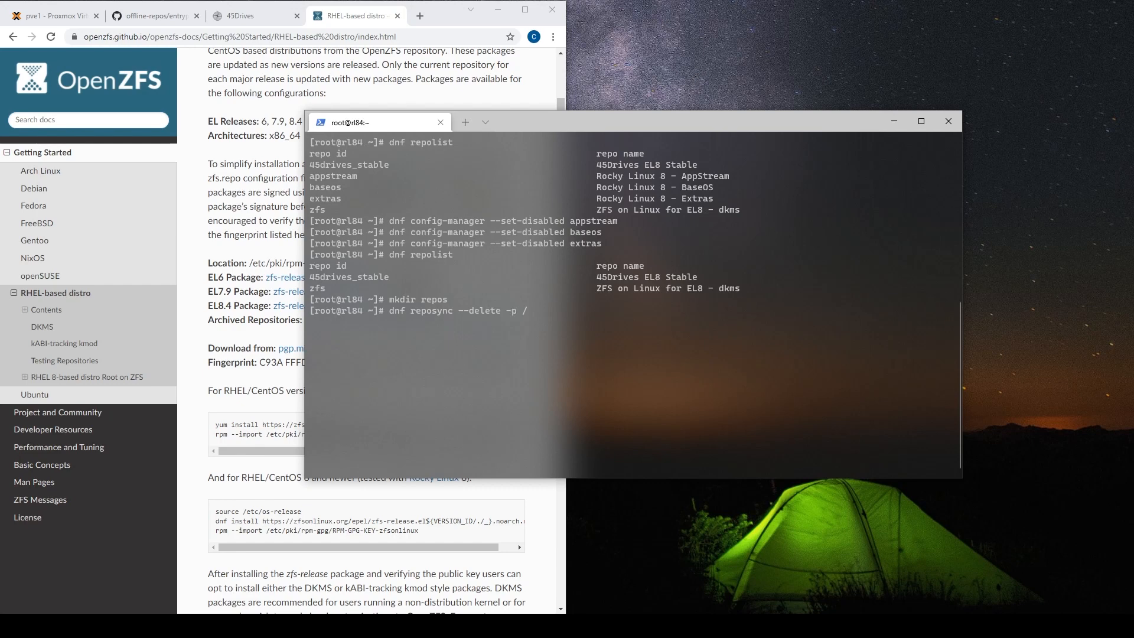
pyautogui.write('root/')
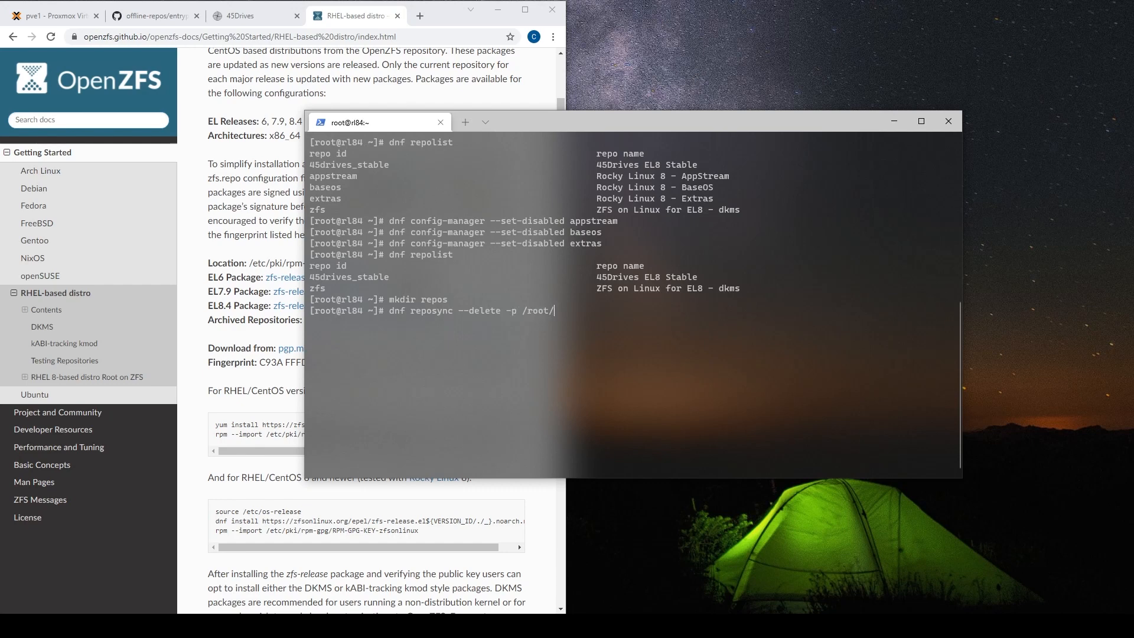
pyautogui.write('repos/')
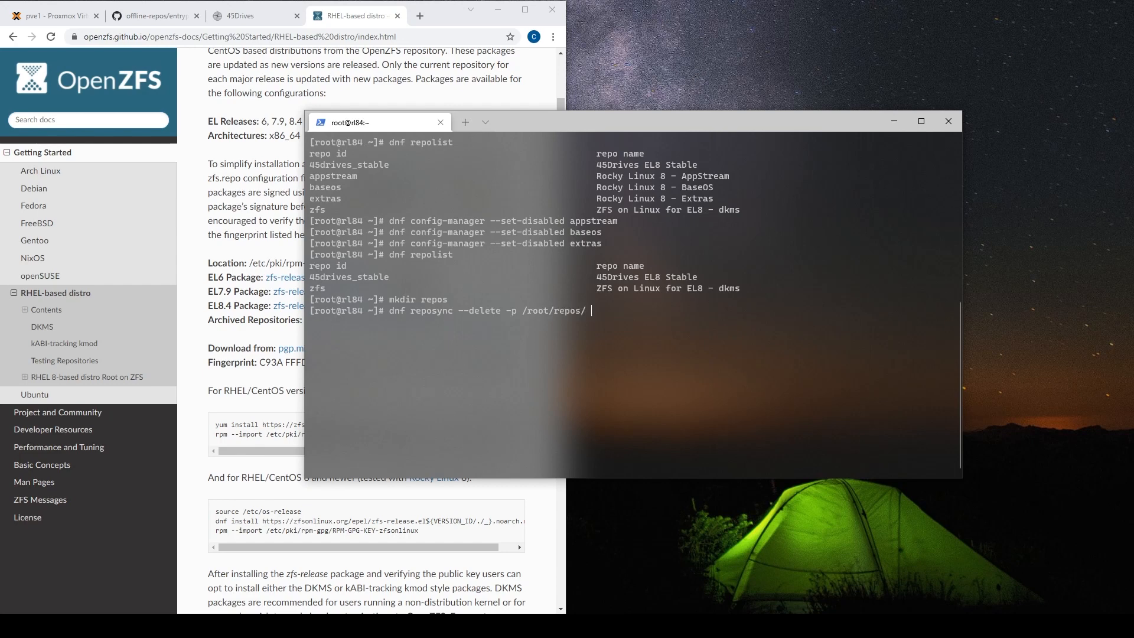
pyautogui.write('--')
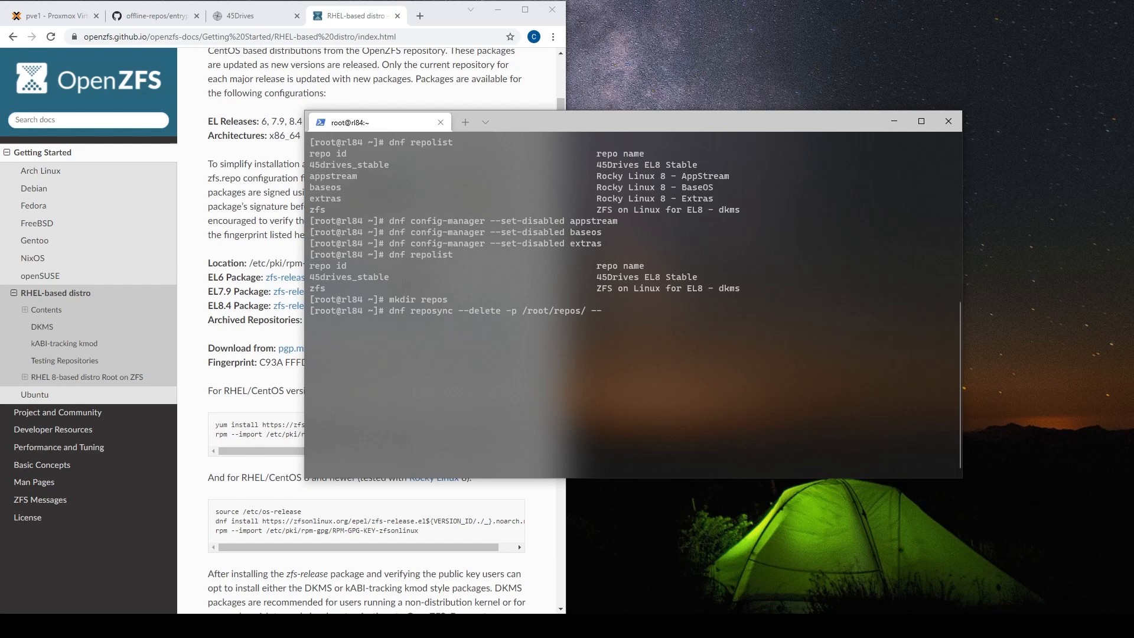
pyautogui.write('repo')
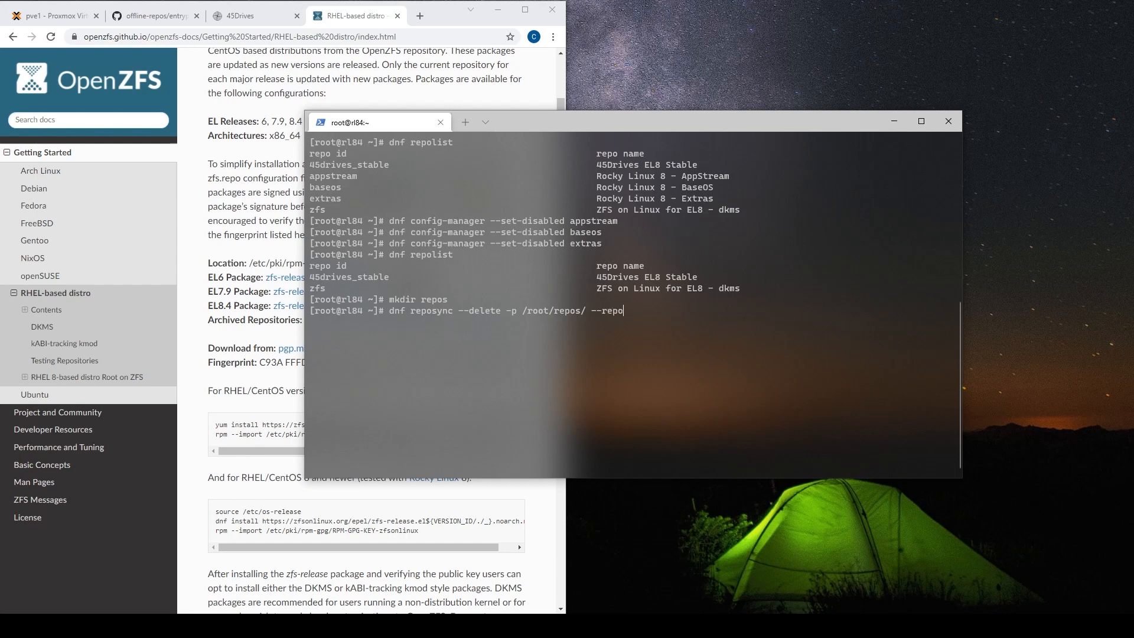
pyautogui.write('id')
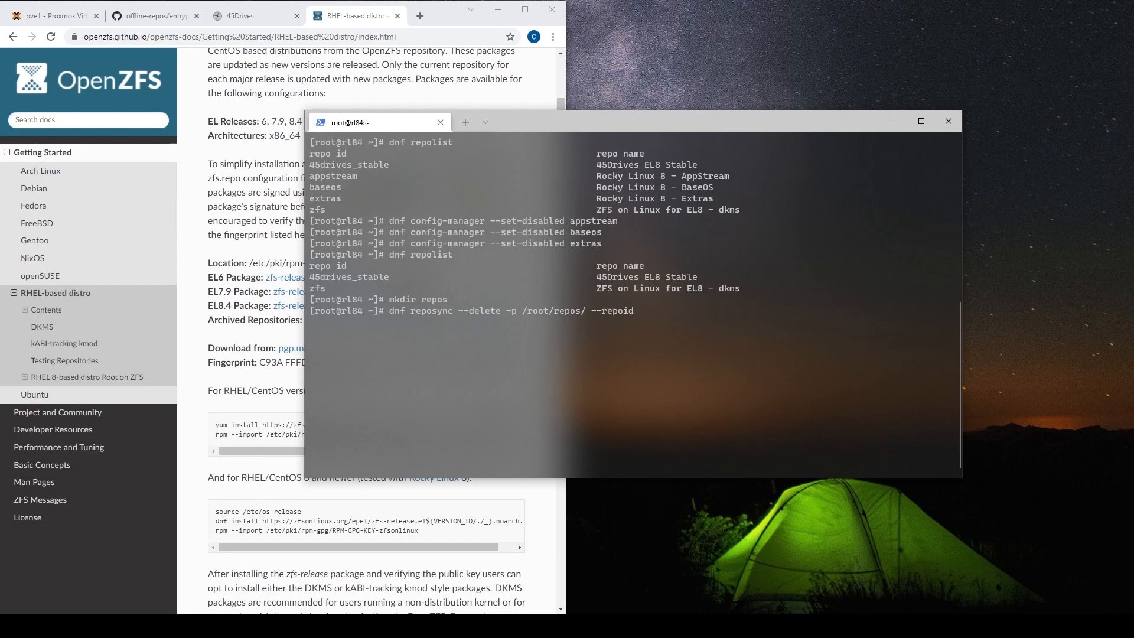
pyautogui.write('=')
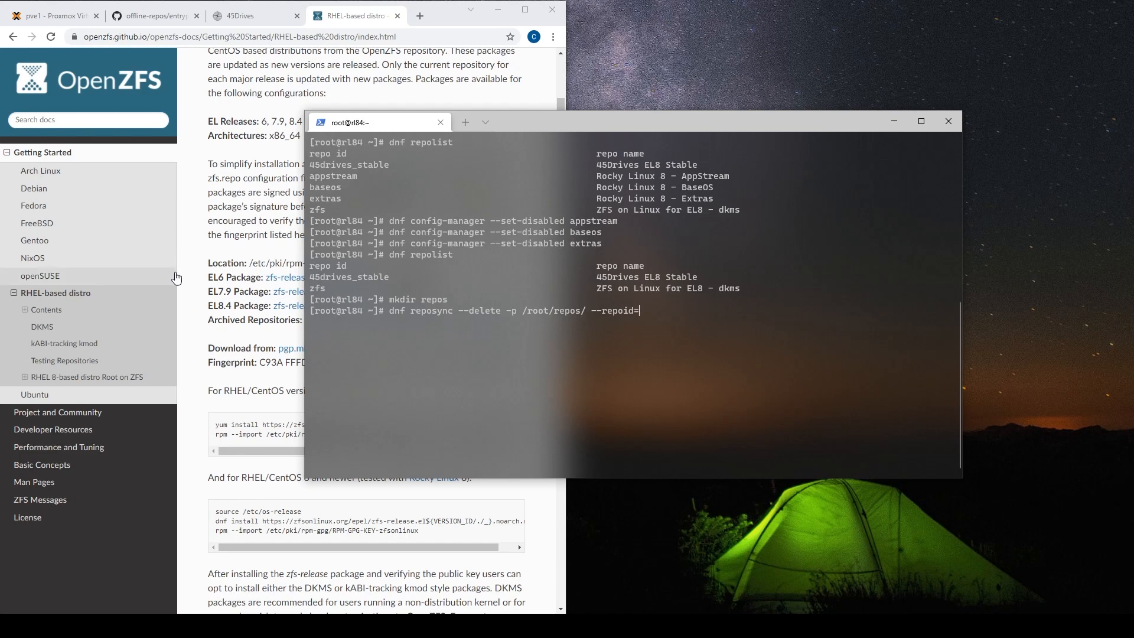
# - Add --repoid=45drives_stable, --newest-only and --download-metadata to the reposync command
pyautogui.doubleClick(349, 276)
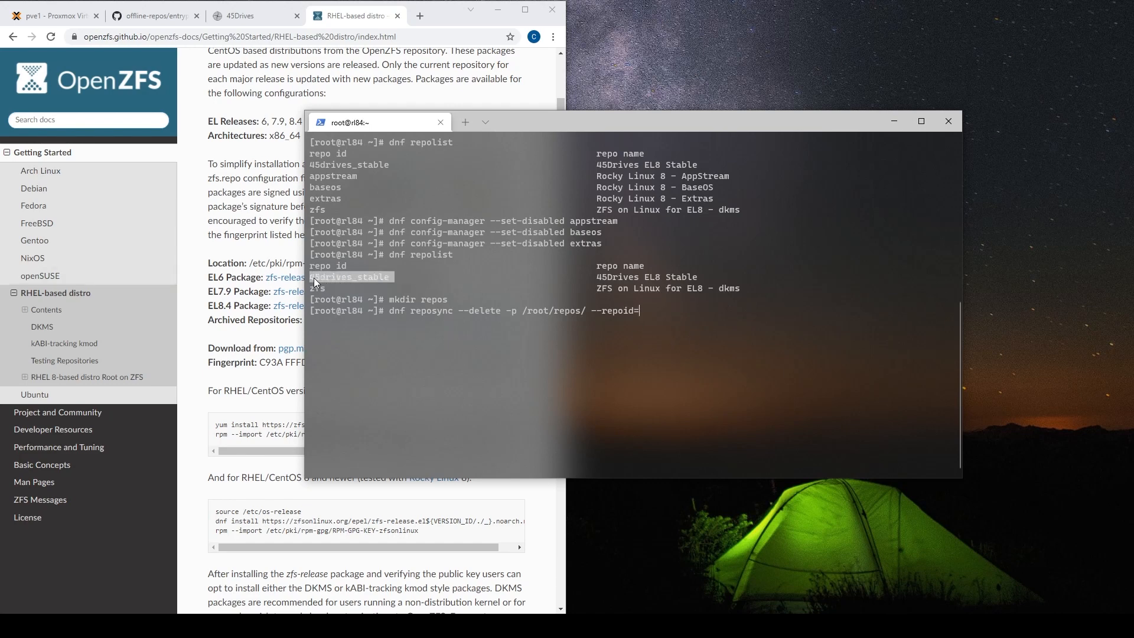
pyautogui.write('45drives_stable')
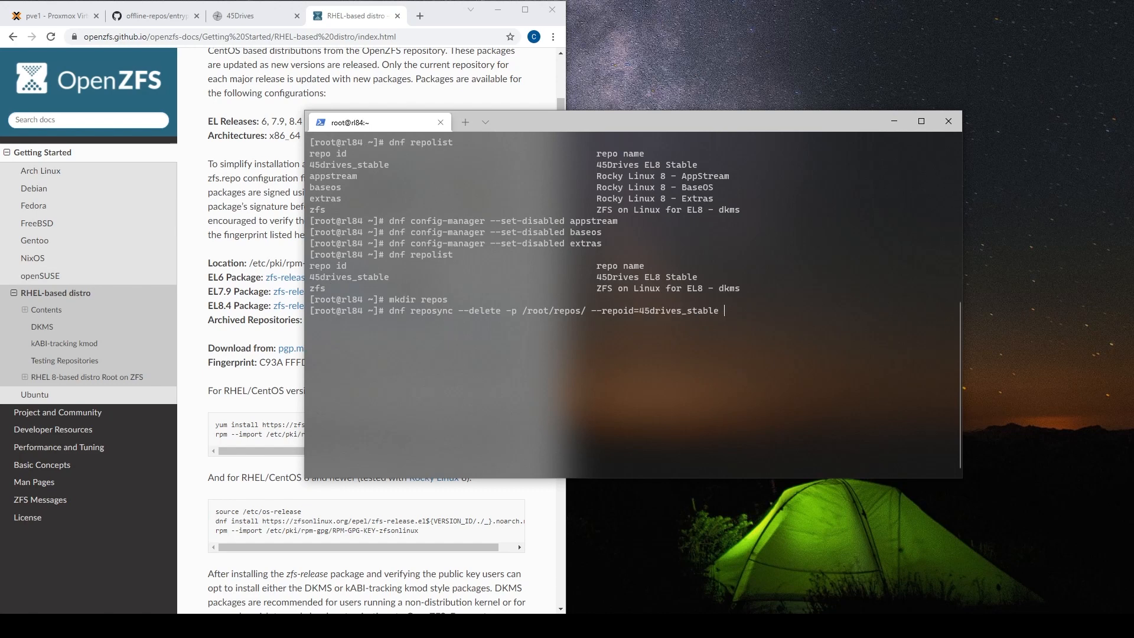
pyautogui.write('--nee')
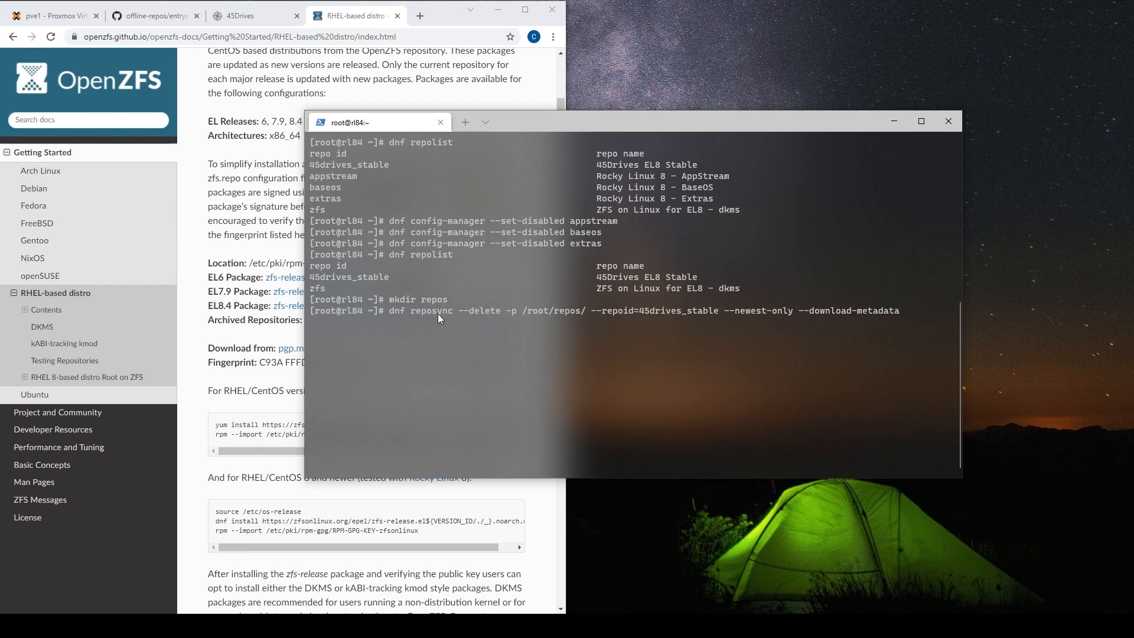
pyautogui.moveTo(422, 315)
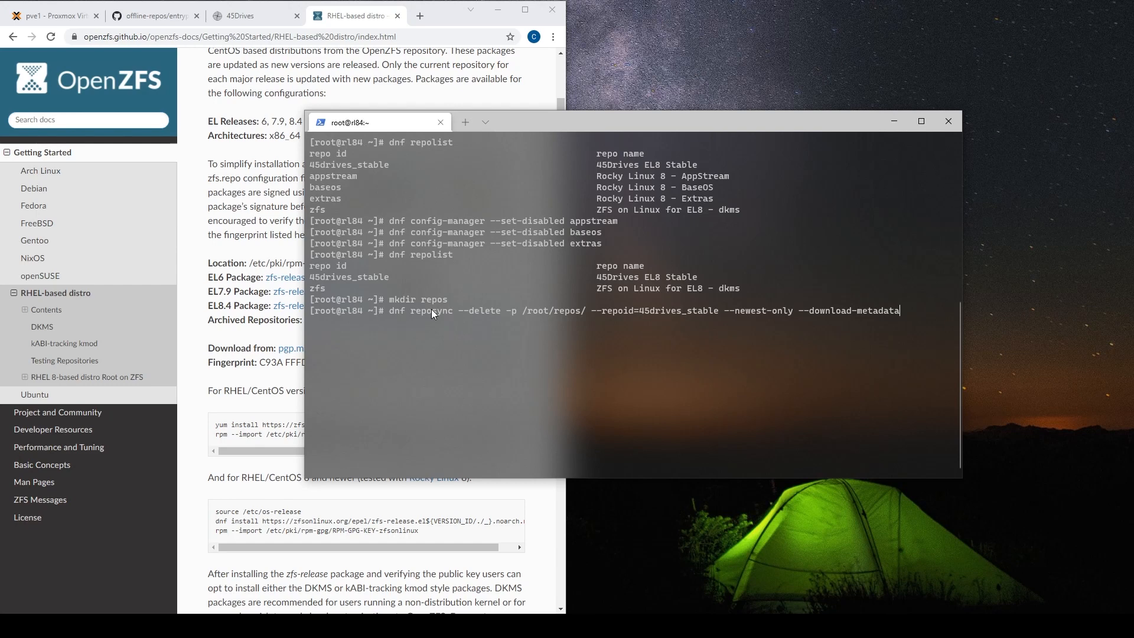
pyautogui.moveTo(507, 315)
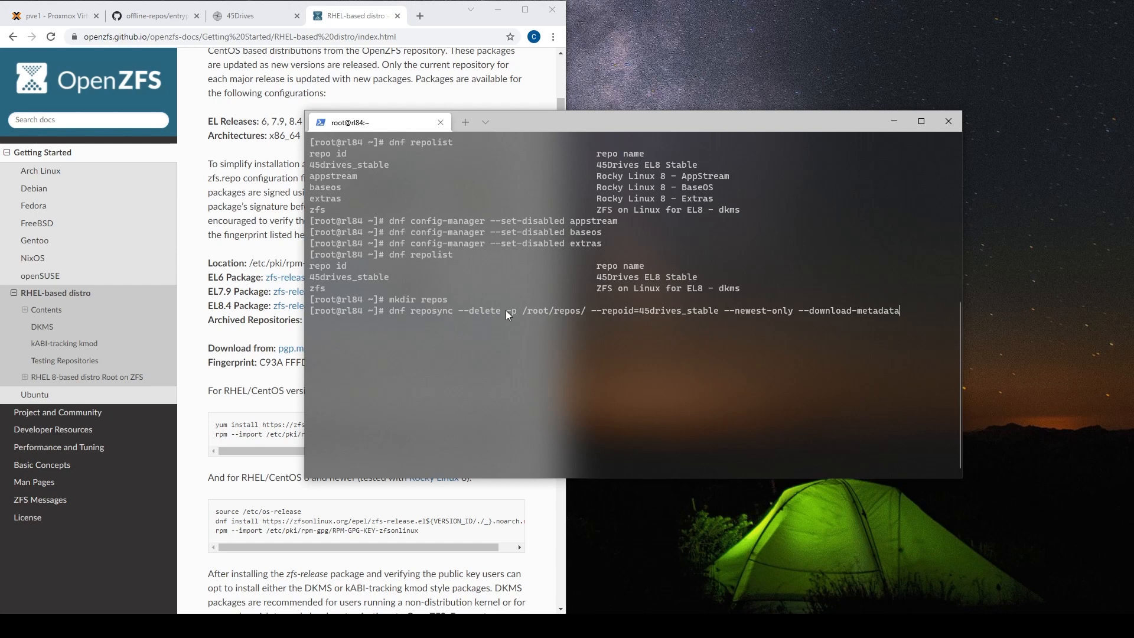
pyautogui.moveTo(504, 311); pyautogui.dragTo(584, 310)
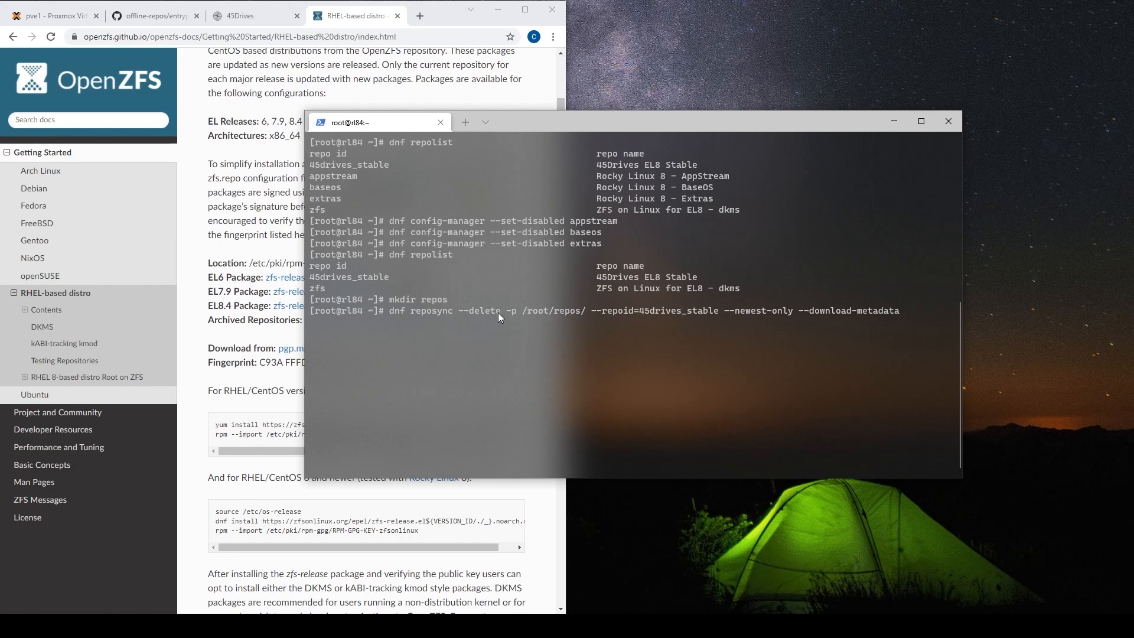
pyautogui.doubleClick(432, 311)
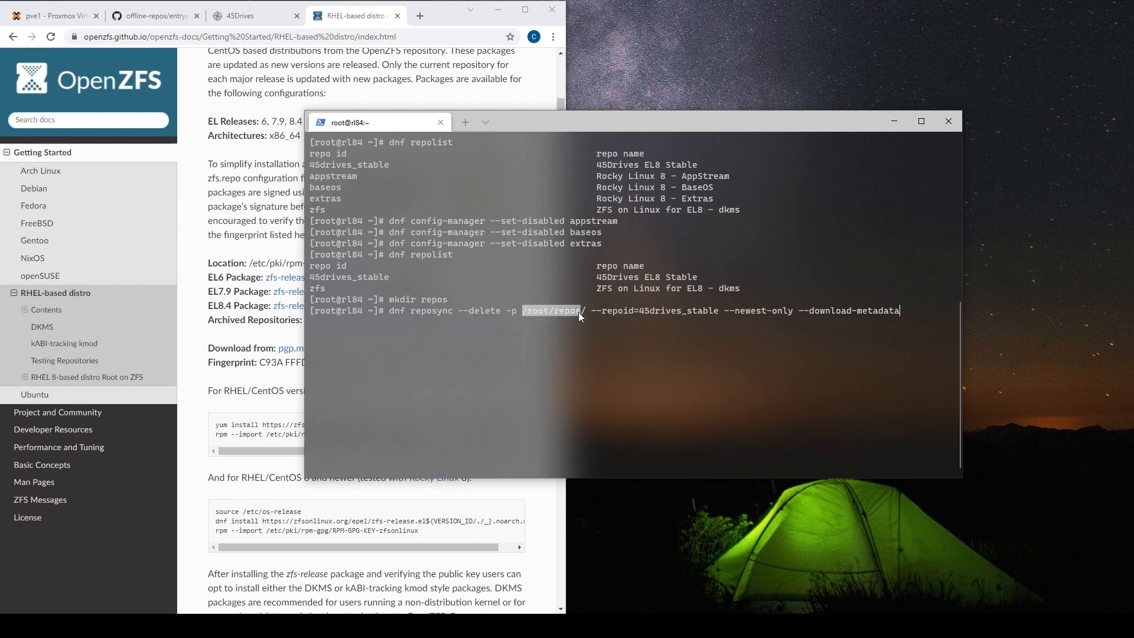
pyautogui.moveTo(595, 319)
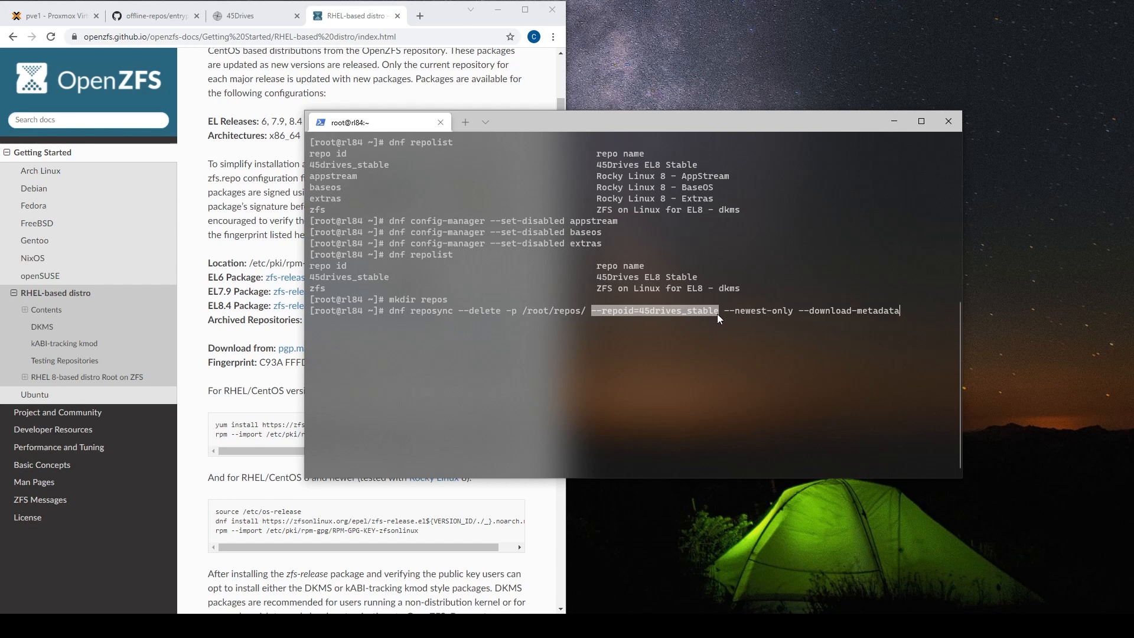
pyautogui.moveTo(715, 328)
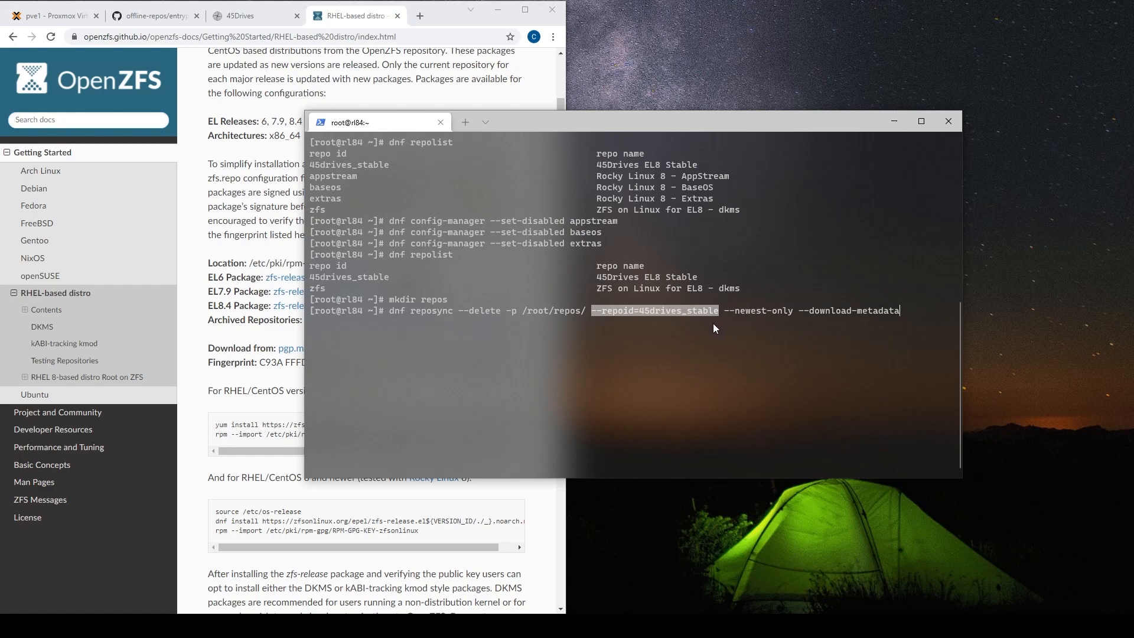
pyautogui.moveTo(707, 329)
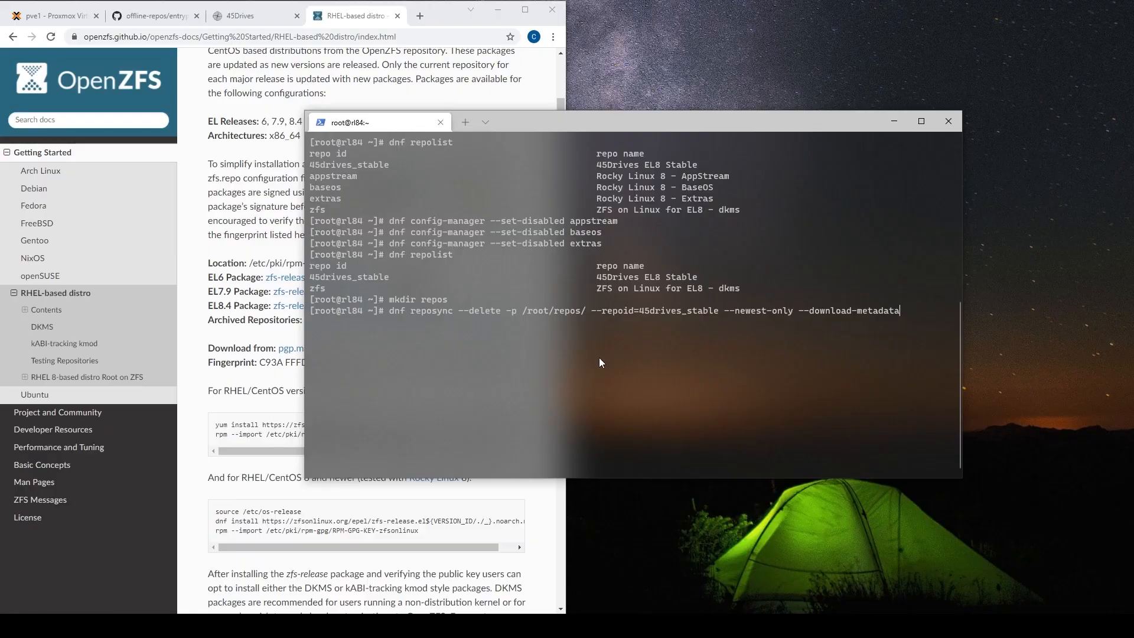
pyautogui.doubleClick(760, 310)
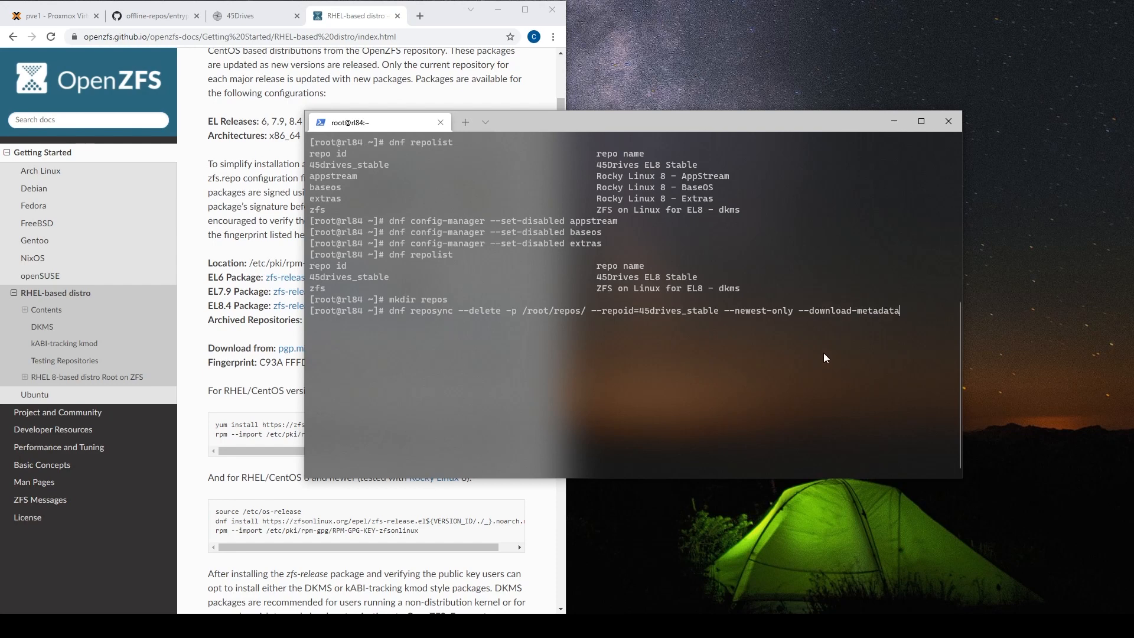
# - Run the 45drives_stable reposync for 100 packages and list the downloaded files in repos/
pyautogui.press('Return')
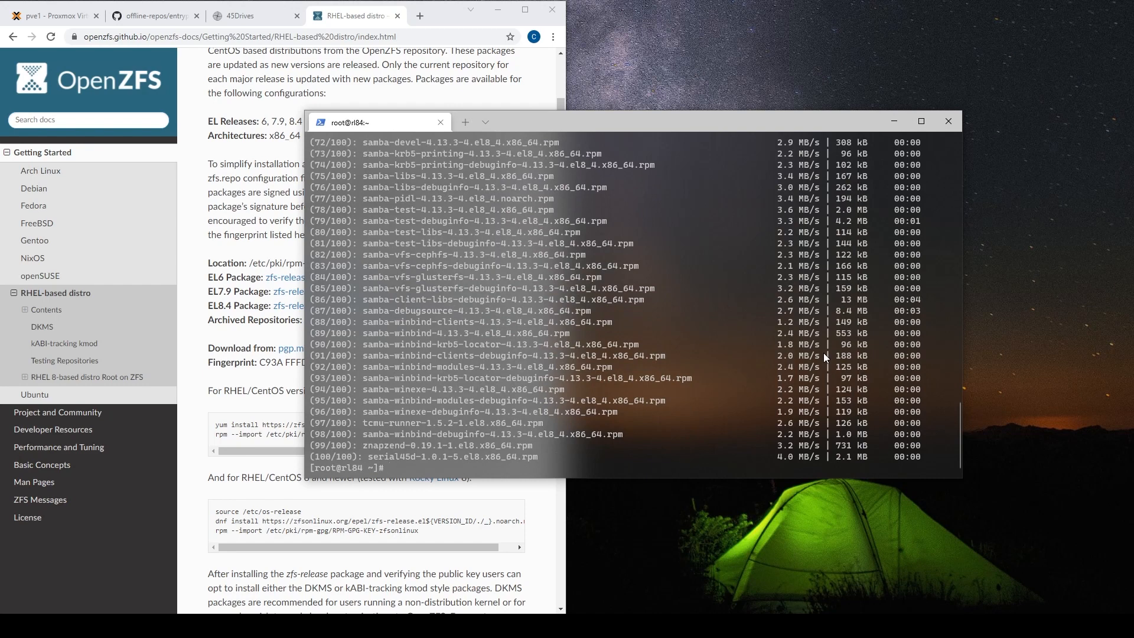
pyautogui.write('ls repos/')
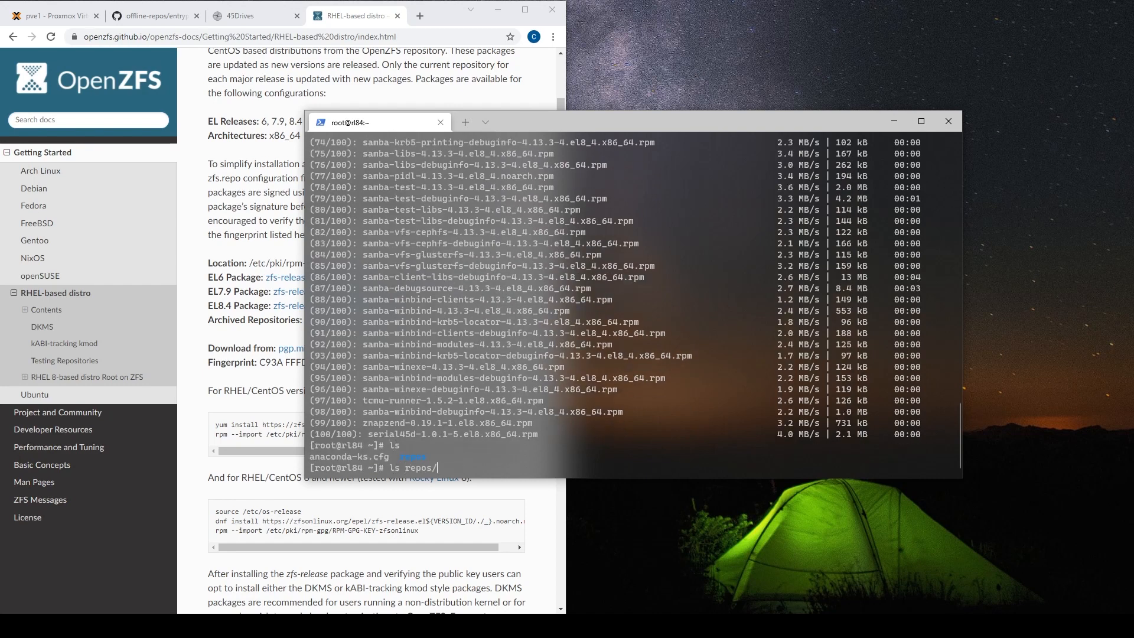
pyautogui.press('Return')
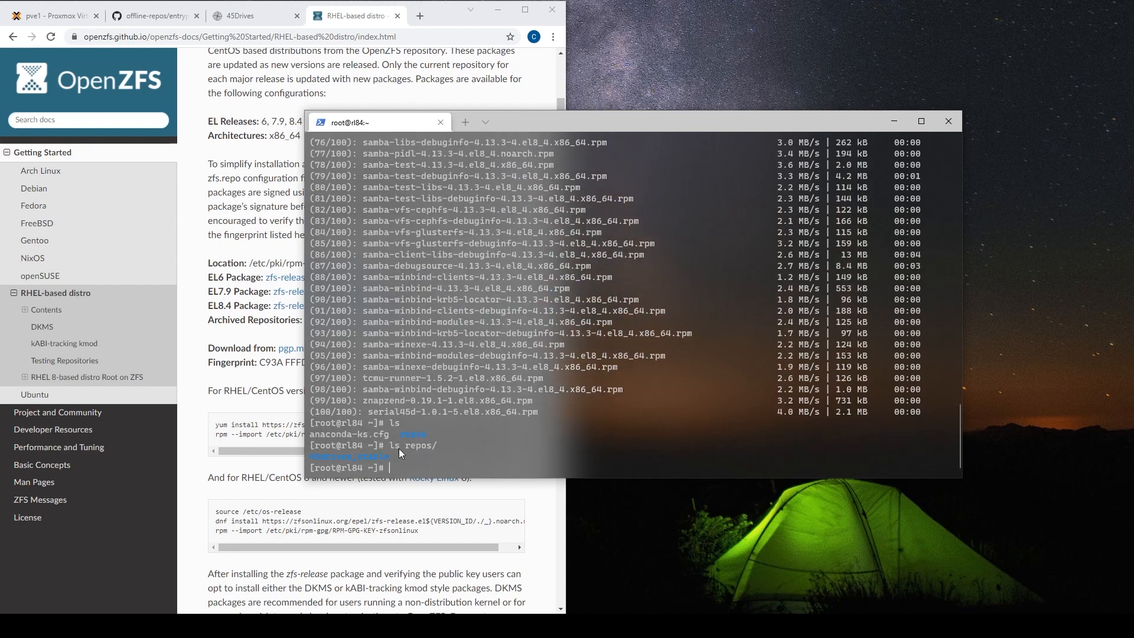
pyautogui.write('ls repos/')
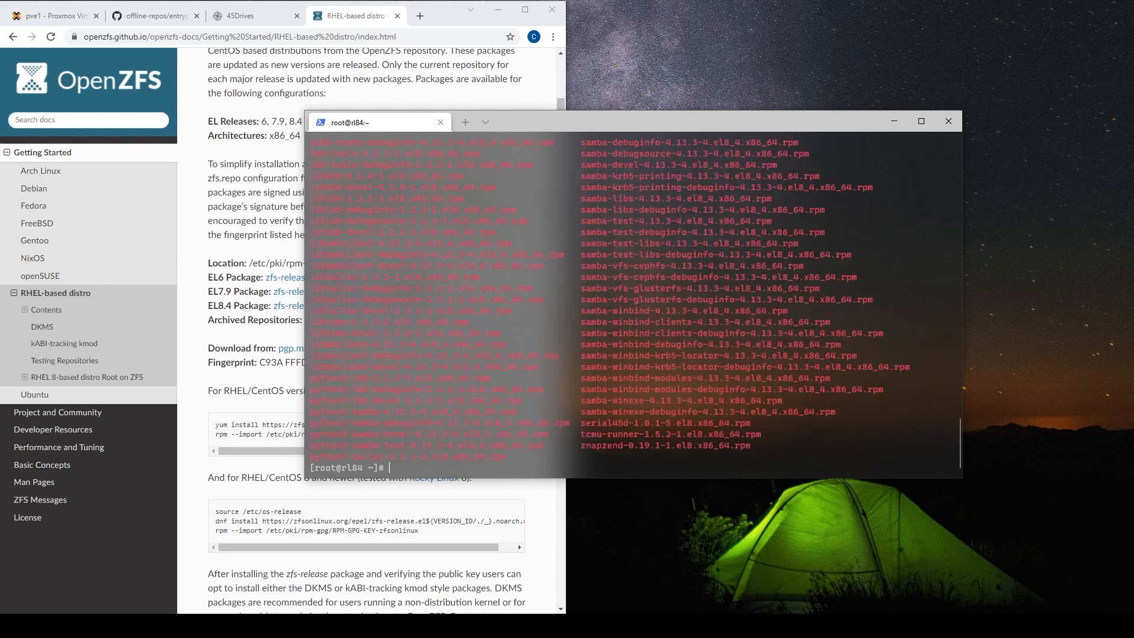
# - Browse the 45Drives repo's el8 folder, then return to the /rhel/ index
pyautogui.click(242, 16)
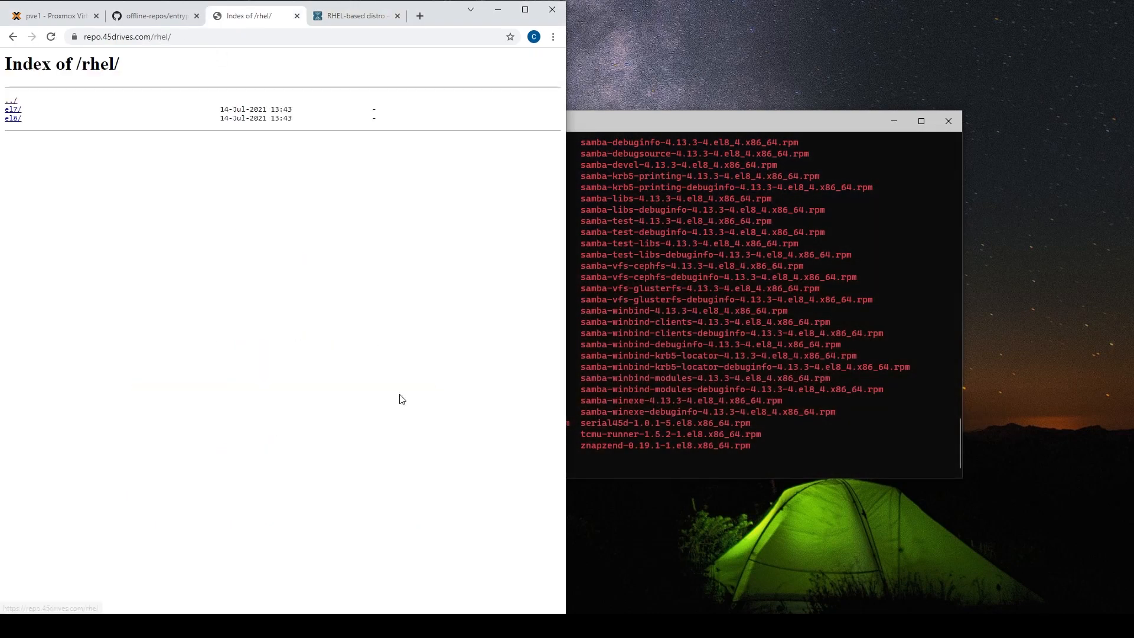
pyautogui.click(11, 117)
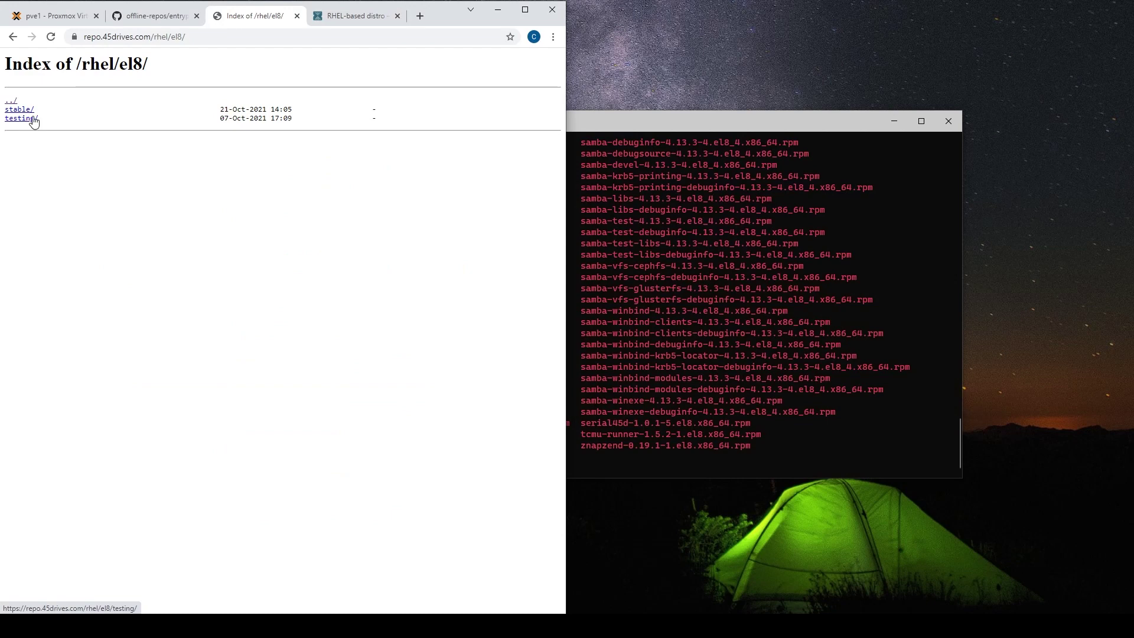
pyautogui.click(18, 109)
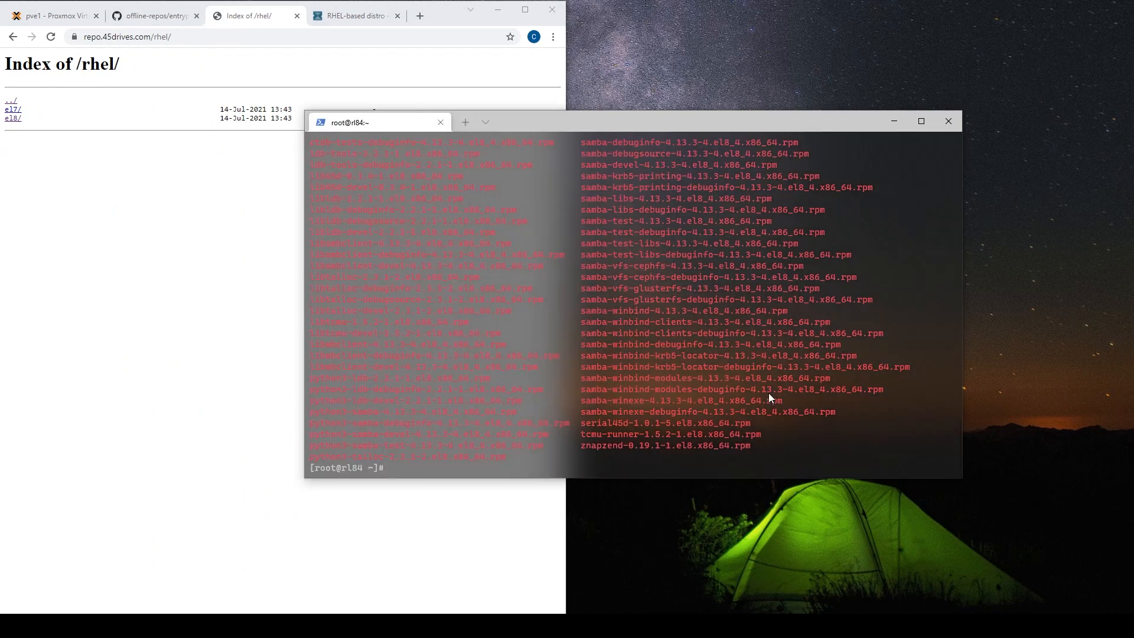
# - Sync the zfs repo's 17 packages into /root/repos, then rerun the 45drives_stable sync
pyautogui.write('dnf reposync --delete -p /root/repos/ --repoid=45drives_stable --newest-only --download-metadata')
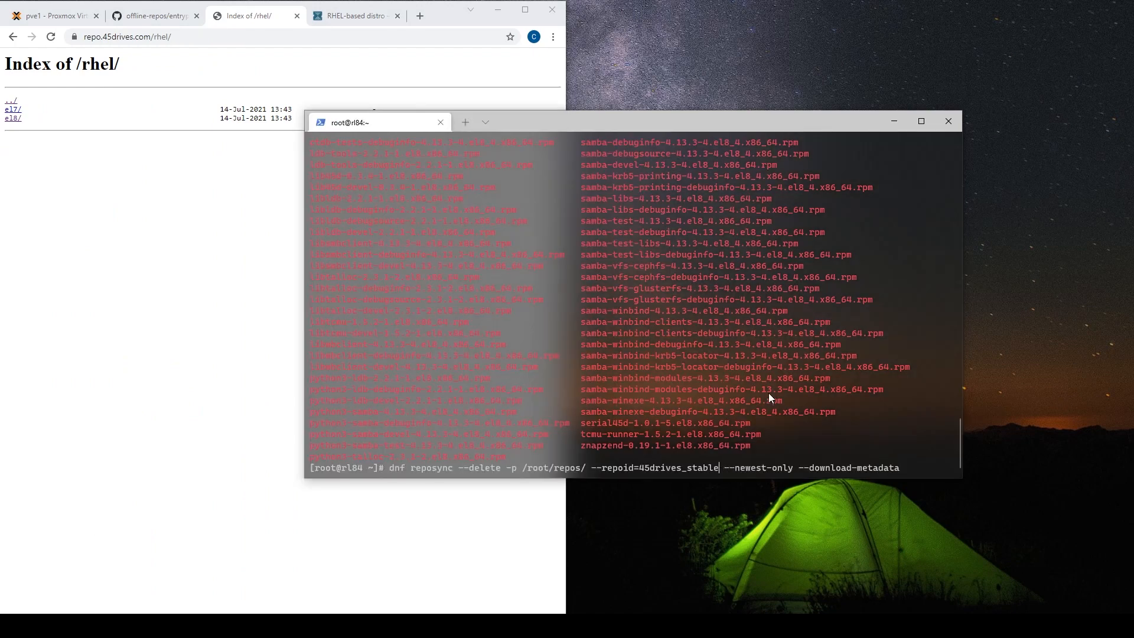
pyautogui.press('Backspace')
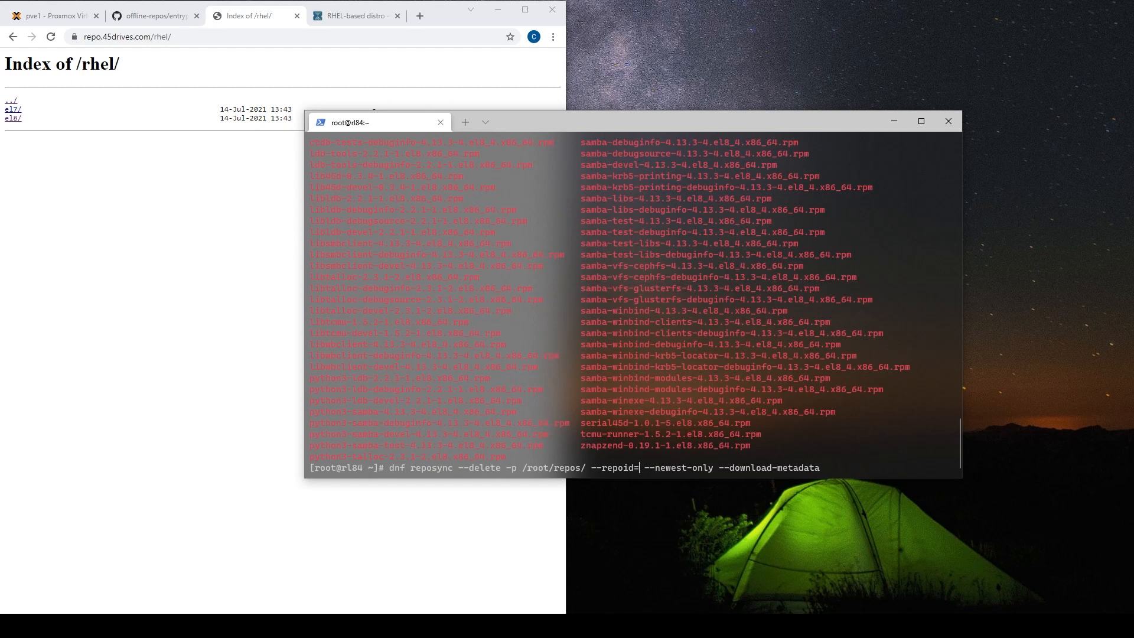
pyautogui.write('zfs')
pyautogui.write('ls repos/45drives_stable/x86_64/')
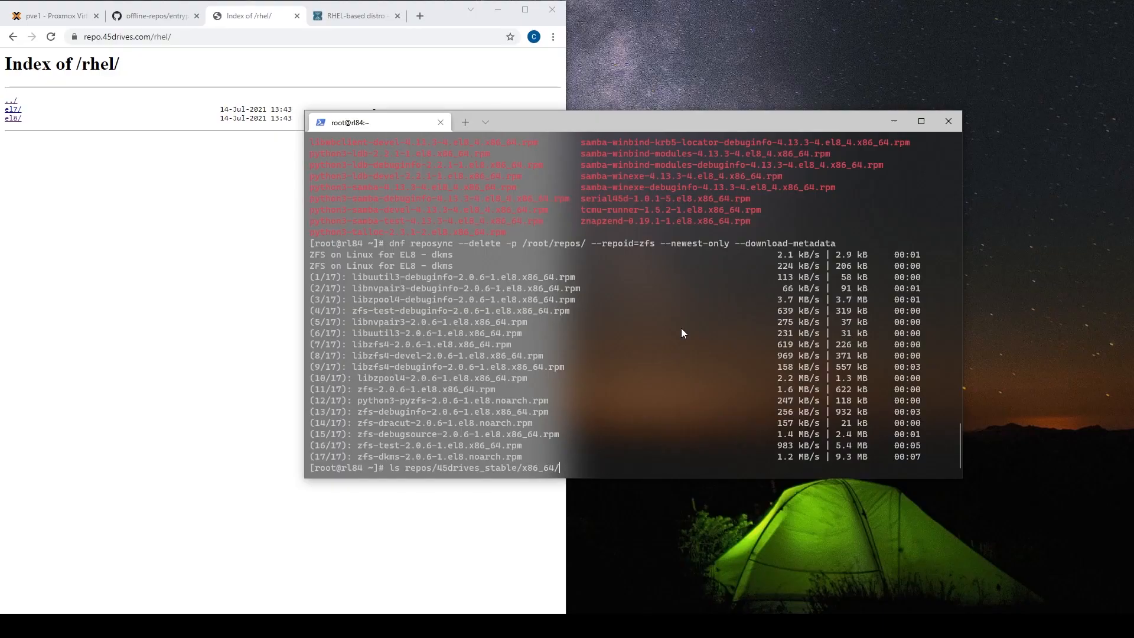
pyautogui.write('dnf reposync --delete -p /root/repos/ --repoid=45drives_stable --newest-only --download-metadata')
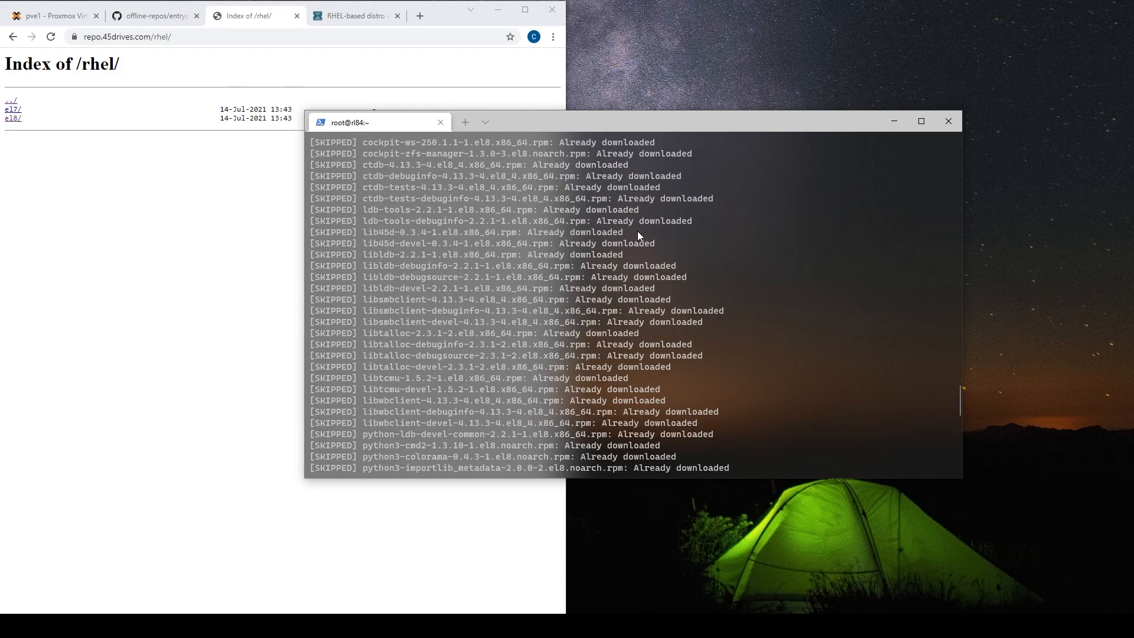
# - Scroll down through the terminal output before clearing the screen and listing root's home
pyautogui.scroll(-3)
pyautogui.write('ls')
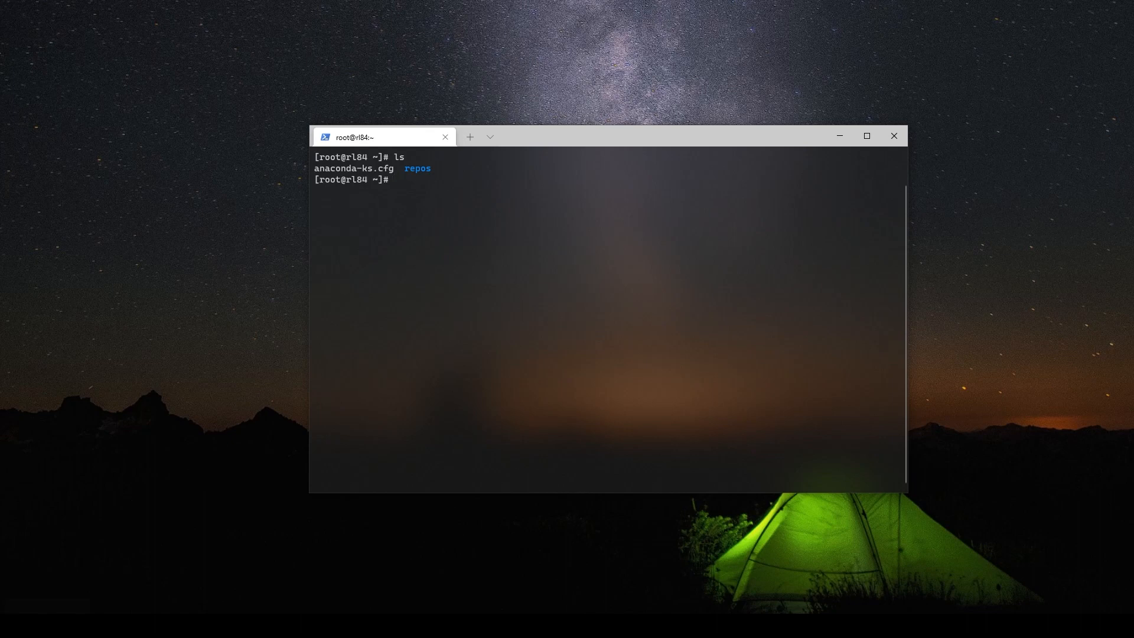
# - Remove 45drives.repo from /etc/yum.repos.d and create 45drives-local.repo in vim
pyautogui.write('cd /etc/yum/.repos.d/')
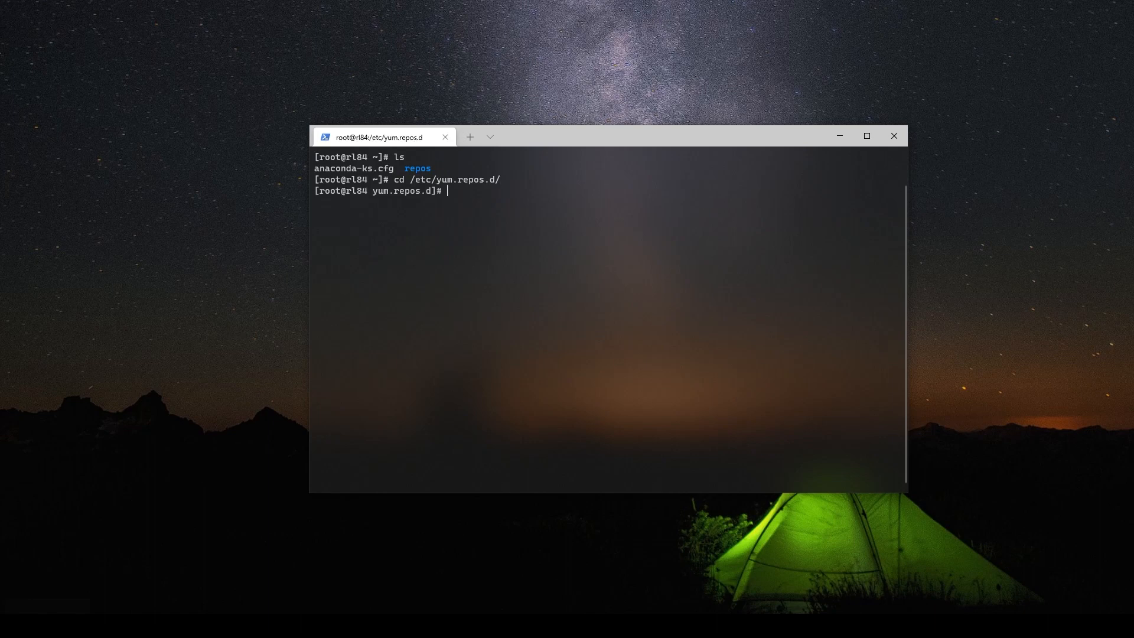
pyautogui.write('ls')
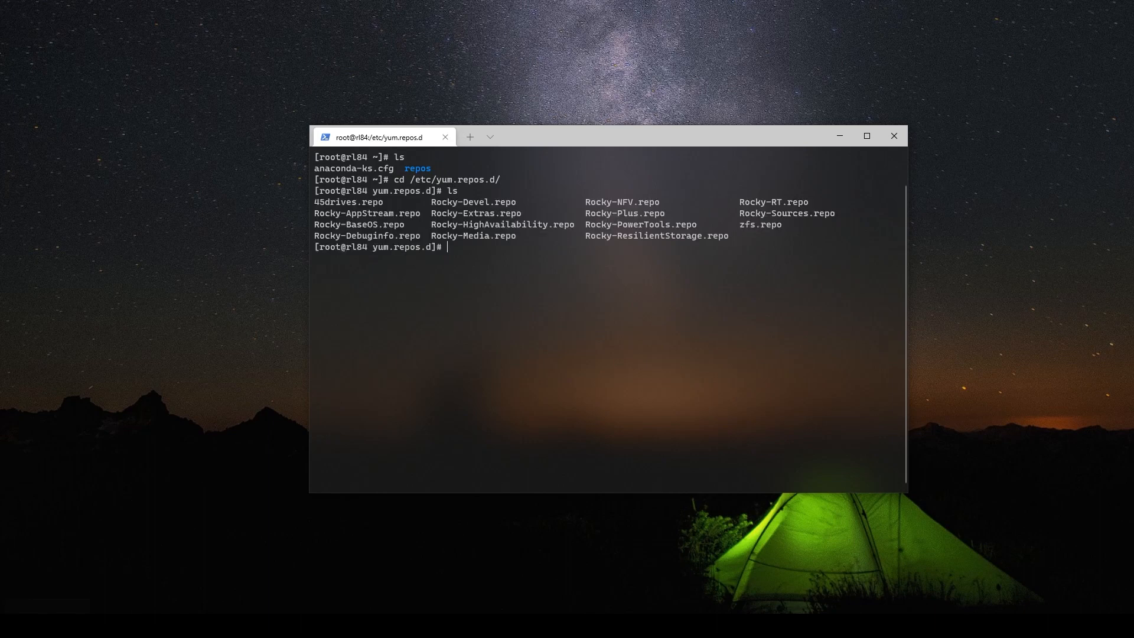
pyautogui.write('rm 4')
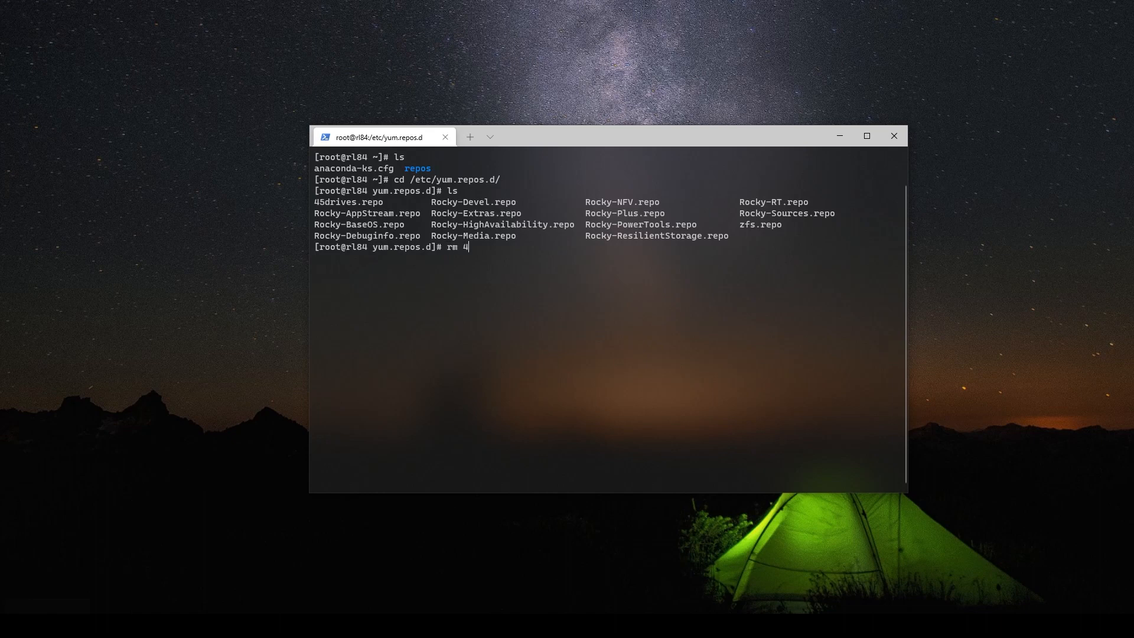
pyautogui.write('5drives.repo')
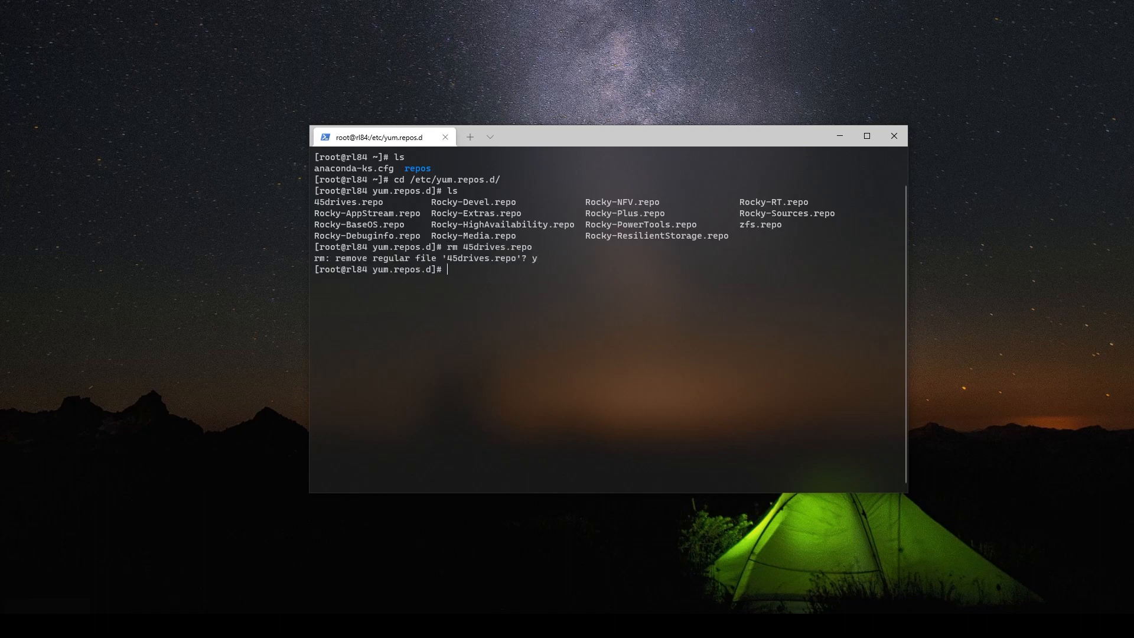
pyautogui.write('vim 45drives-')
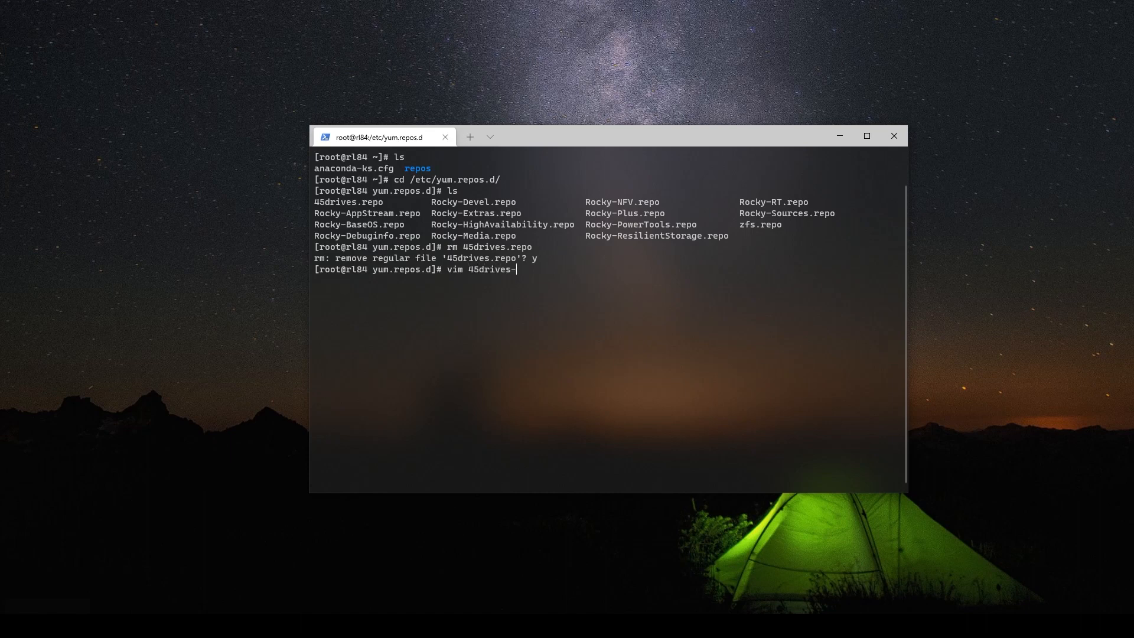
pyautogui.write('local.repo')
pyautogui.write('[45dri')
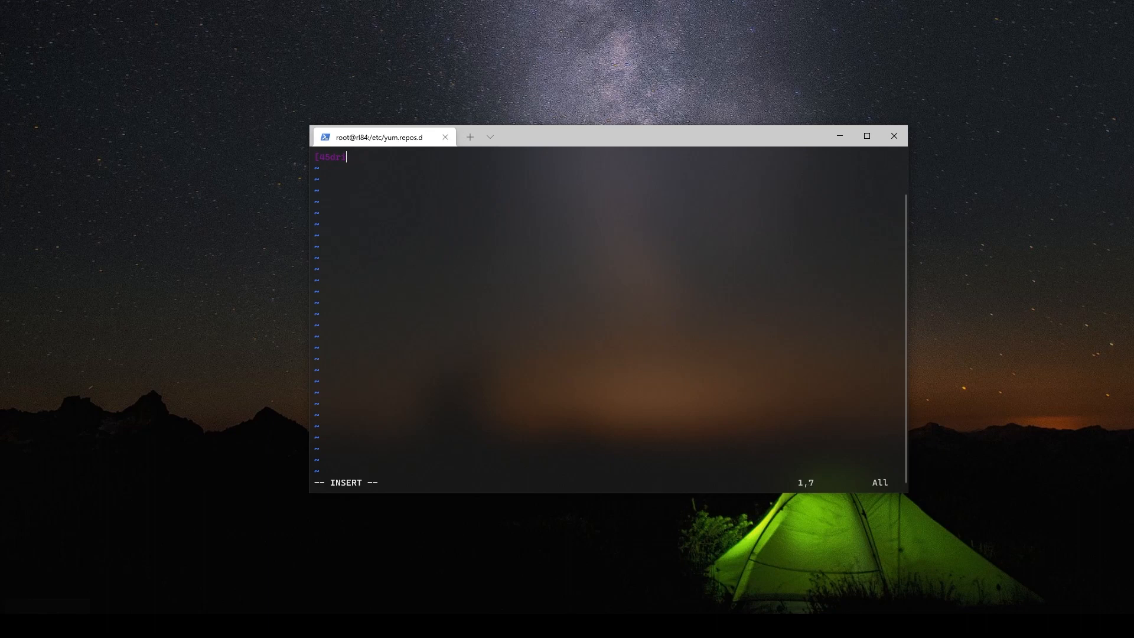
# - Enter the [45drives-stable-local] header with enabled, priority, gpgcheck and repo_gpgcheck = 1
pyautogui.write('ves-stable')
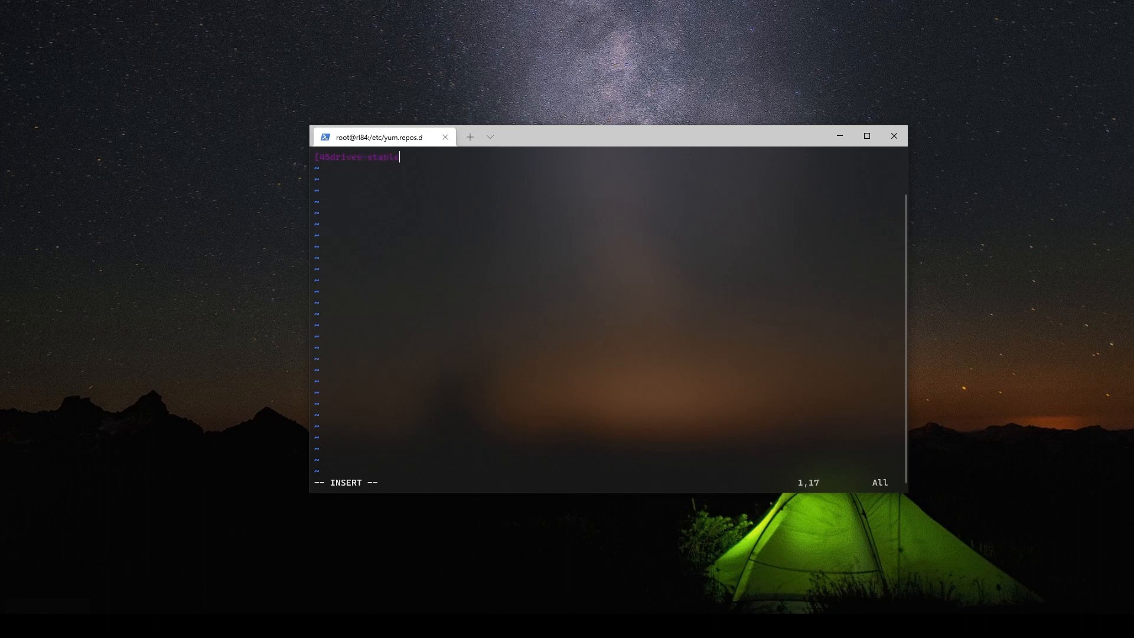
pyautogui.write('-local')
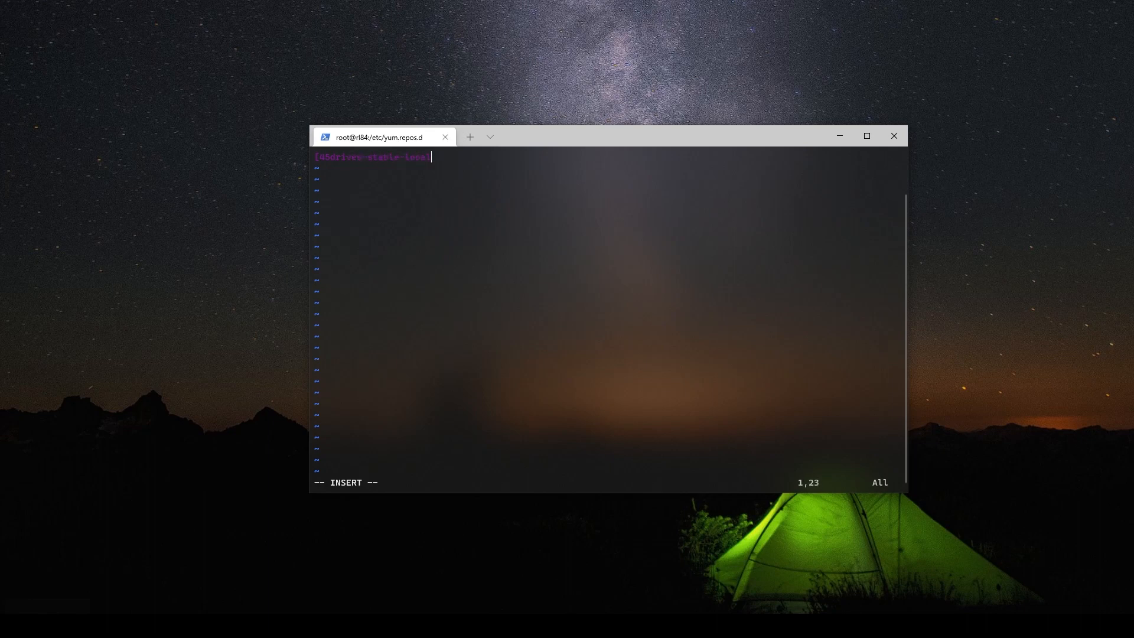
pyautogui.write('enabled = 1')
pyautogui.write('pr')
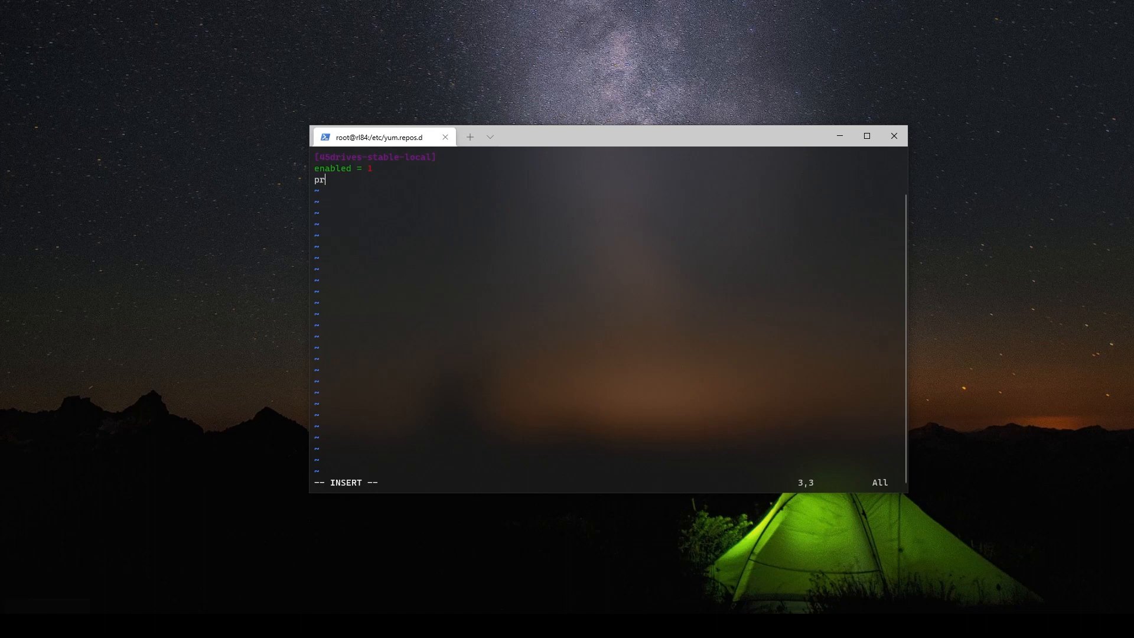
pyautogui.write('it')
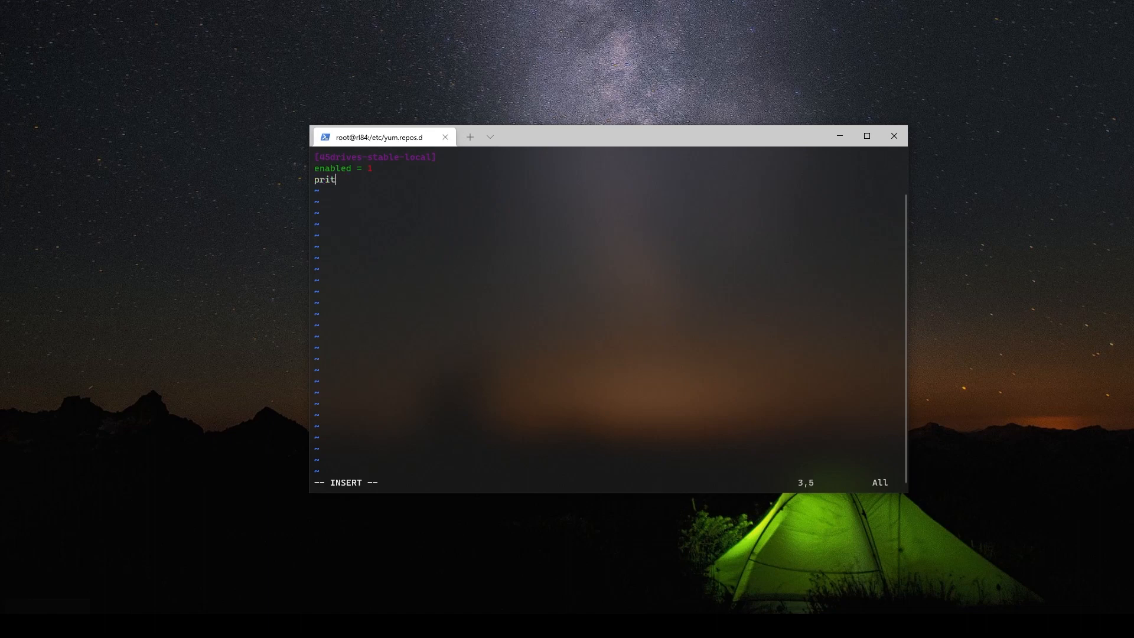
pyautogui.write('ority')
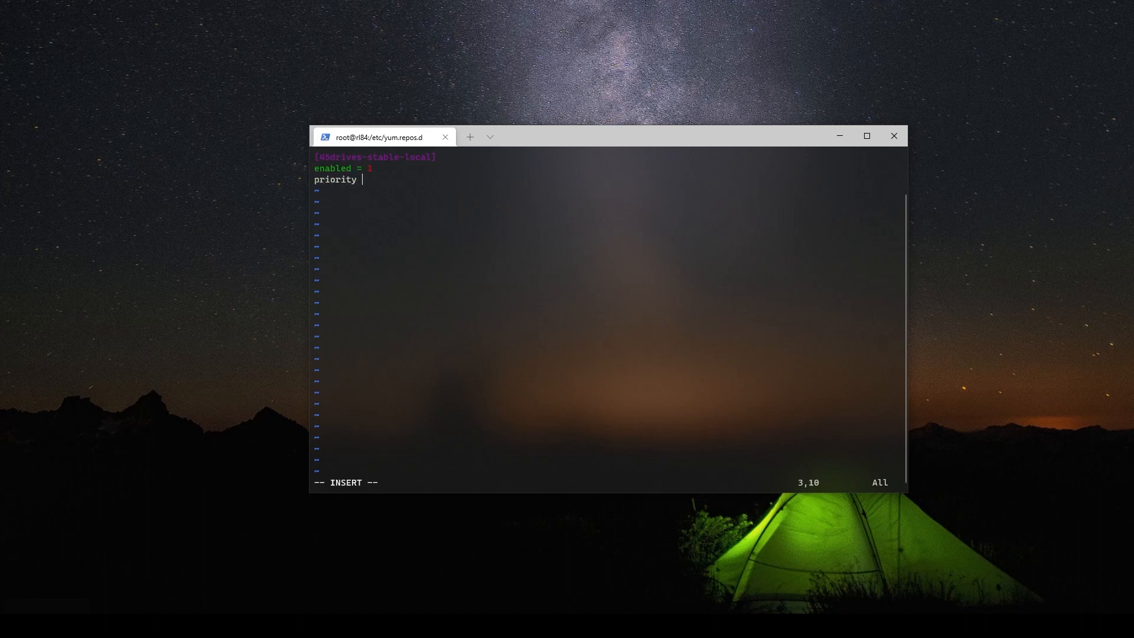
pyautogui.write('= 1')
pyautogui.write('gpgcheck = 1')
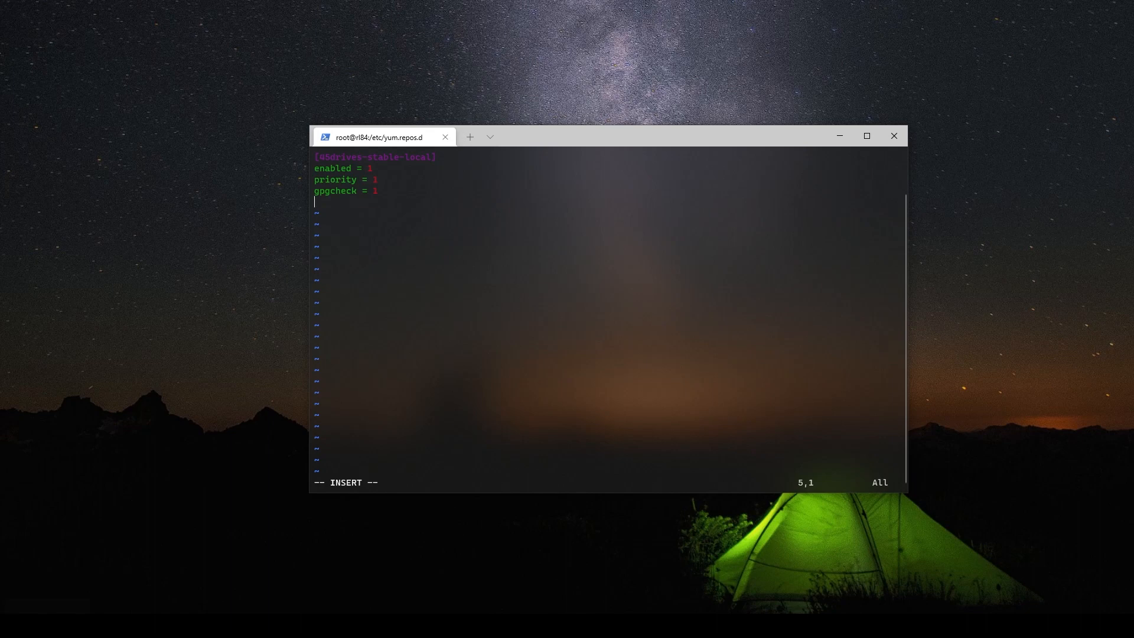
pyautogui.write('repo_')
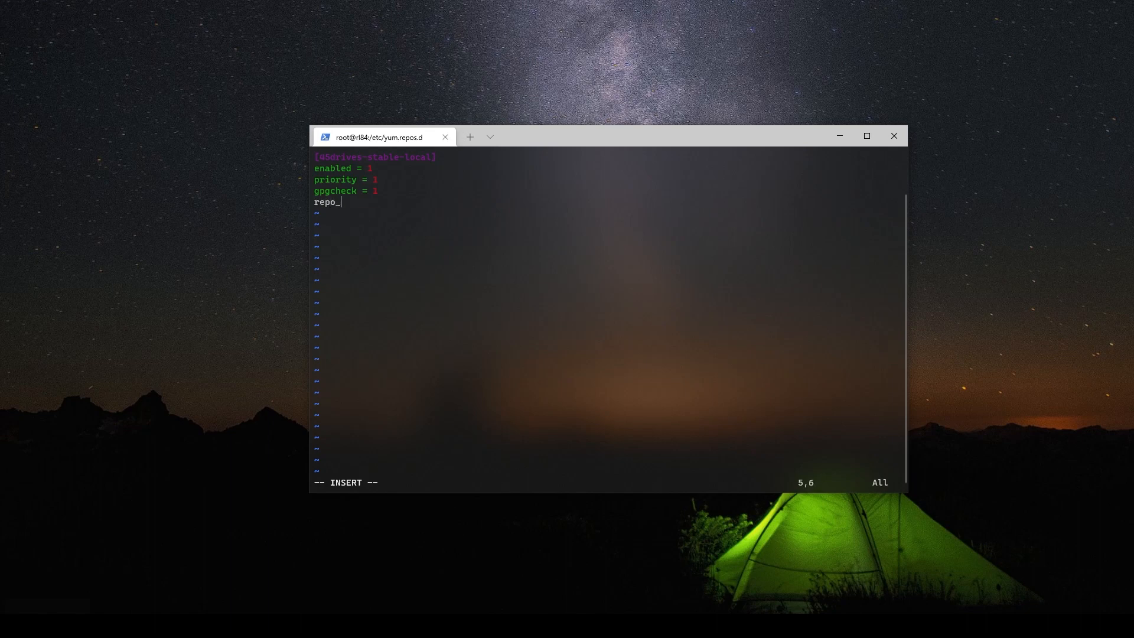
pyautogui.write('gpgcheck')
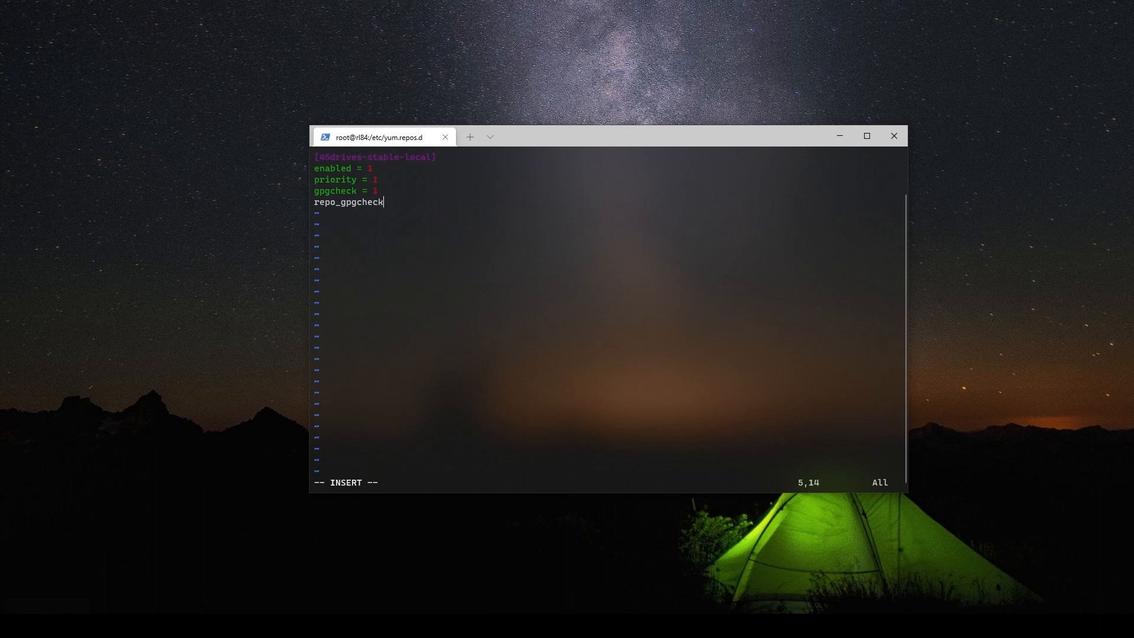
pyautogui.write('= 1')
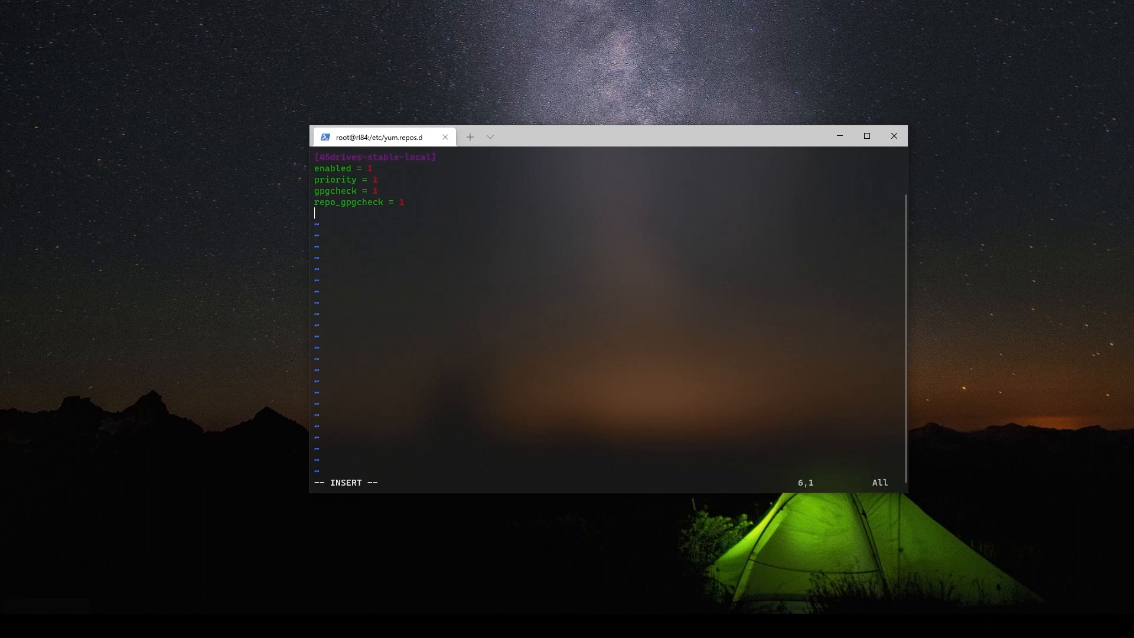
# - Add baseurl = file:///root/repos/45drives_stable, correcting the mistyped http prefix
pyautogui.write('baseurl =')
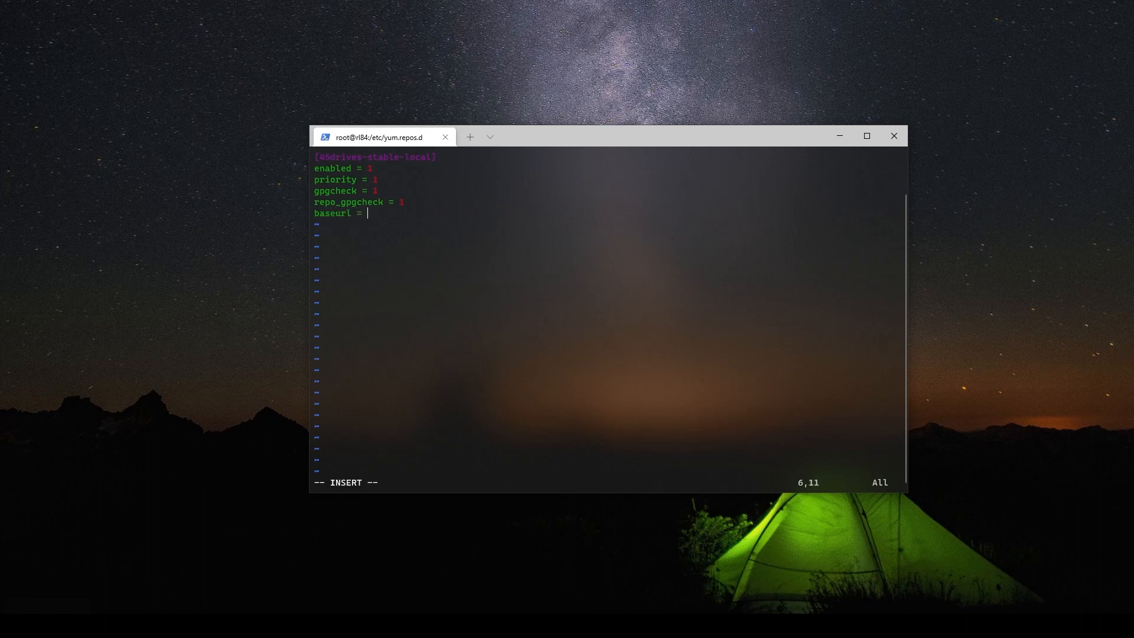
pyautogui.write('file:')
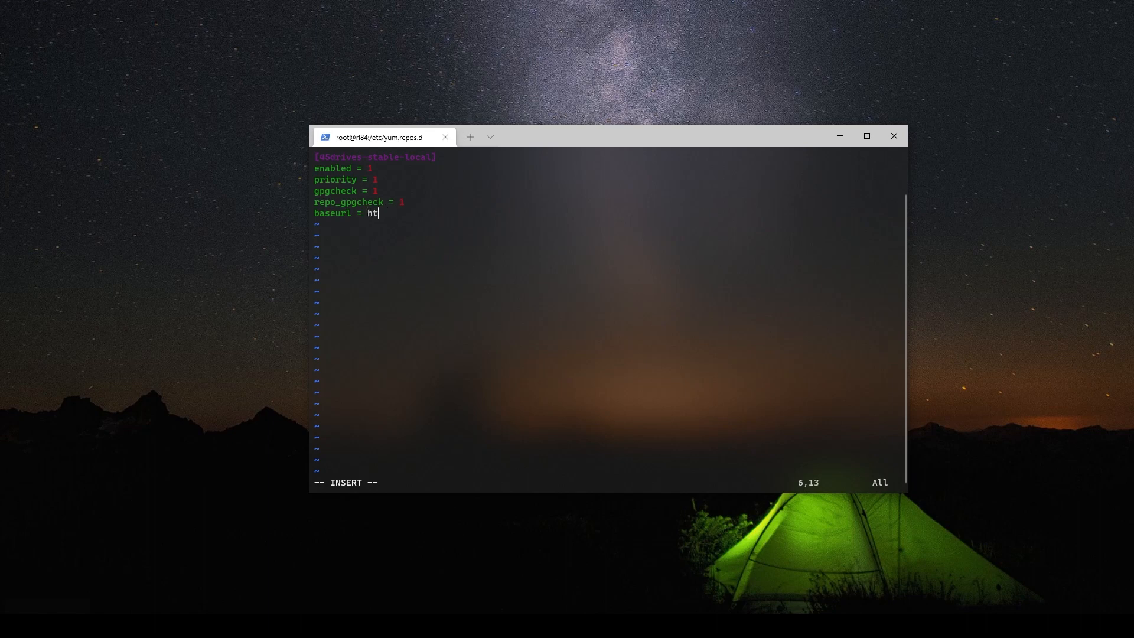
pyautogui.write('tp://')
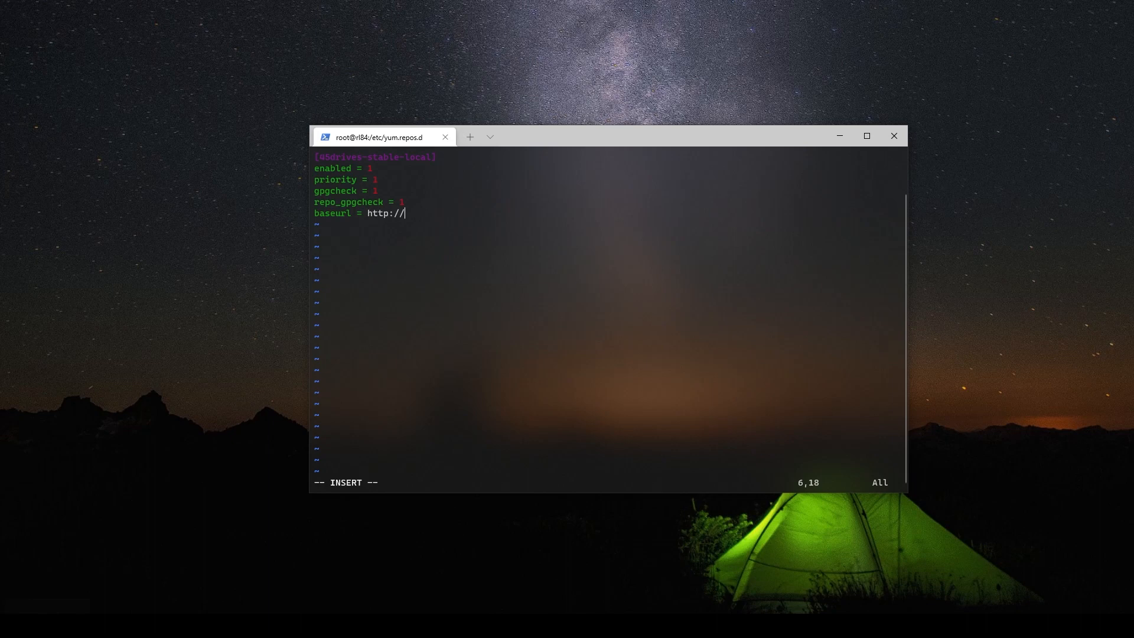
pyautogui.press('BackSpace')
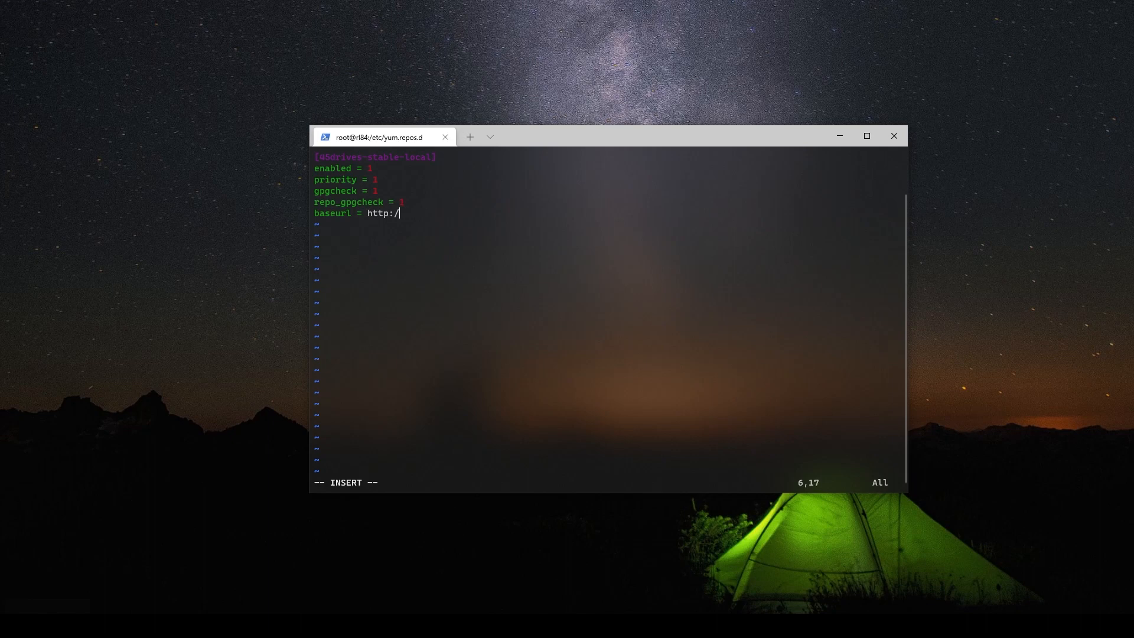
pyautogui.write('file')
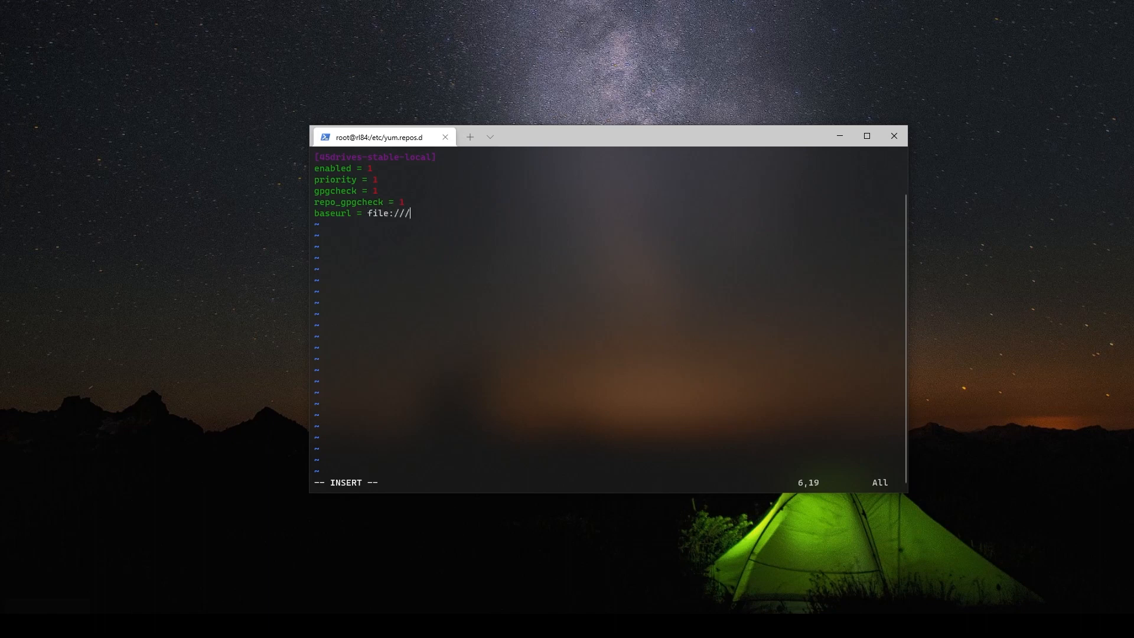
pyautogui.write('root/')
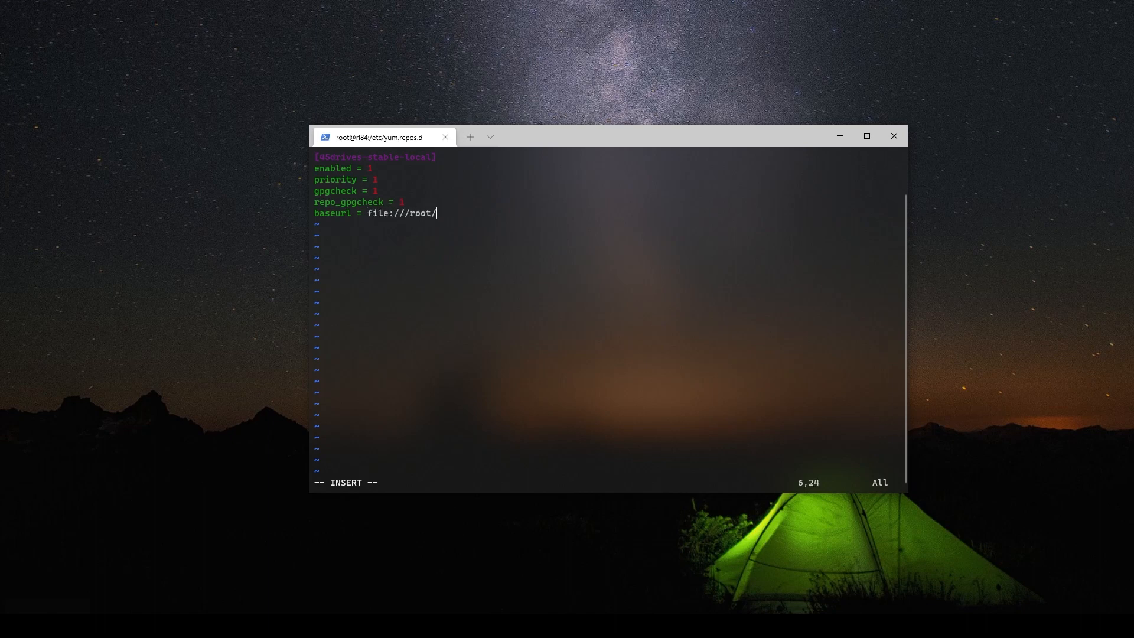
pyautogui.write('repos/')
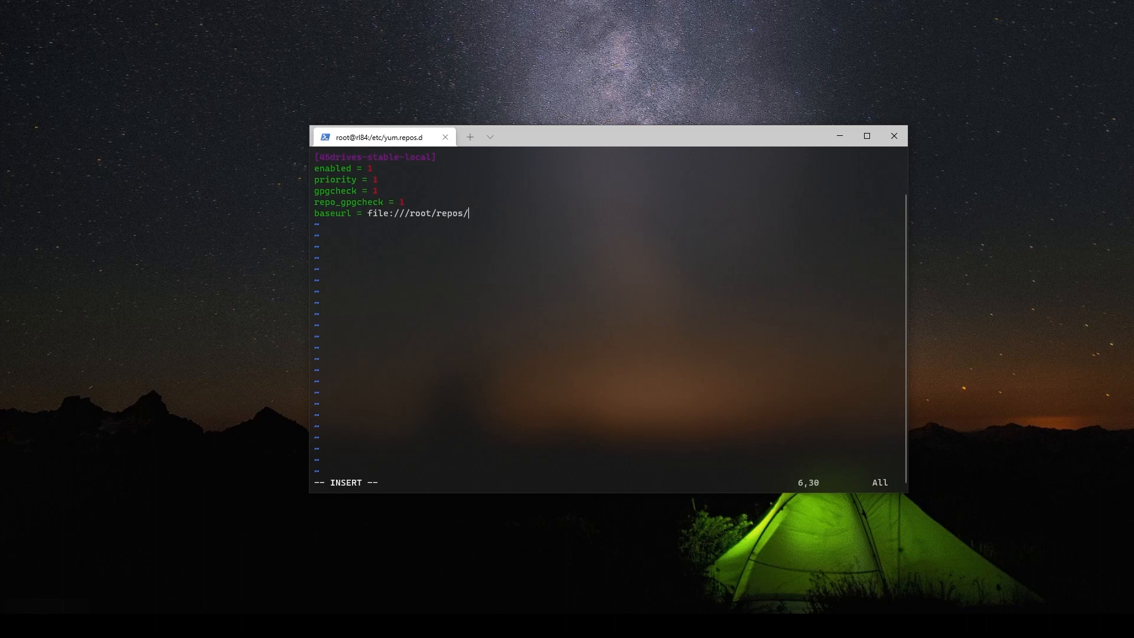
pyautogui.write('45drives')
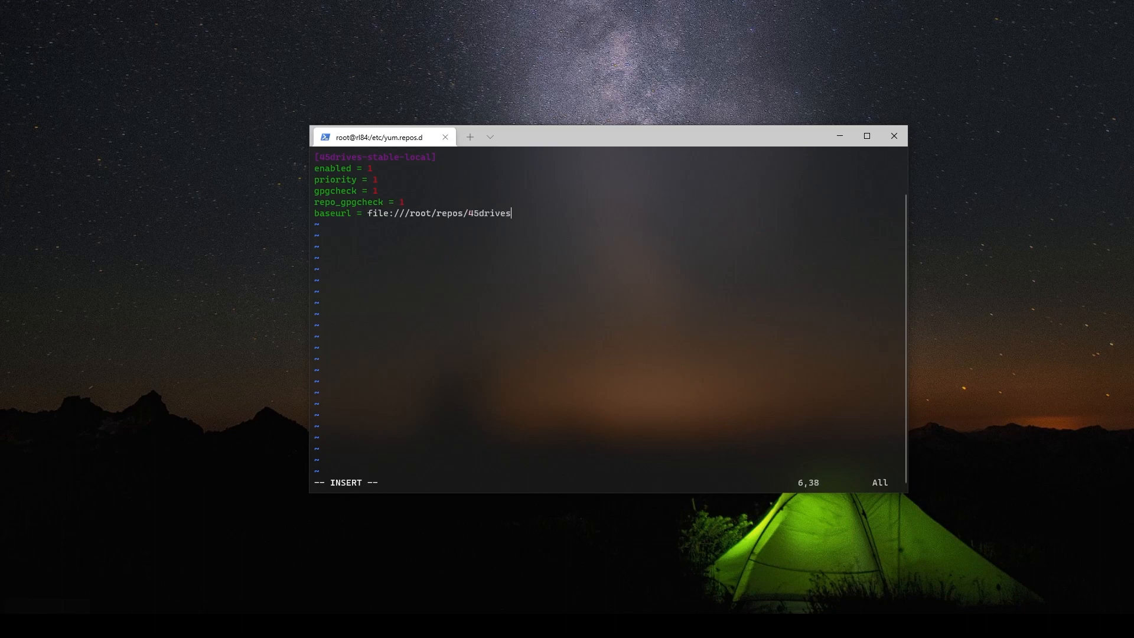
pyautogui.write('_stable')
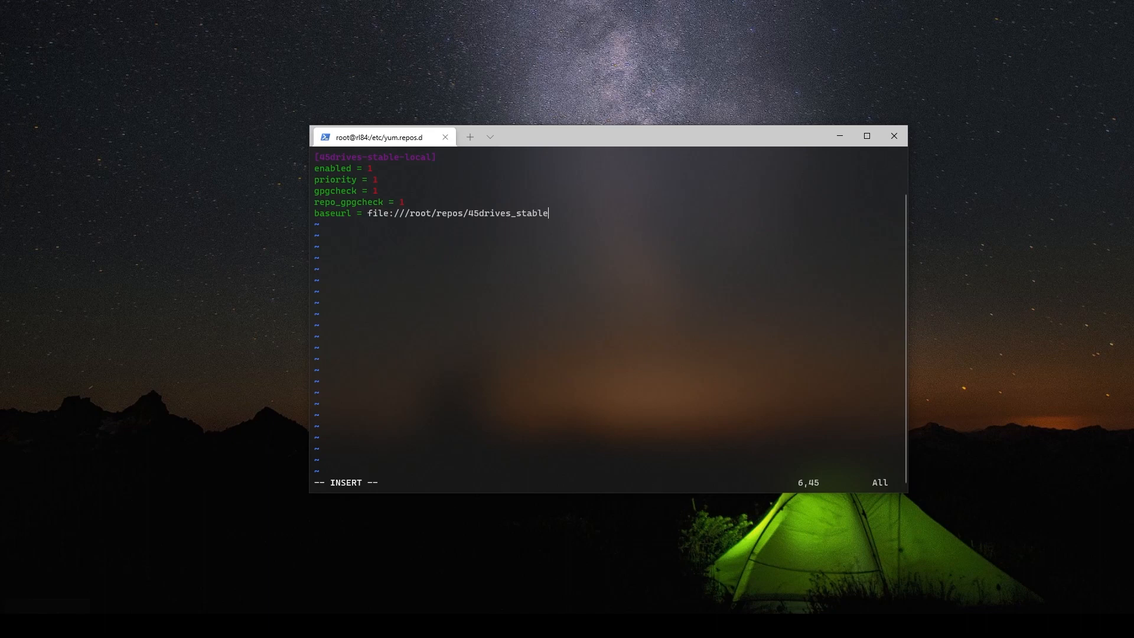
pyautogui.write('gp')
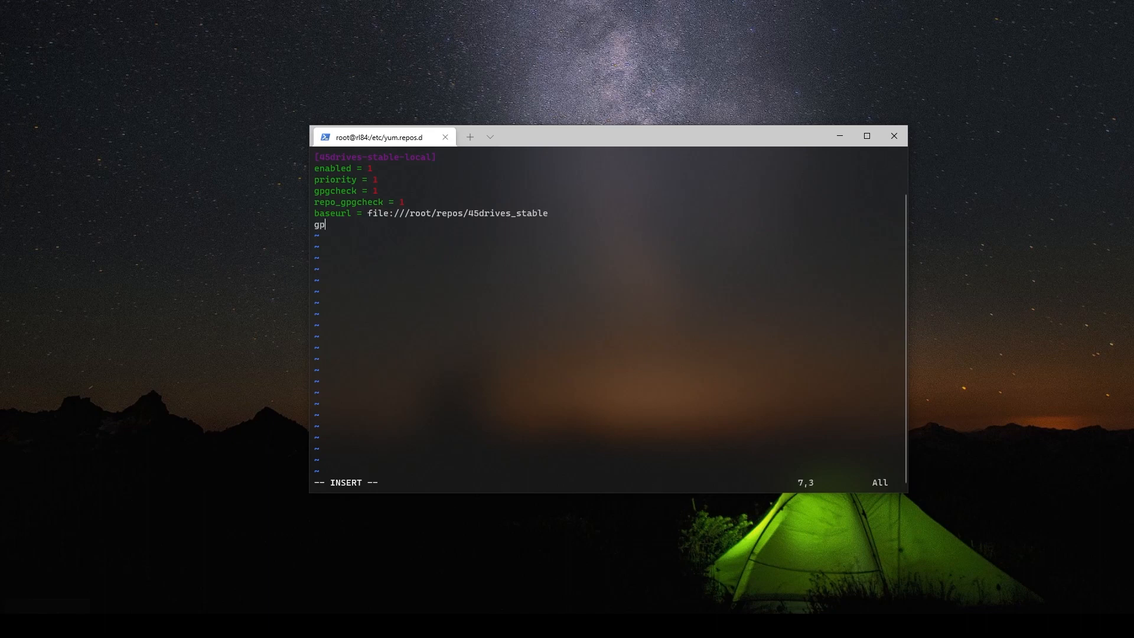
pyautogui.write('gkey =')
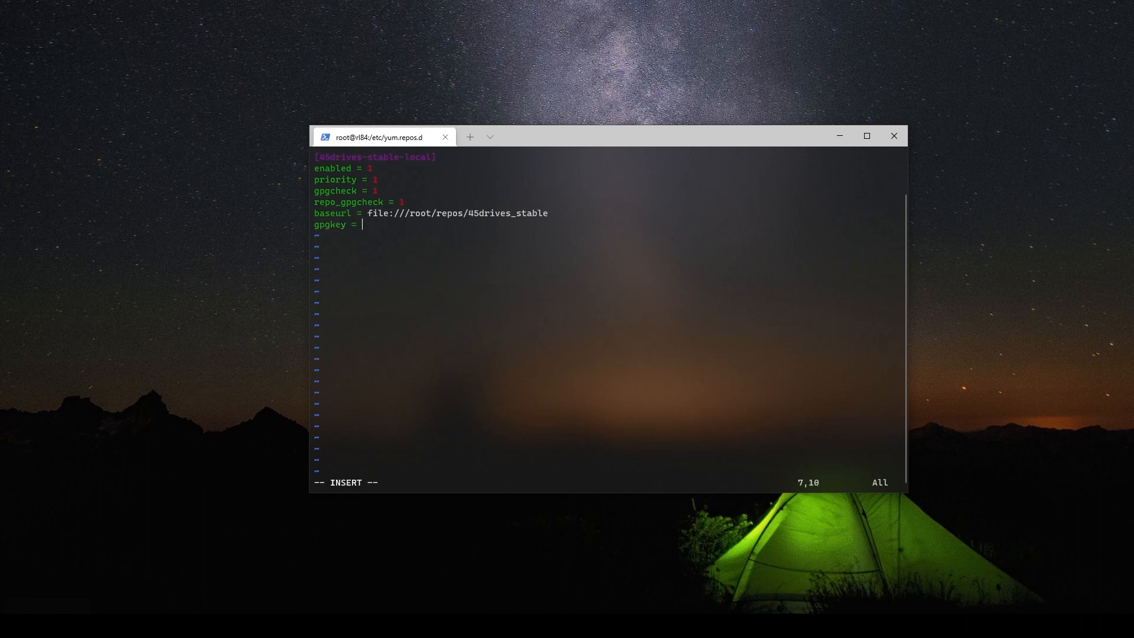
# - Set gpgkey to file:///etc/pki/rpm-gpg/RPM-GPG-KEY-45drives
pyautogui.write('file:')
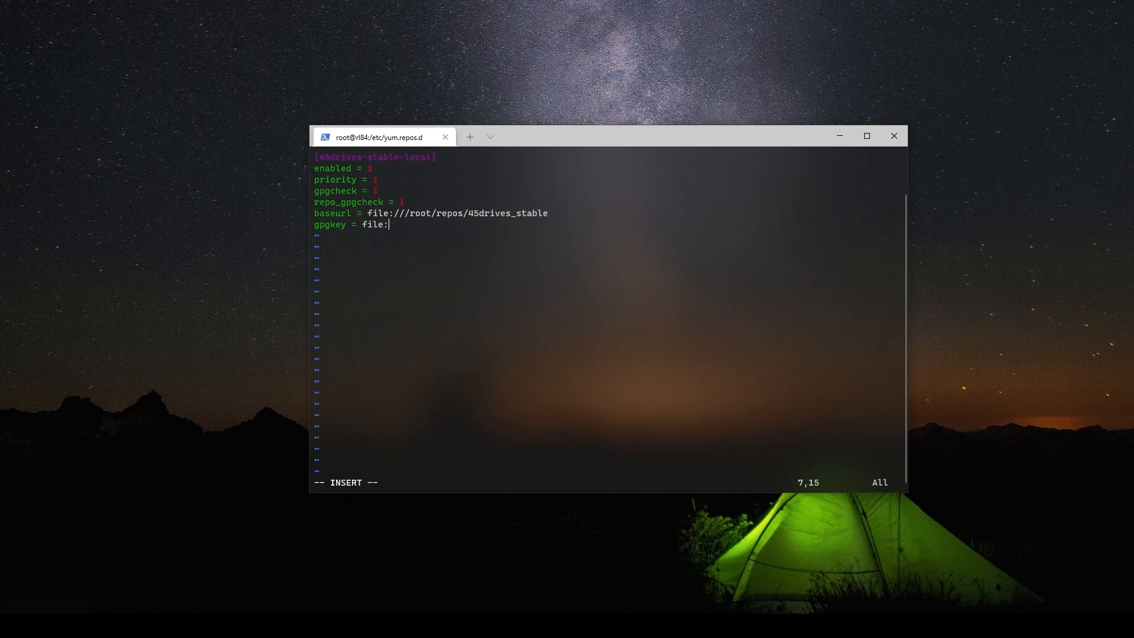
pyautogui.write('///')
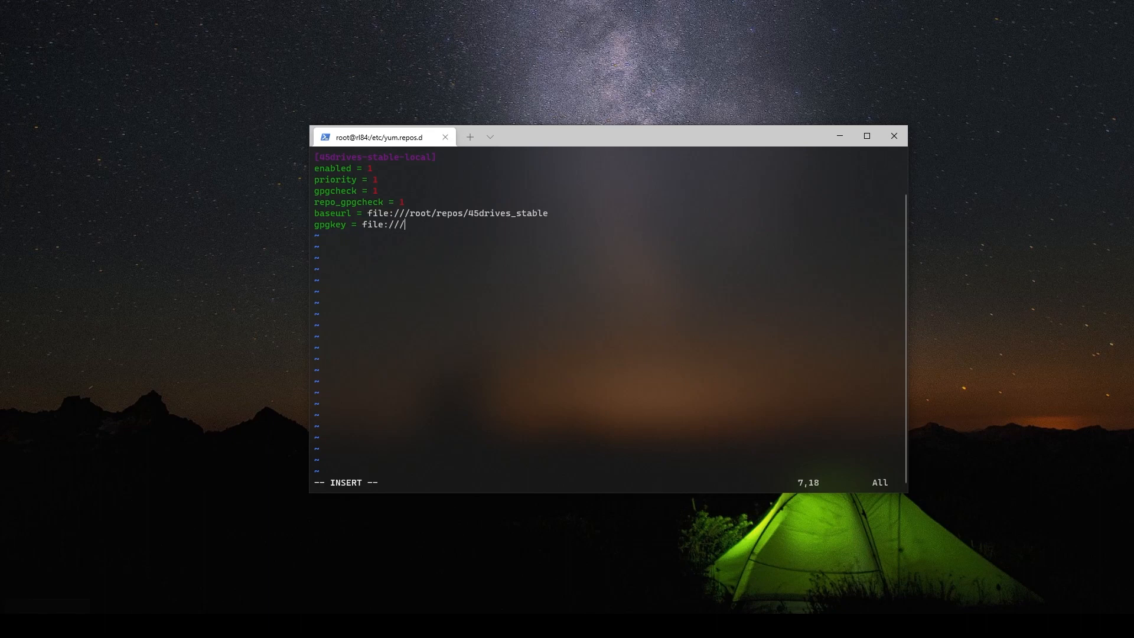
pyautogui.write('etc/')
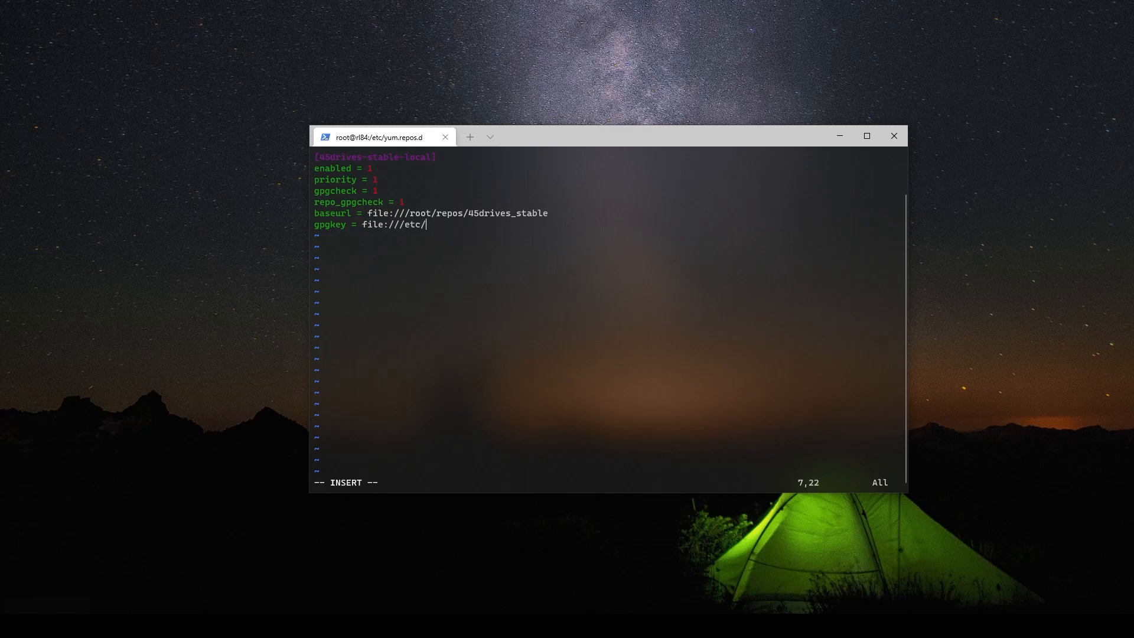
pyautogui.write('pki/')
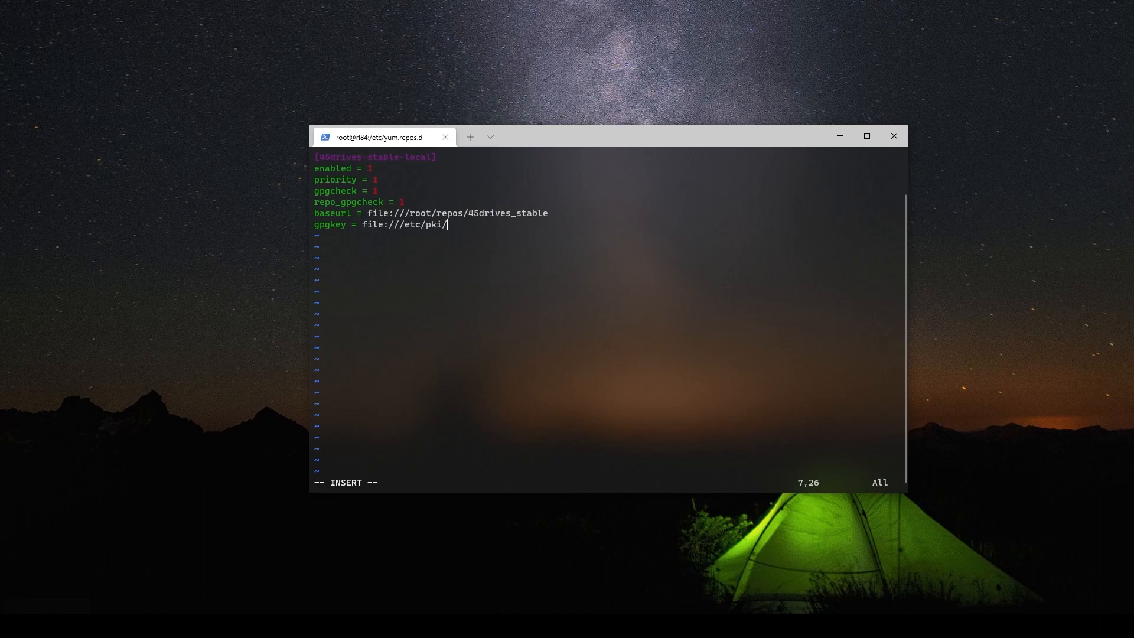
pyautogui.write('rpm-gpg/')
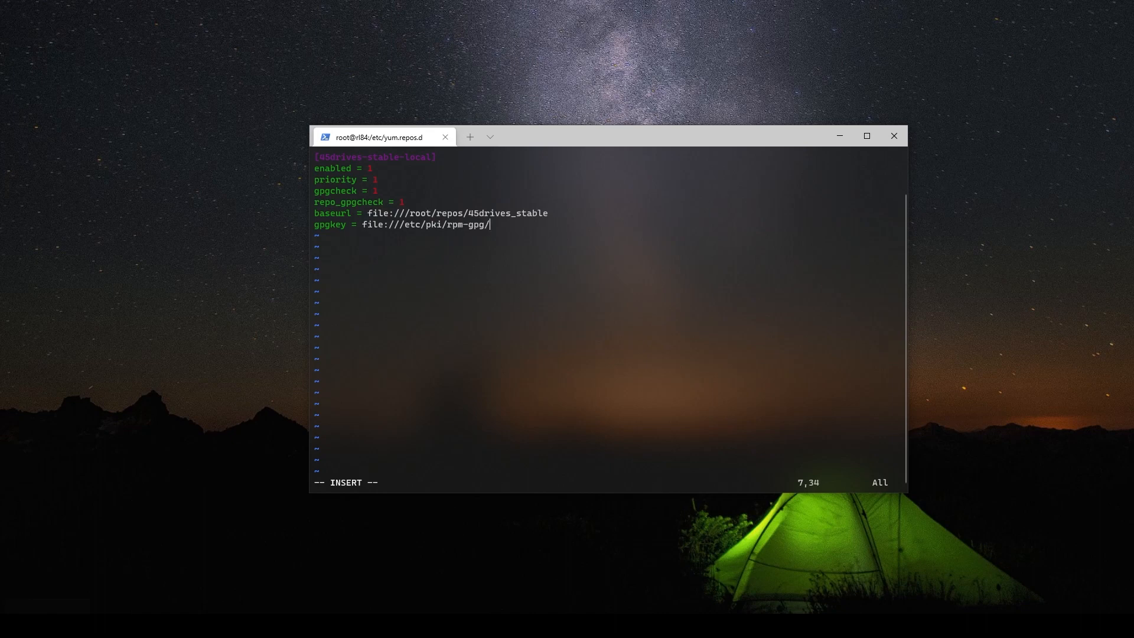
pyautogui.write('RPM')
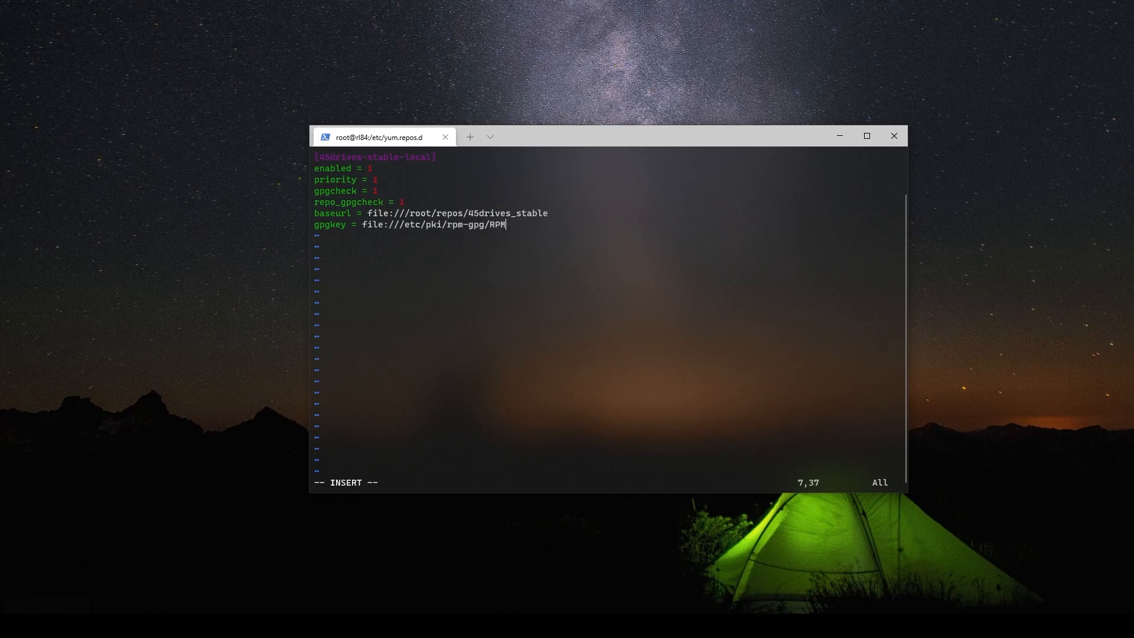
pyautogui.write('-GPG')
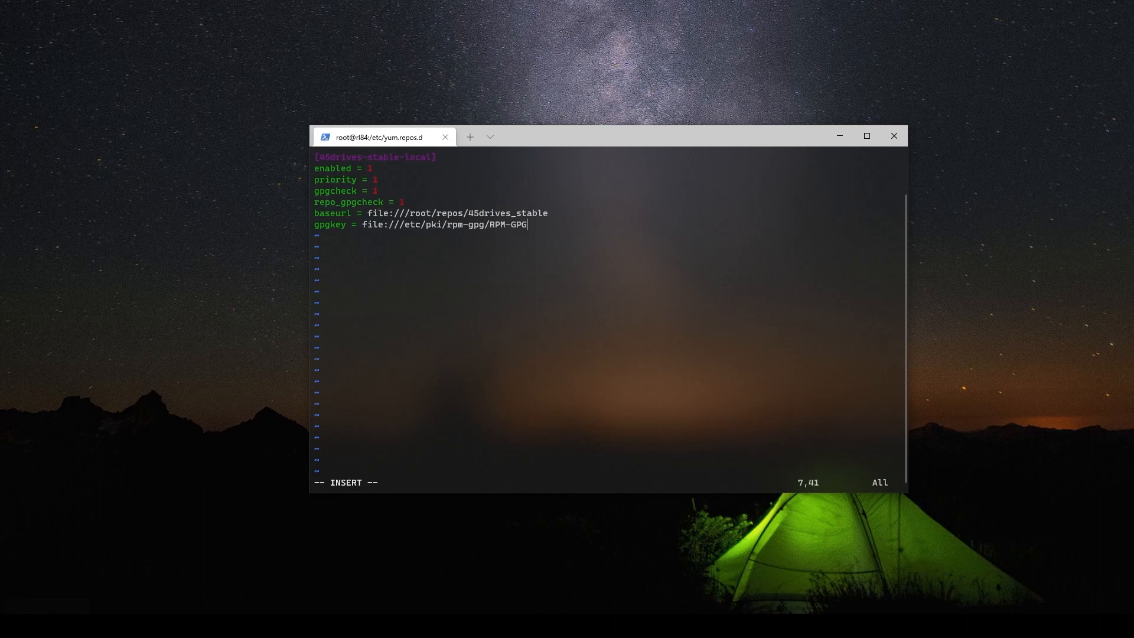
pyautogui.write('-KEY')
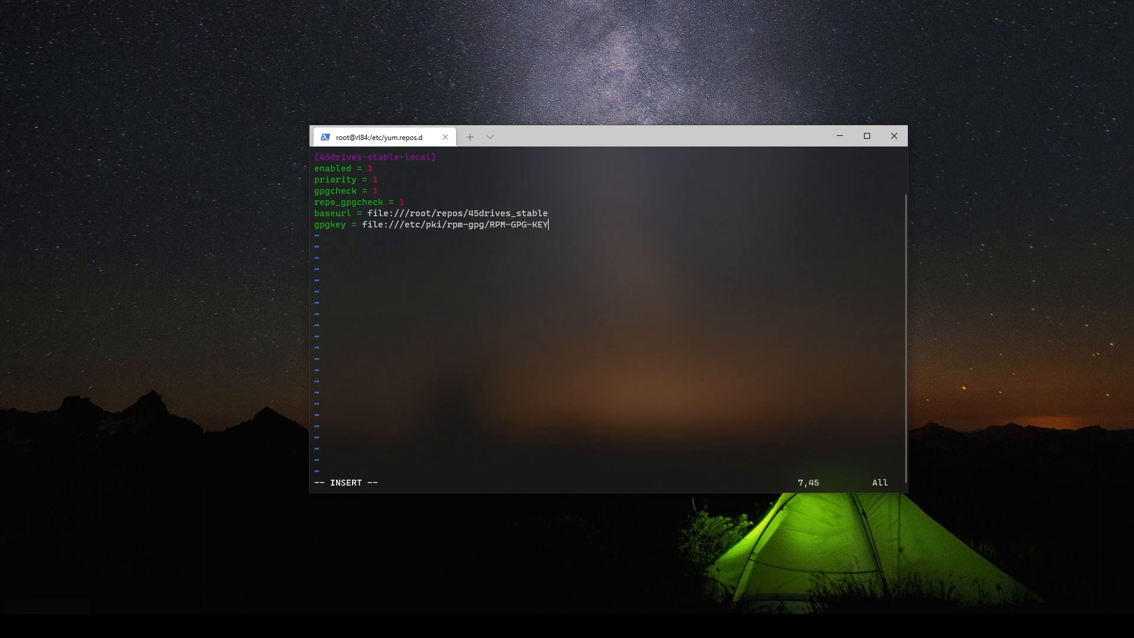
pyautogui.write('-45drives')
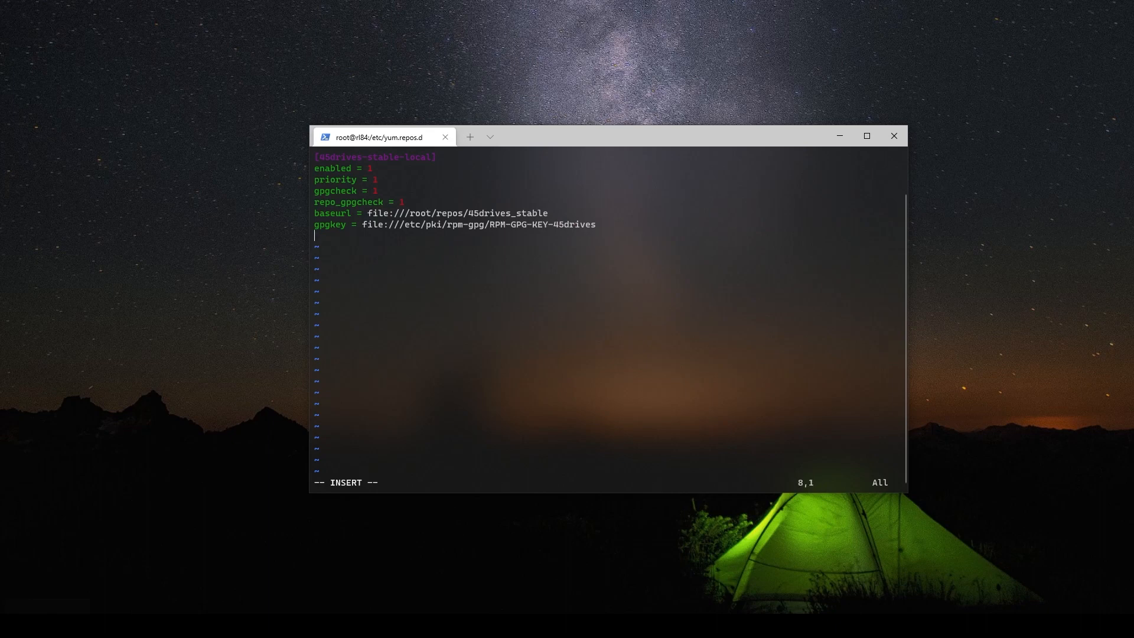
# - Add a 45Drives name line and save the repo file with :wq
pyautogui.write('name = 4')
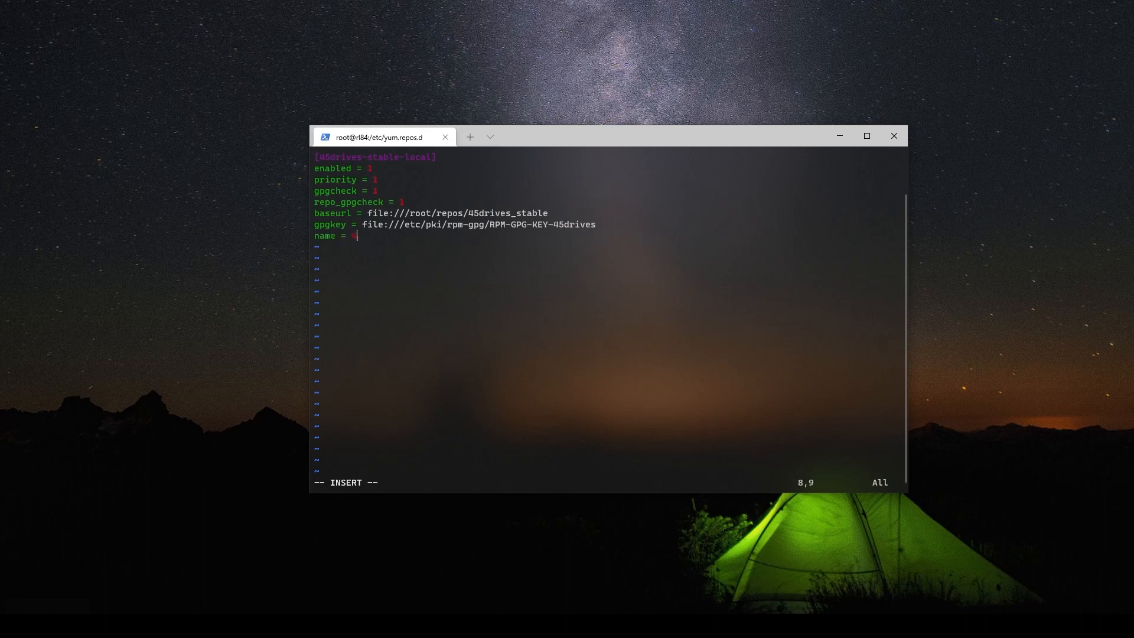
pyautogui.write('45Drib')
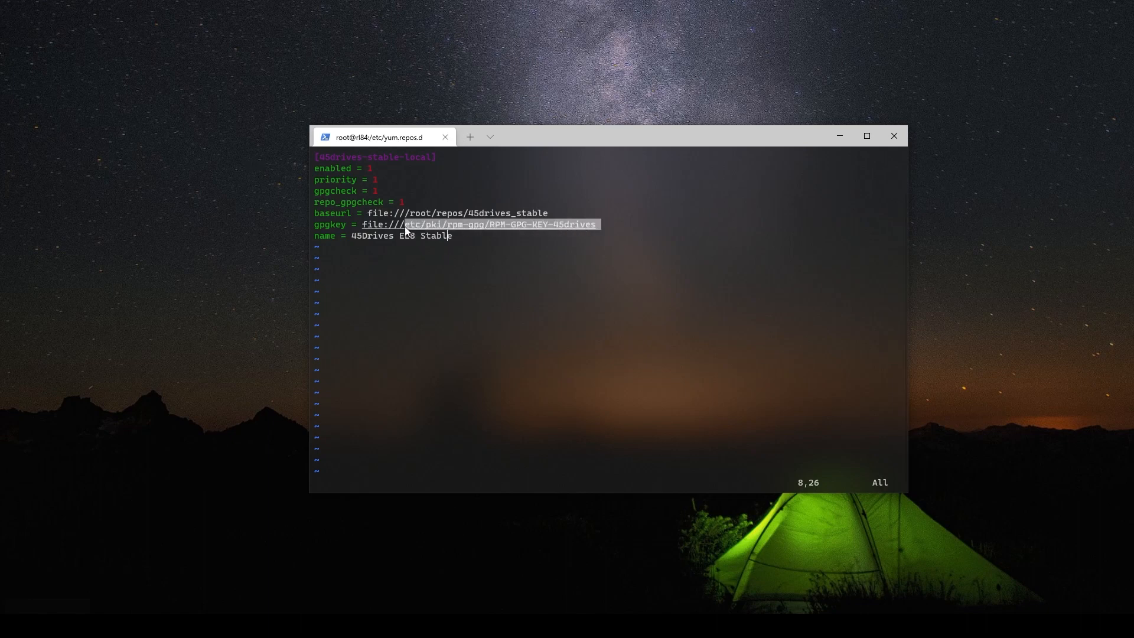
pyautogui.write(':wq')
pyautogui.write('cd /etc/pki/')
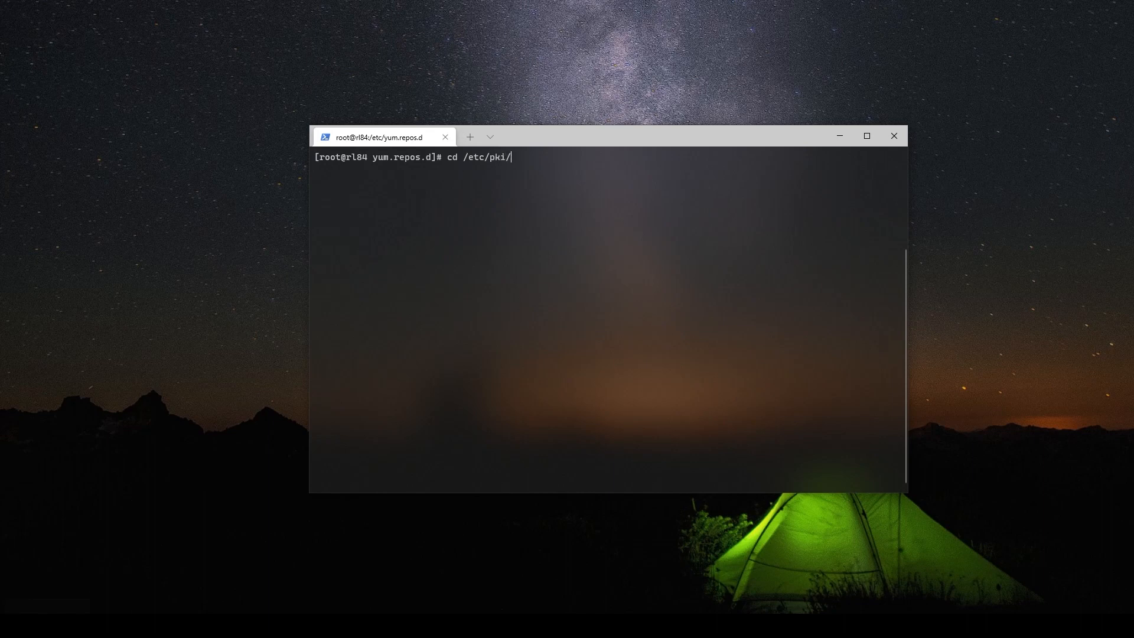
# - Move into /etc/pki/rpm-gpg and download the 45Drives gpg.asc key with curl
pyautogui.write('rpm-gpg/')
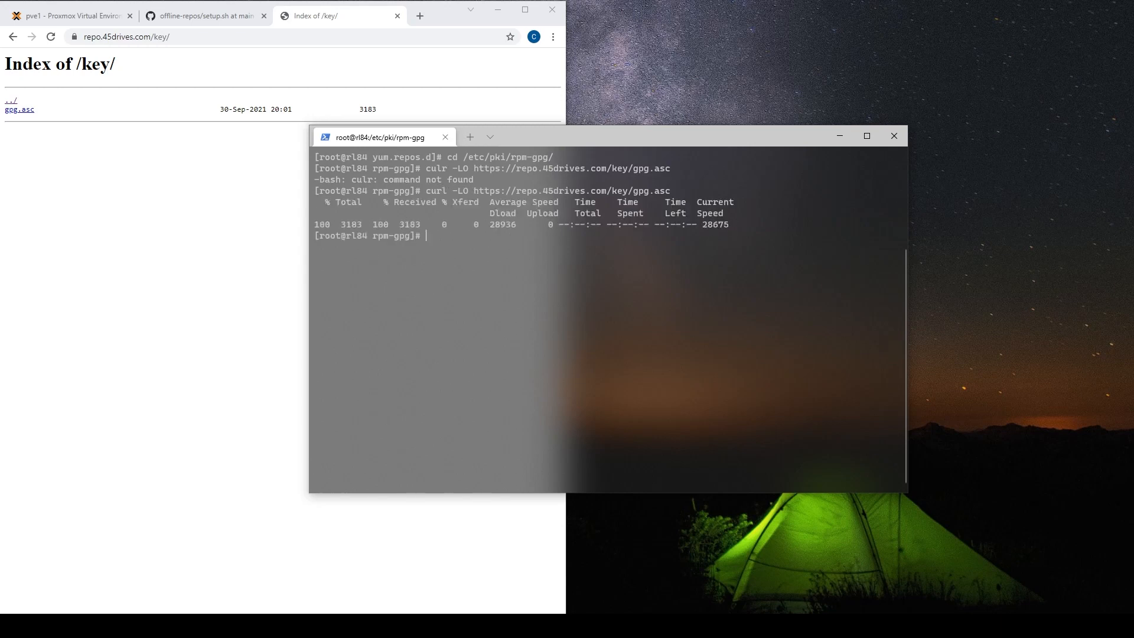
# - Rename gpg.asc to RPM-GPG-KEY-45drives in /etc/pki/rpm-gpg
pyautogui.write('ls')
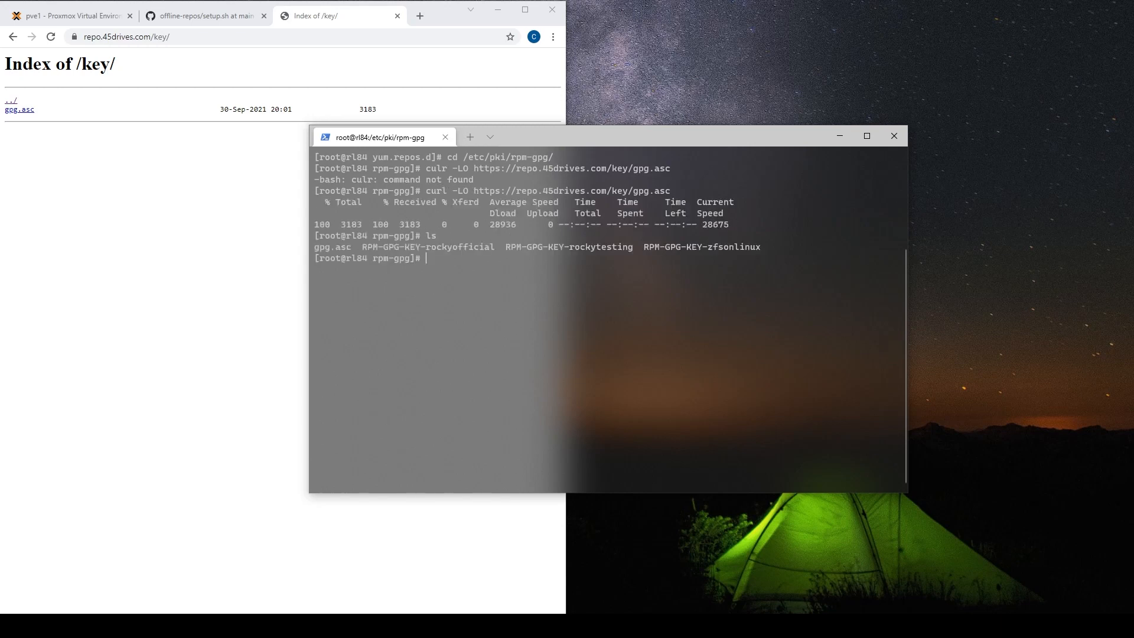
pyautogui.write('mv')
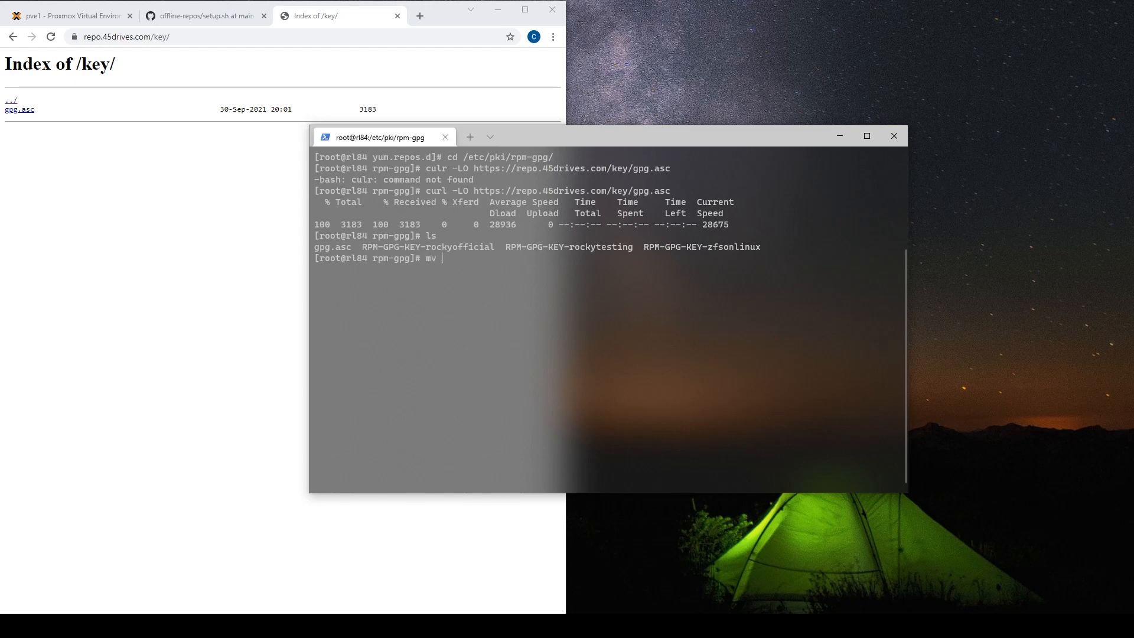
pyautogui.write('gpg.asc')
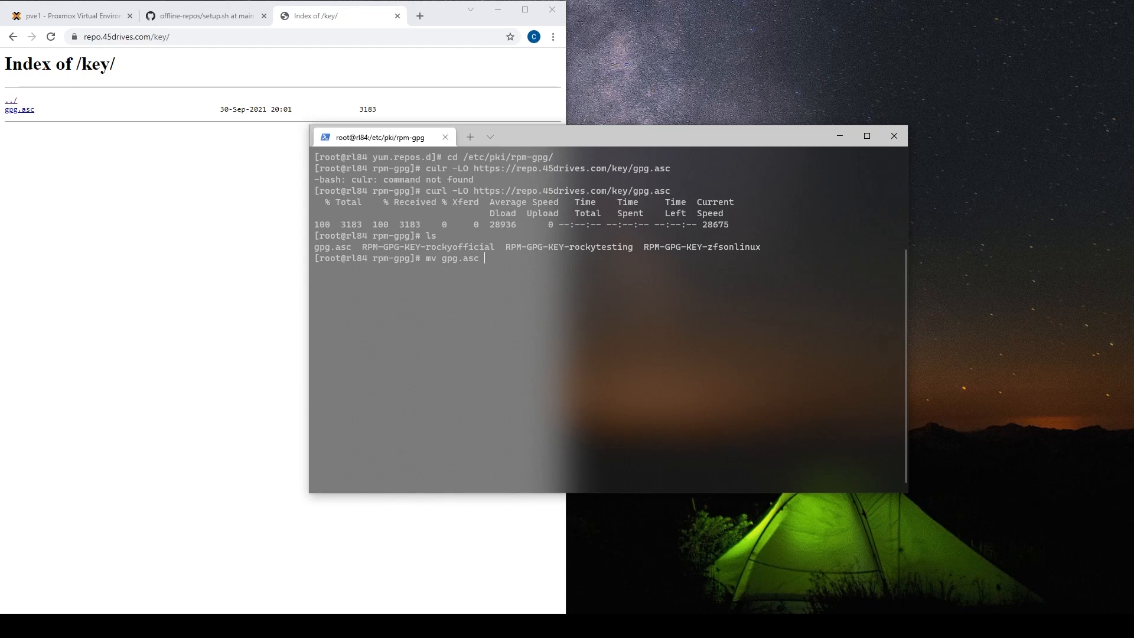
pyautogui.write('RPM-GPG')
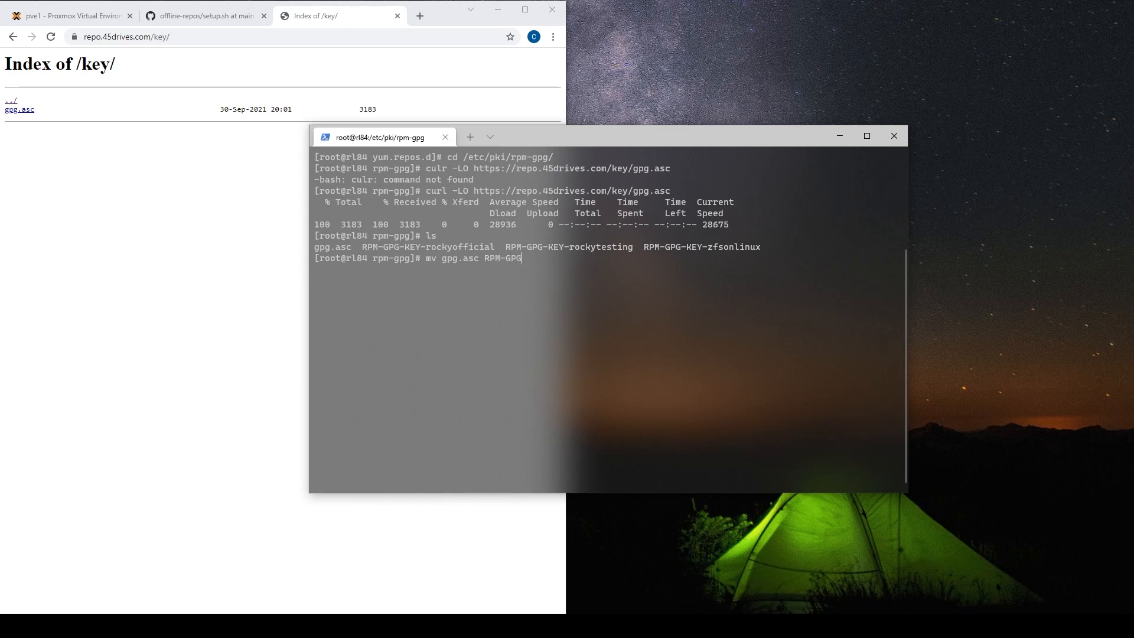
pyautogui.write('-KEY-')
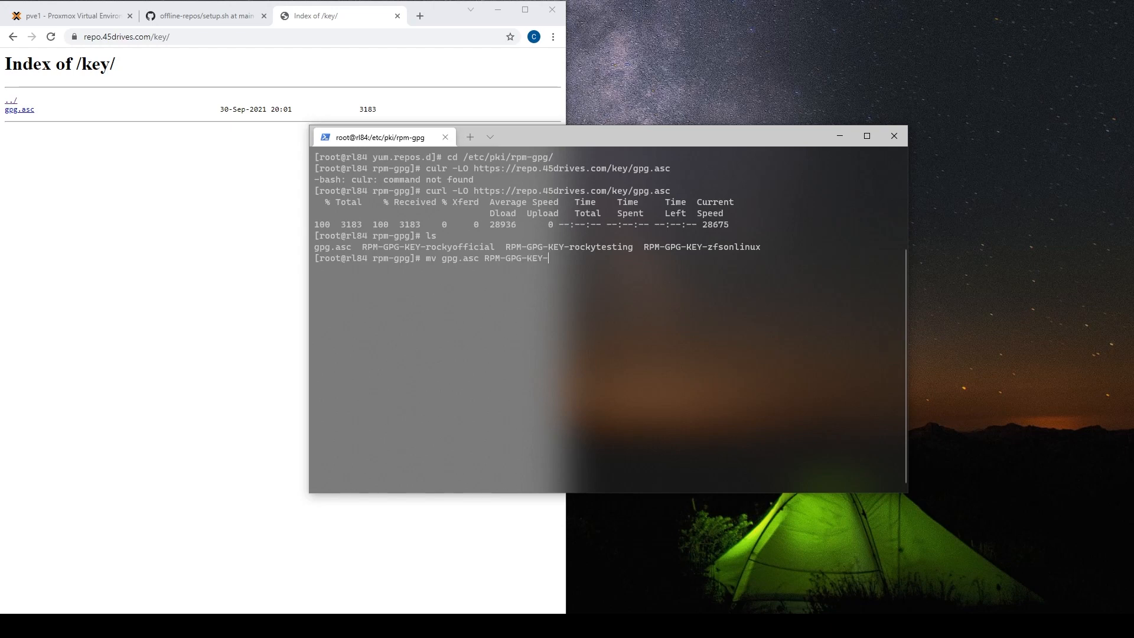
pyautogui.write('45drives')
pyautogui.write('ls')
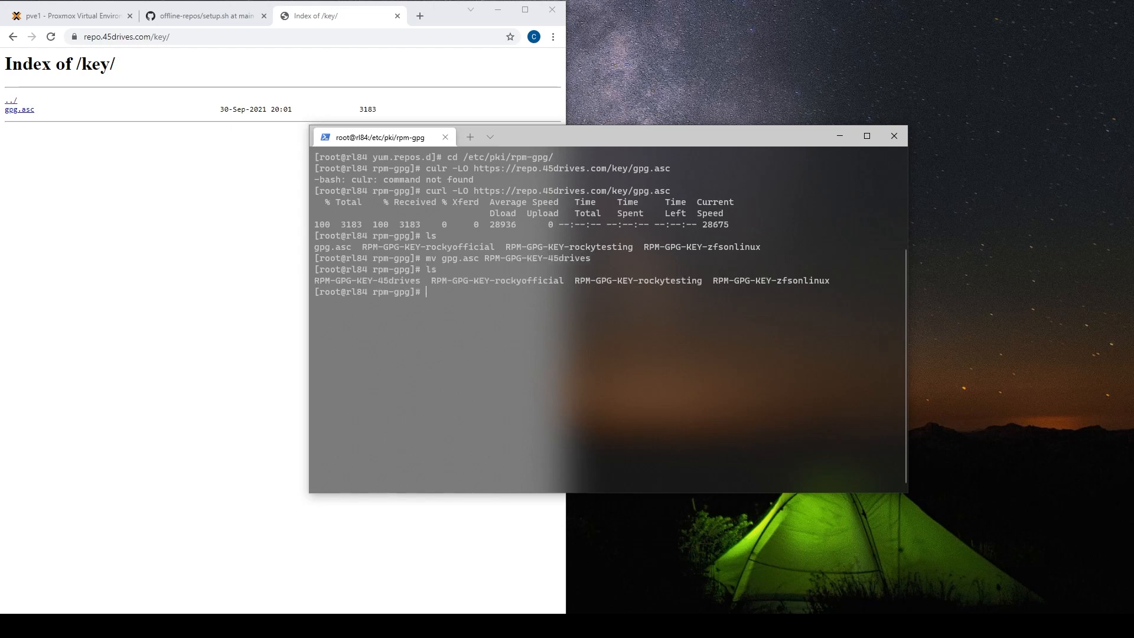
pyautogui.write('cat /etc/')
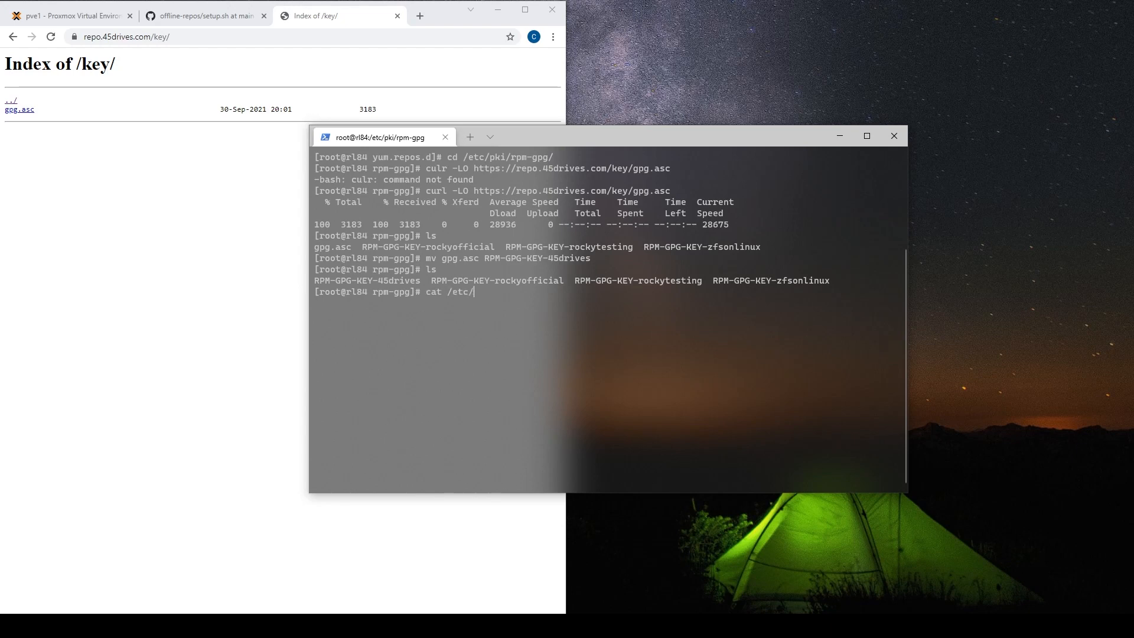
# - Print 45drives-local.repo, highlight its gpgkey path, and return to the home directory
pyautogui.write('yum.repos.d/')
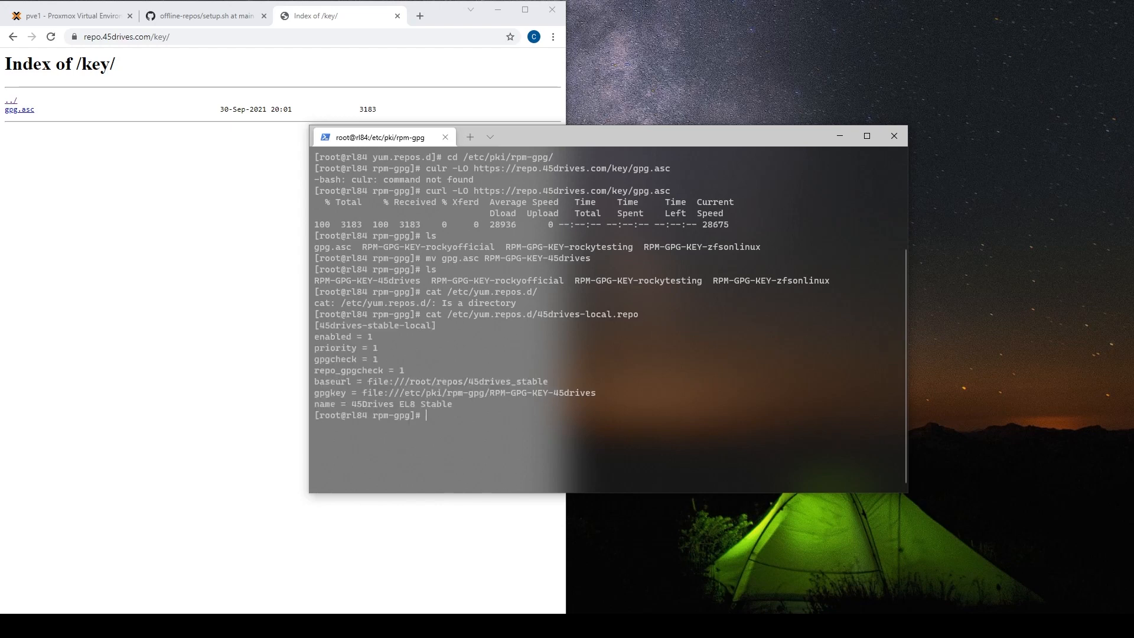
pyautogui.moveTo(361, 381); pyautogui.dragTo(551, 381)
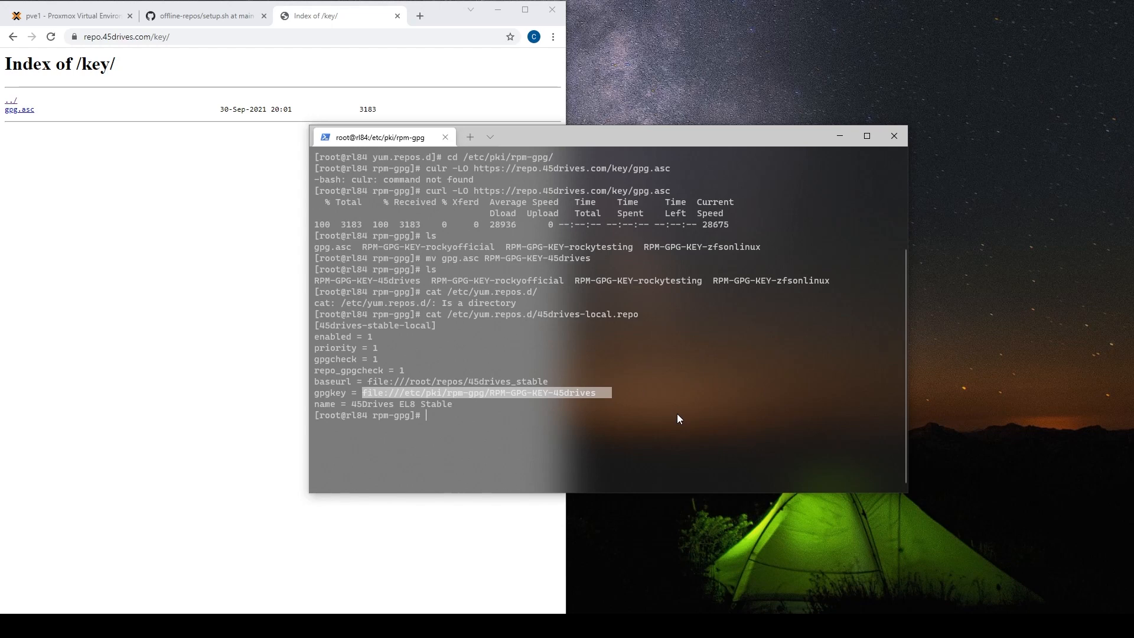
pyautogui.write('cd ~')
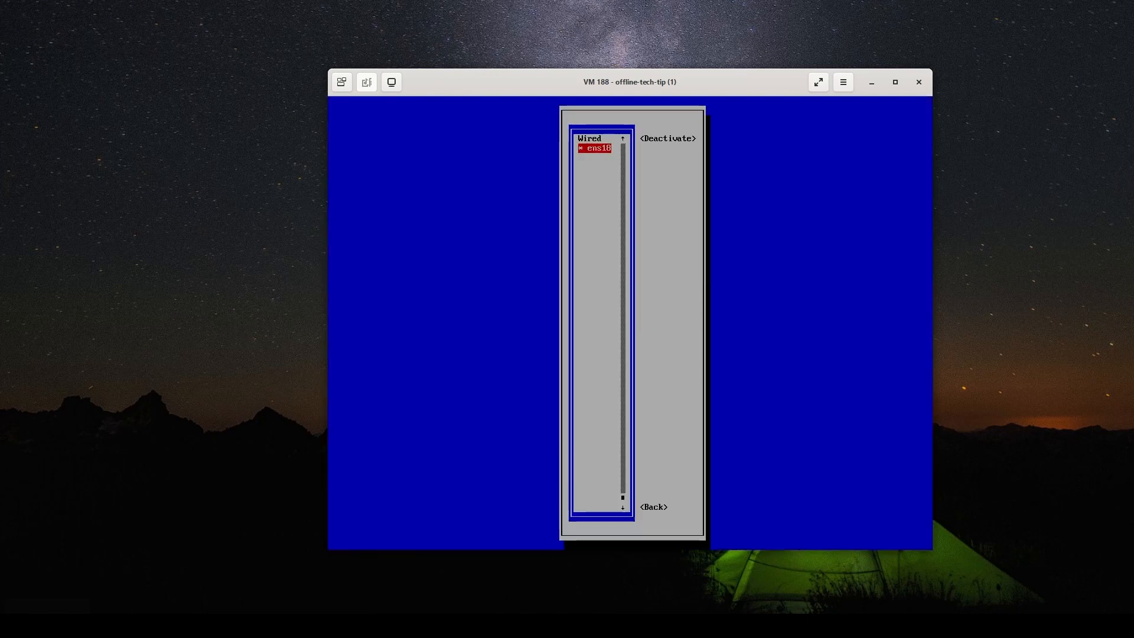
# - Deactivate the ens18 connection in nmtui and disable the zfs repo via dnf config-manager
pyautogui.click(668, 138)
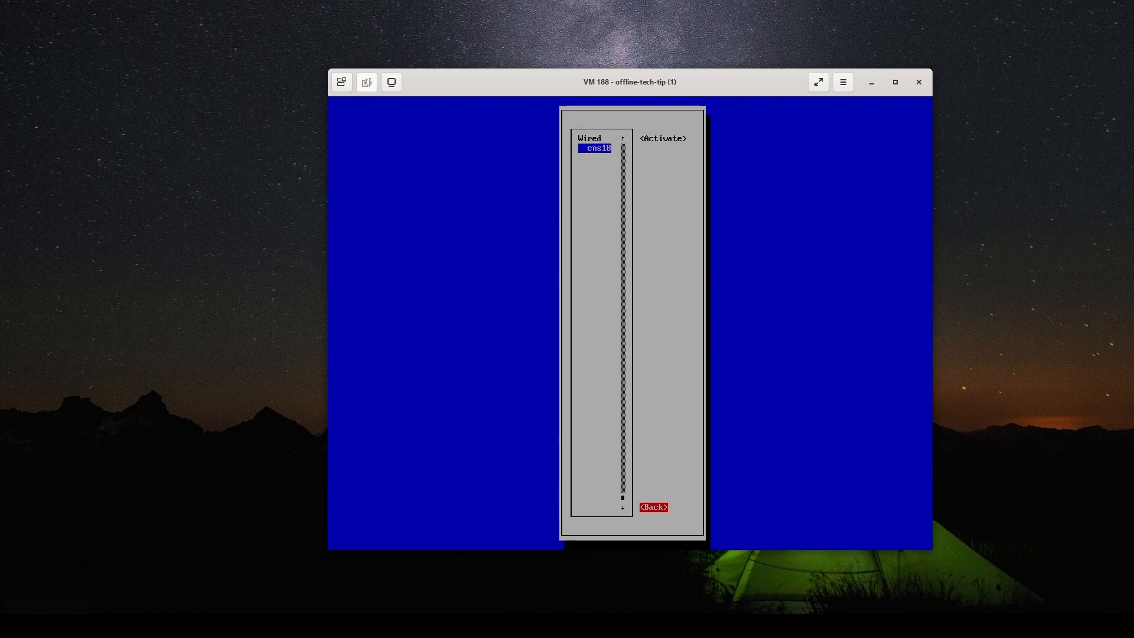
pyautogui.click(653, 507)
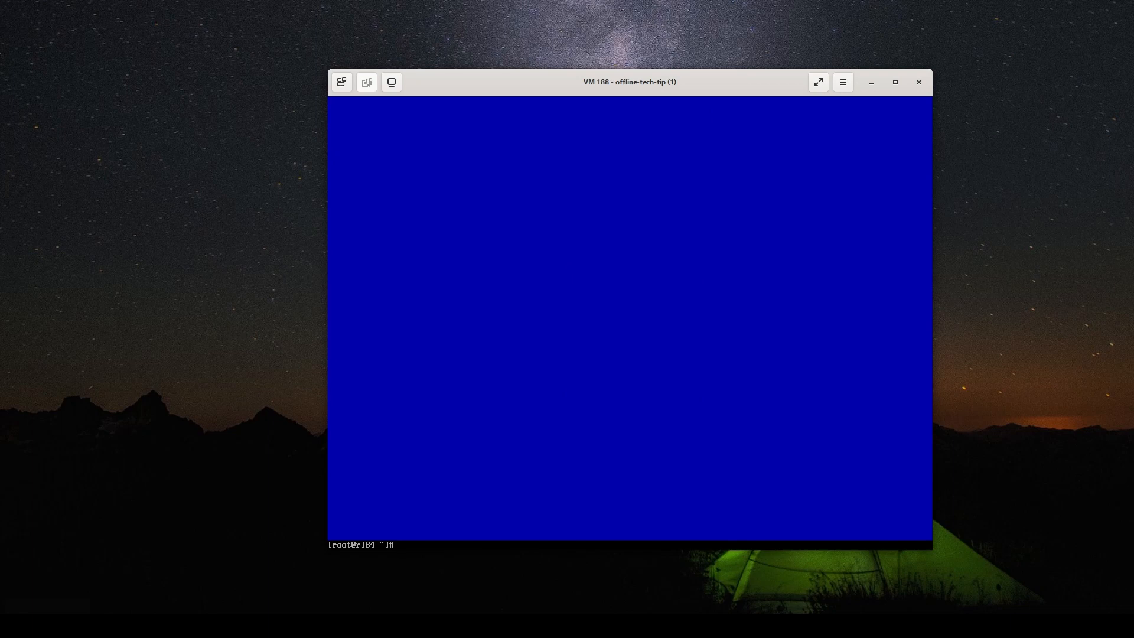
pyautogui.write('dnf')
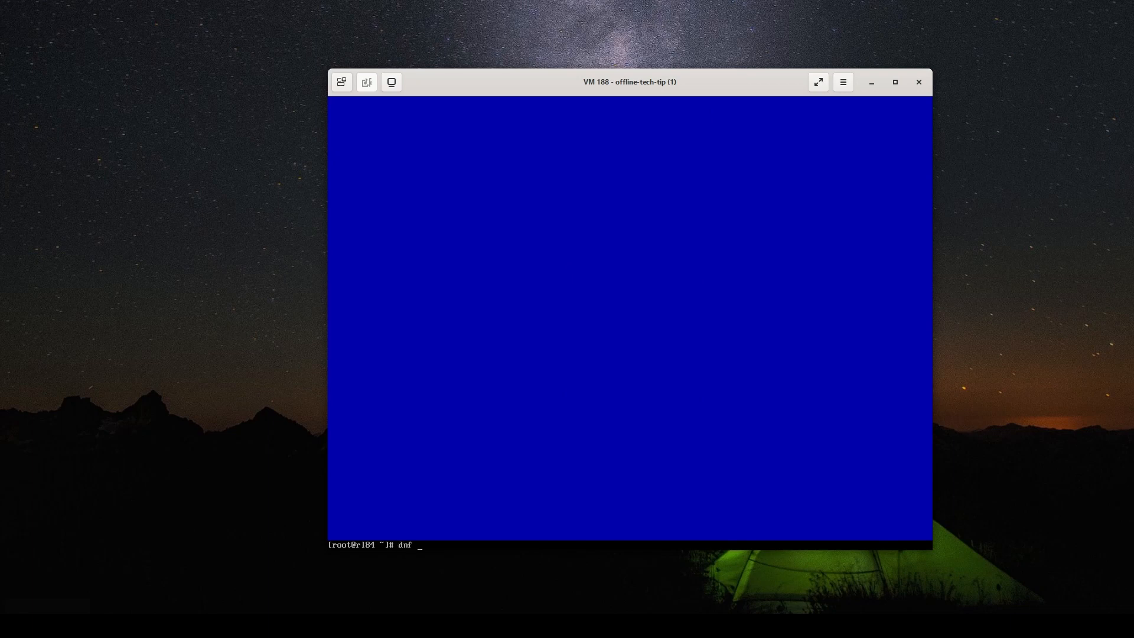
pyautogui.write('config-manag')
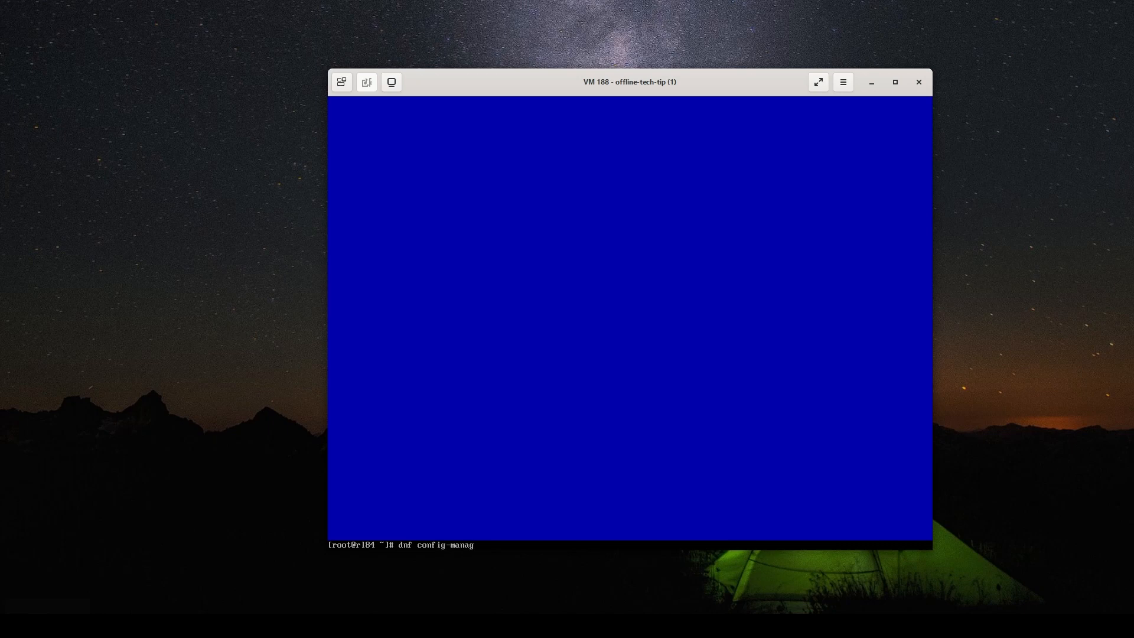
pyautogui.write('er')
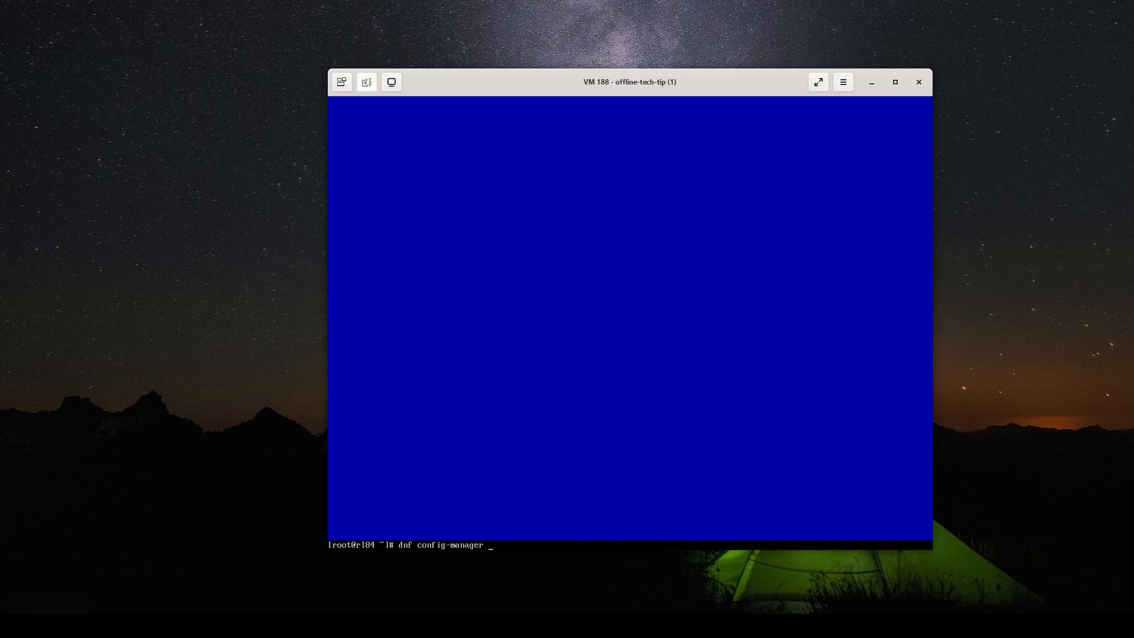
pyautogui.write('--')
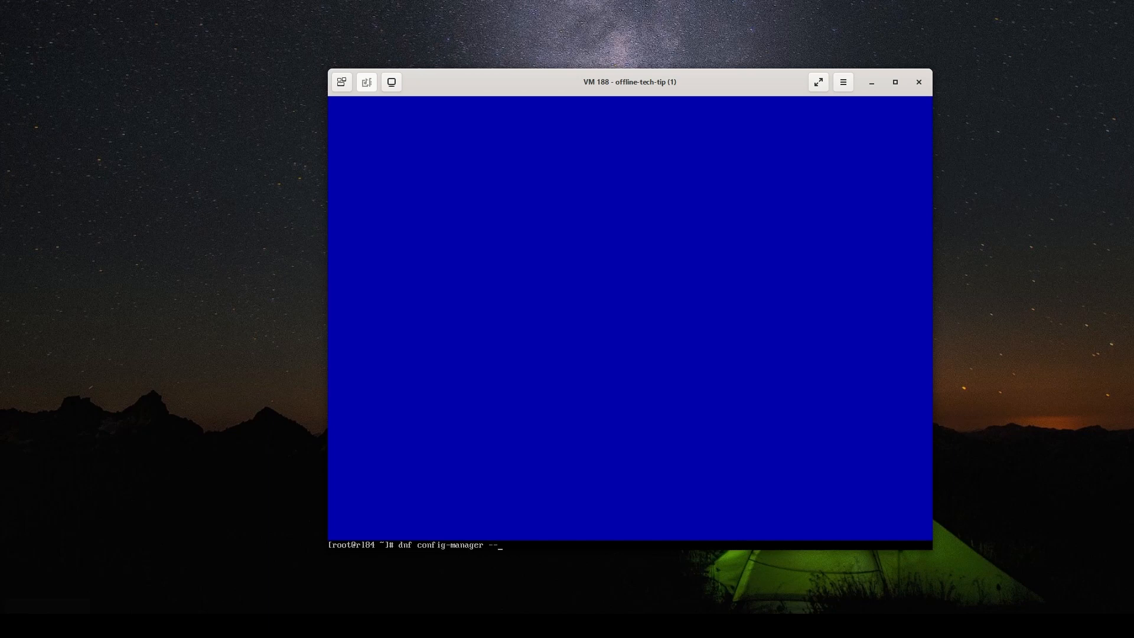
pyautogui.write('set-disable')
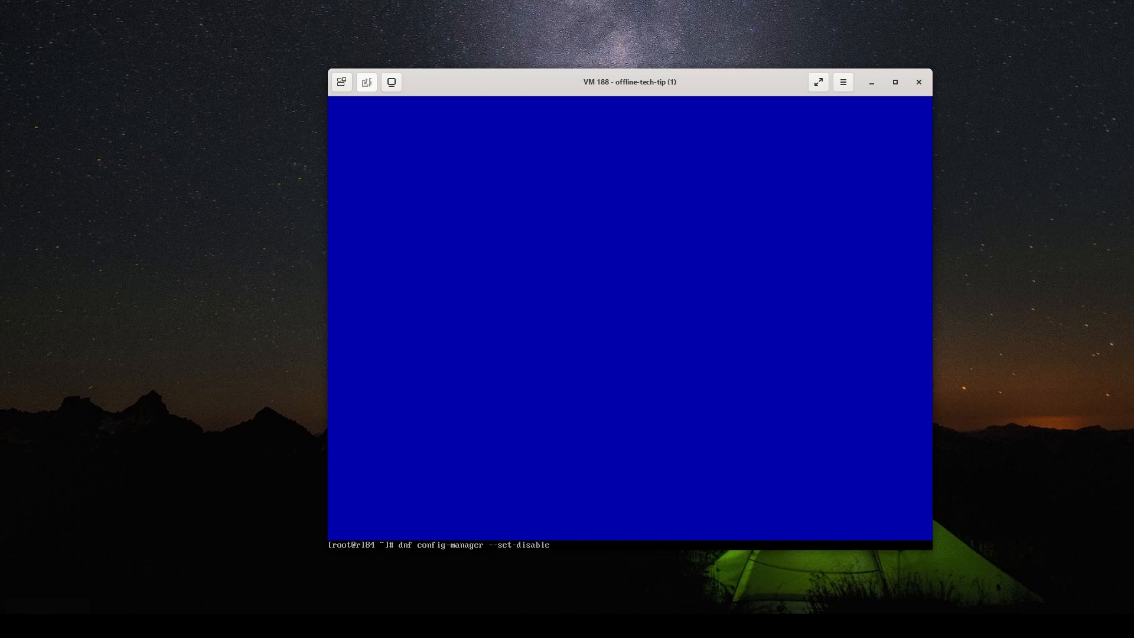
pyautogui.write('clear')
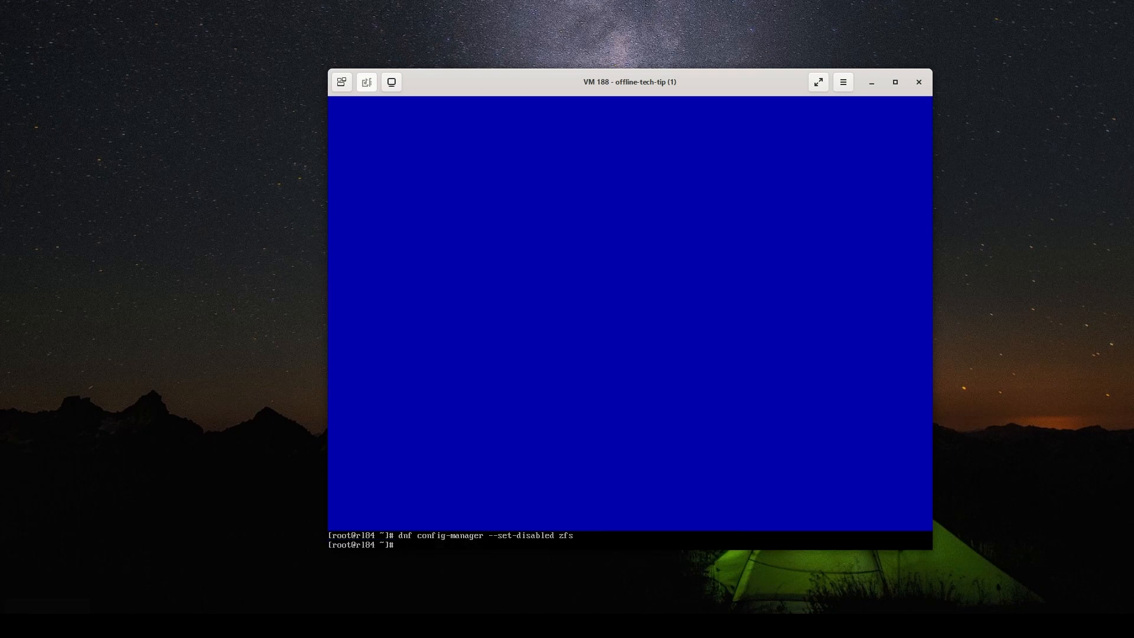
# - Run dnf install 45drives-tools and accept importing the 45Drives GPG key
pyautogui.write('dnf in')
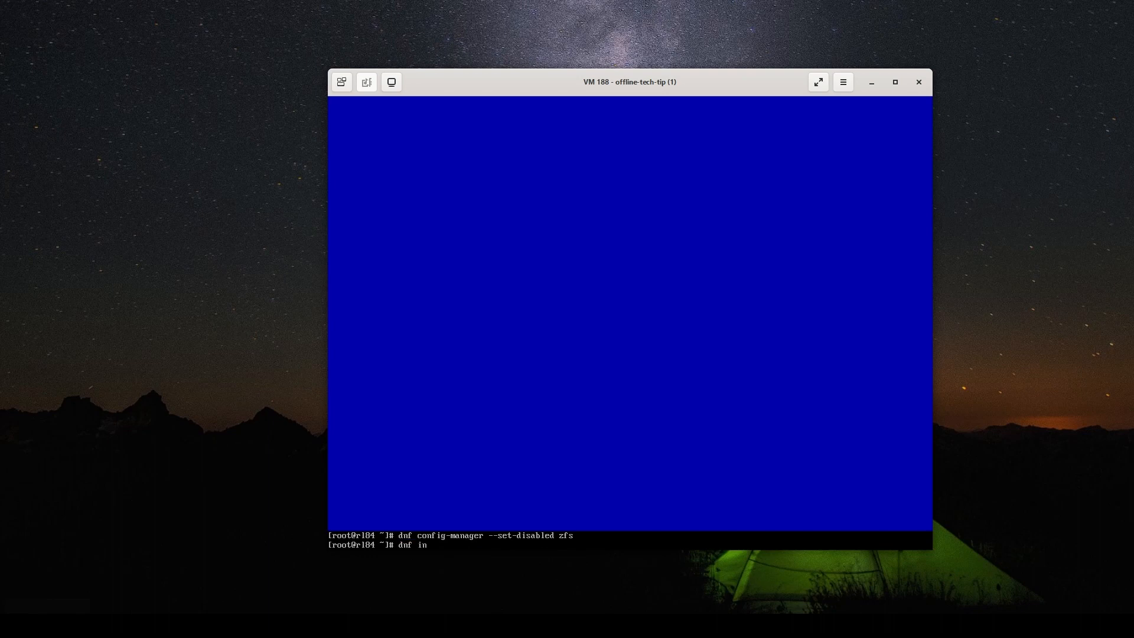
pyautogui.write('stall')
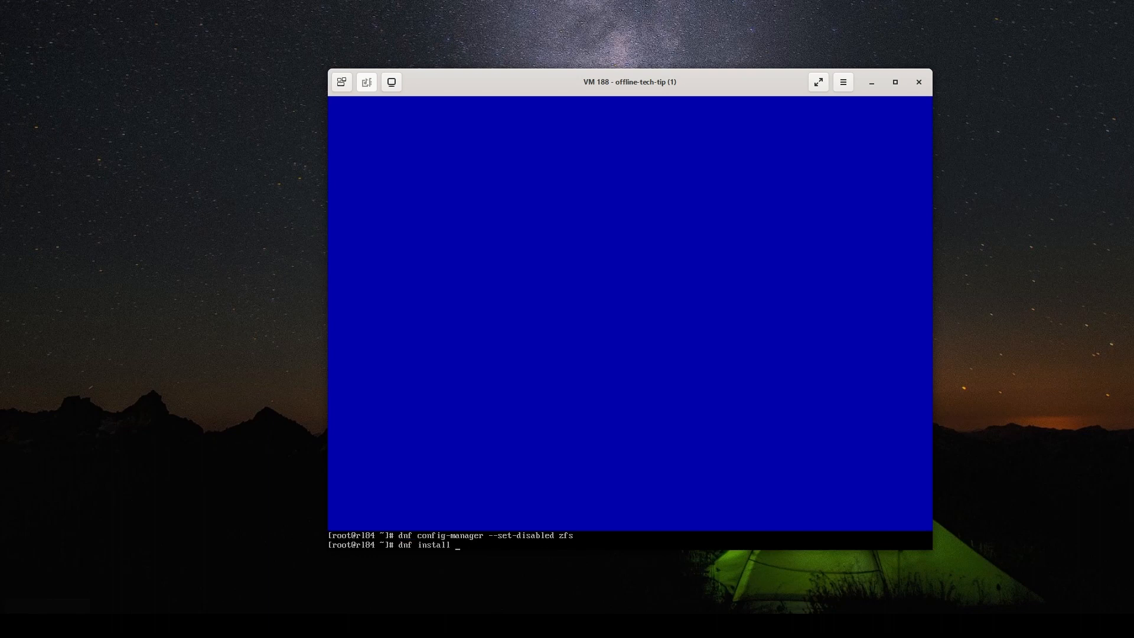
pyautogui.write('45drives-tools')
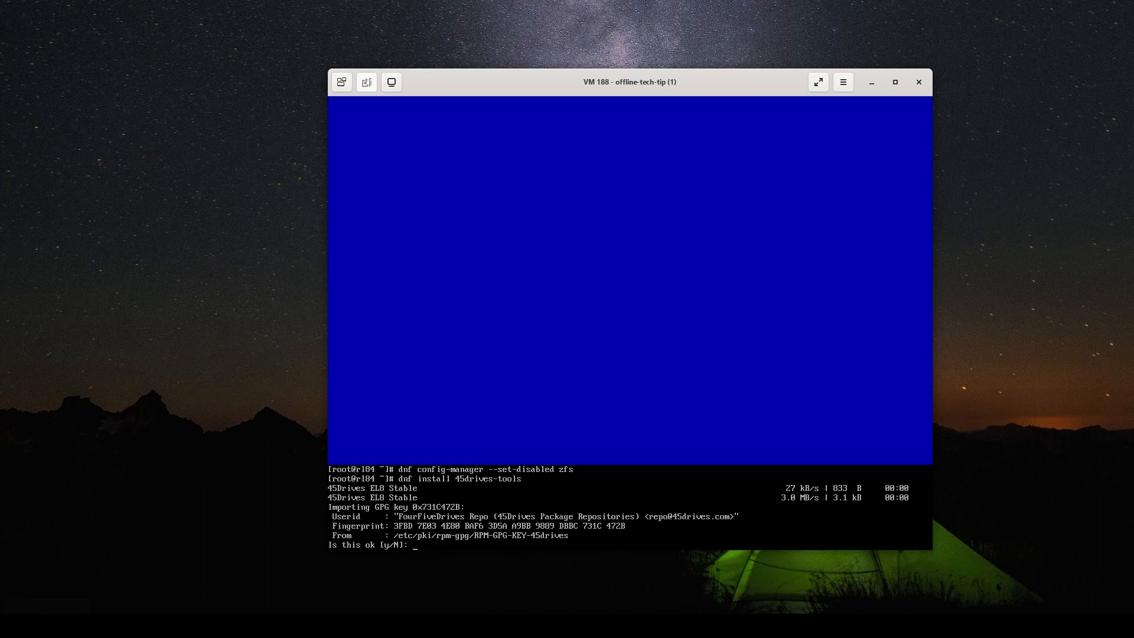
pyautogui.write('y')
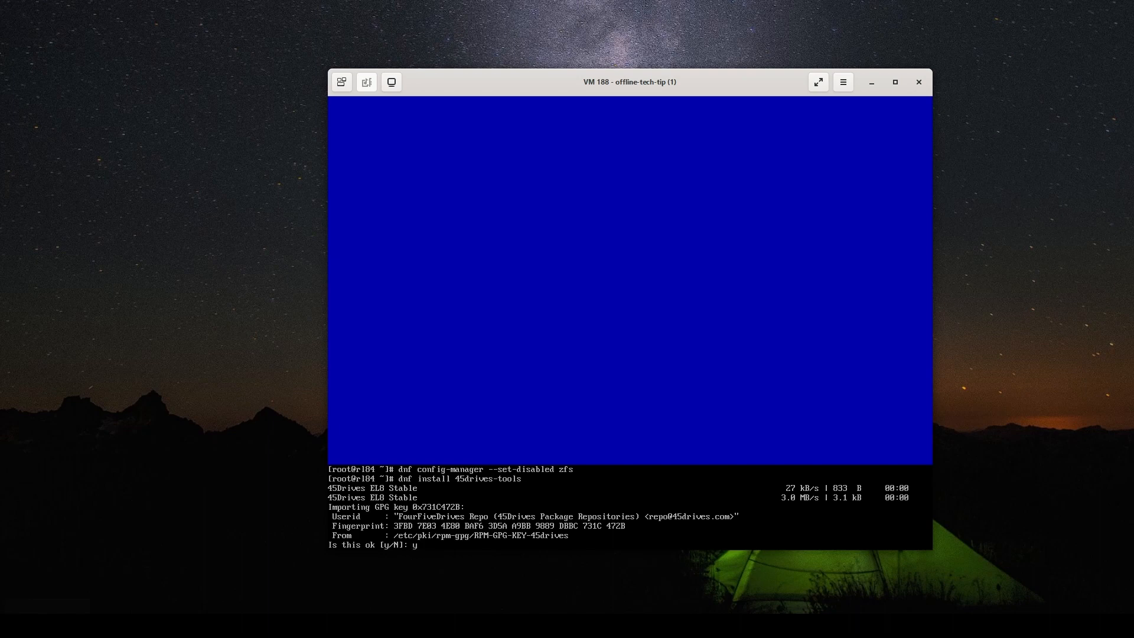
pyautogui.press('Return')
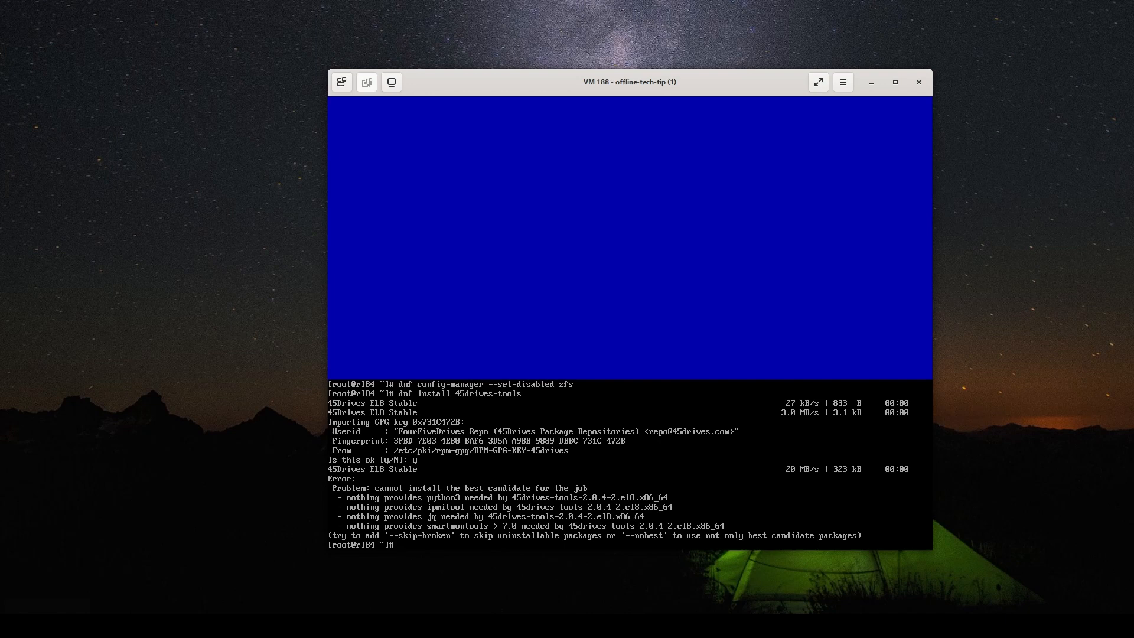
# - Run dnf install 45drives-tools --skip-broken, then start typing the install command again
pyautogui.write('dnf install 45drives-tools')
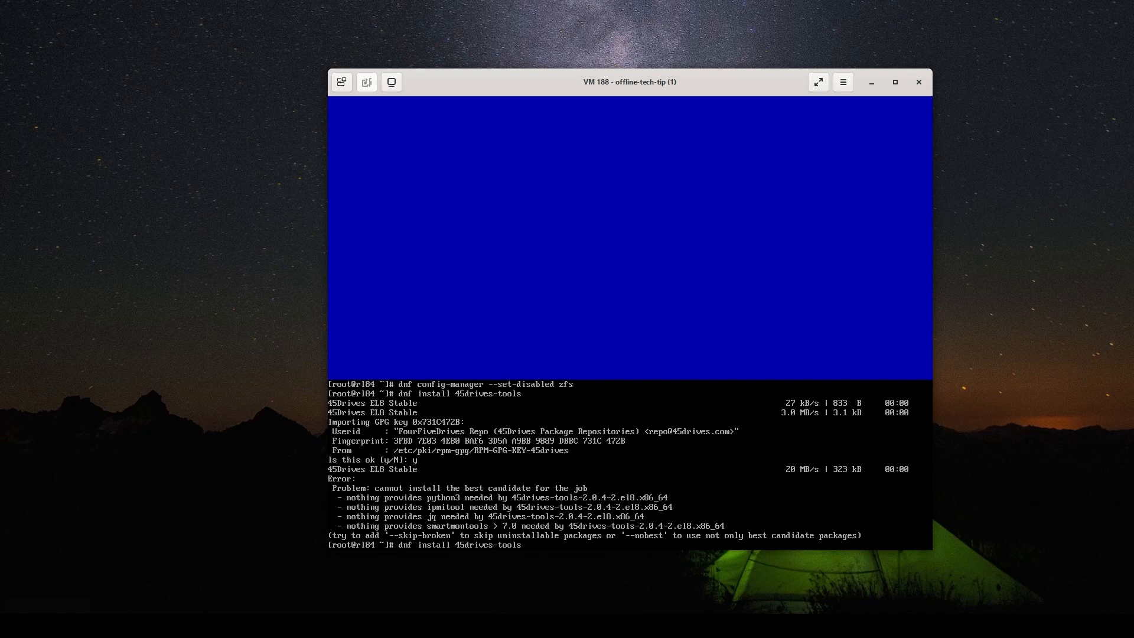
pyautogui.write('--skip-')
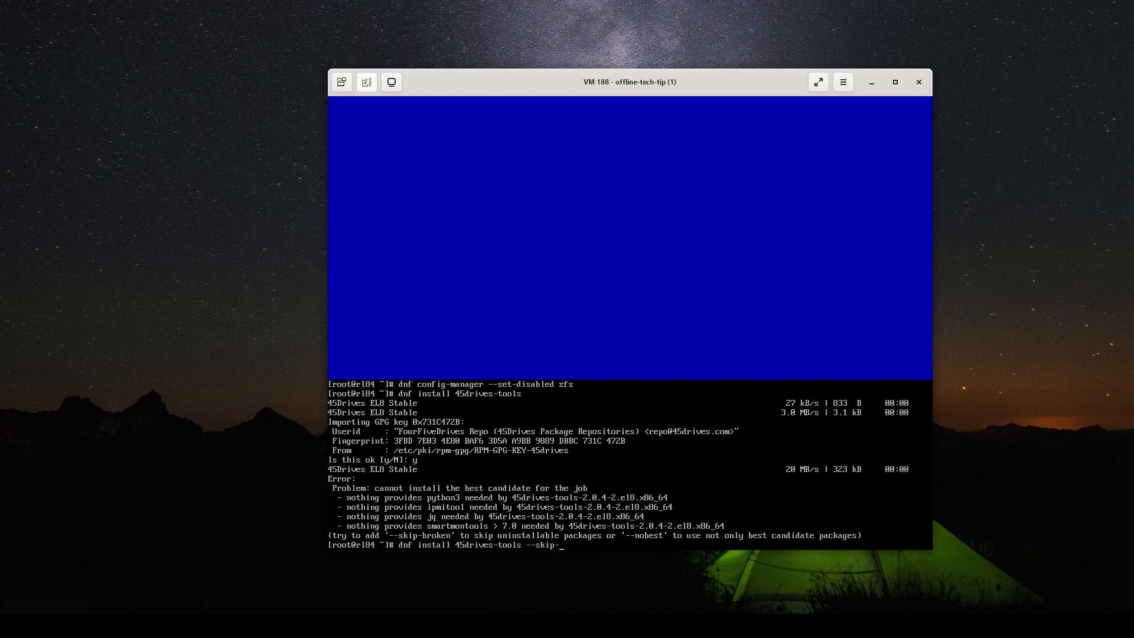
pyautogui.write('broken')
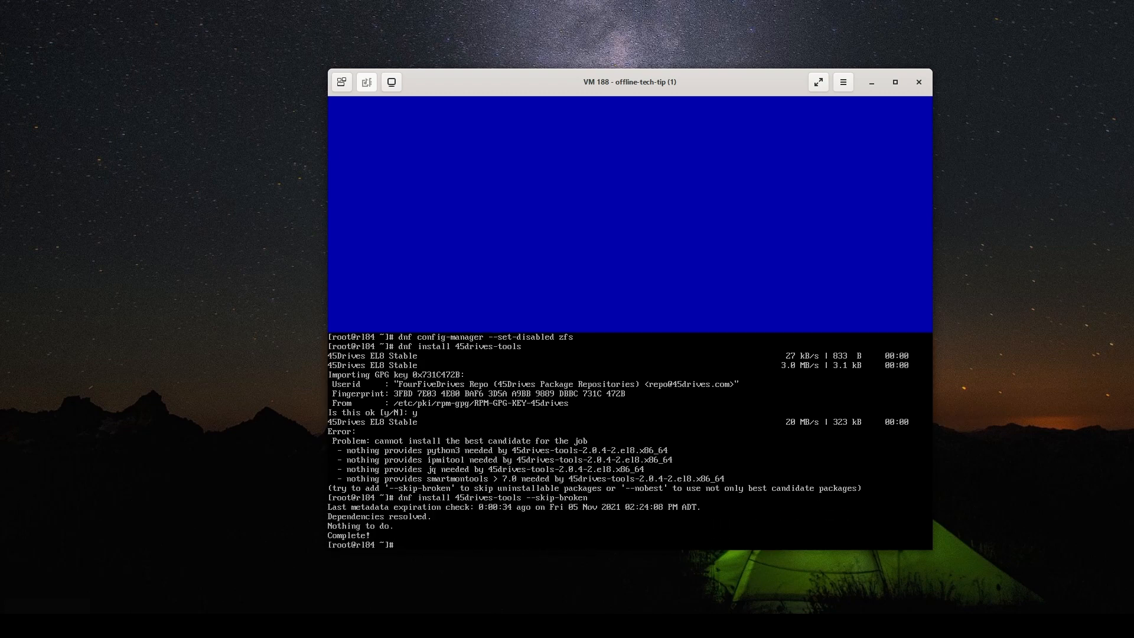
pyautogui.write('dnf install 45drives-tools -')
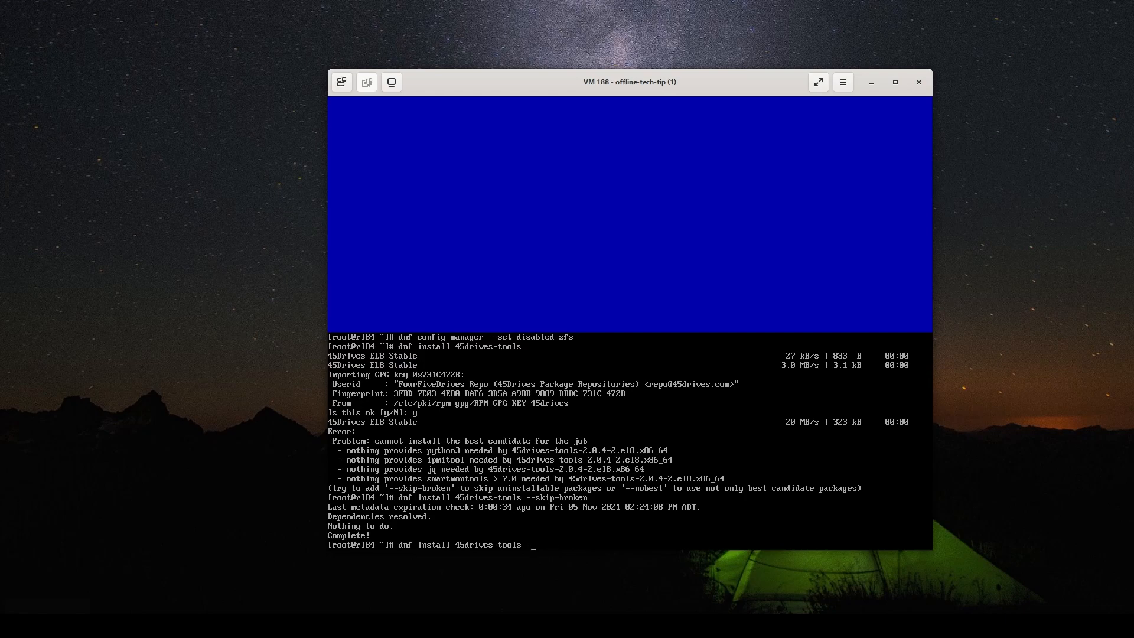